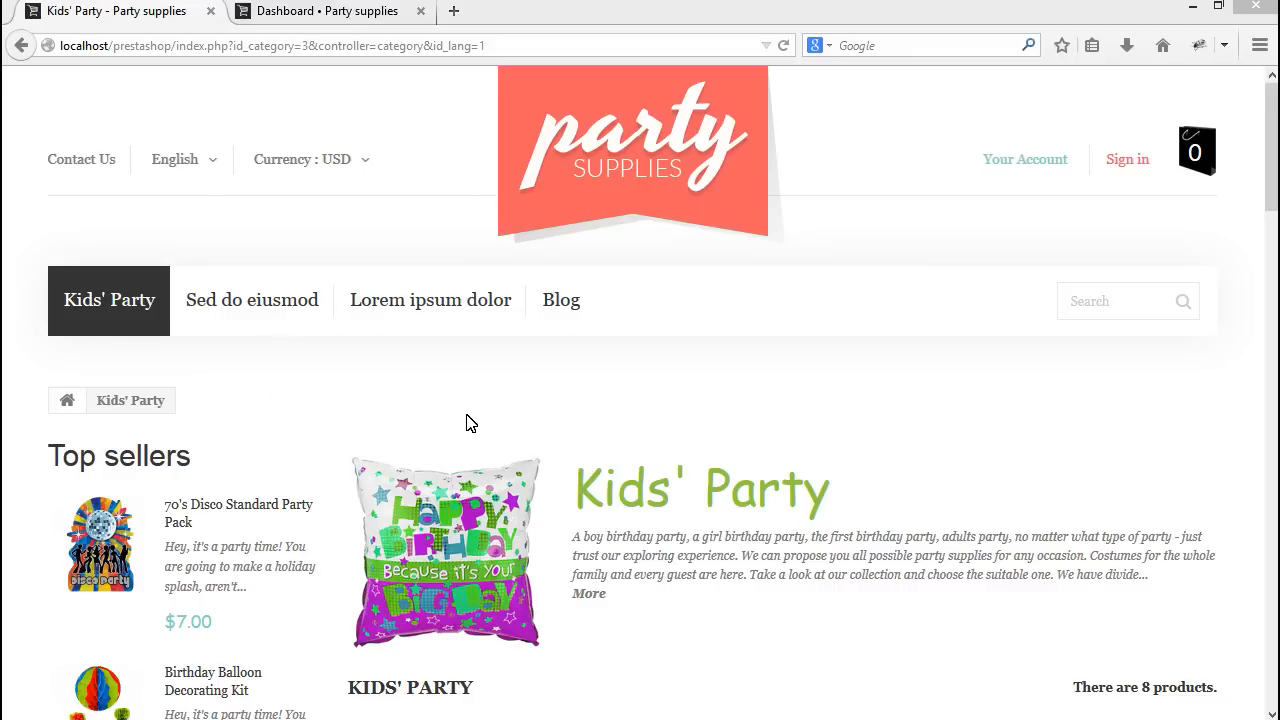
# Leave the storefront for the back-office dashboard and go to Modules > Modules
pyautogui.scroll(-3)
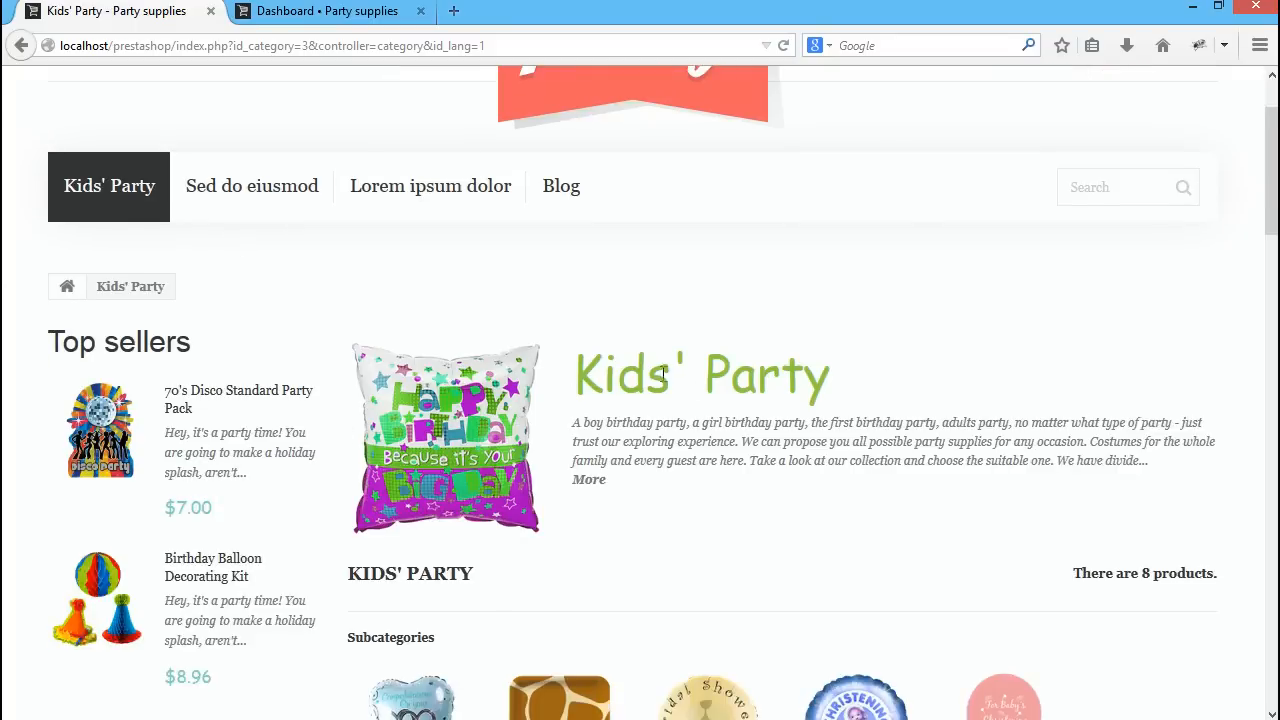
pyautogui.scroll(3)
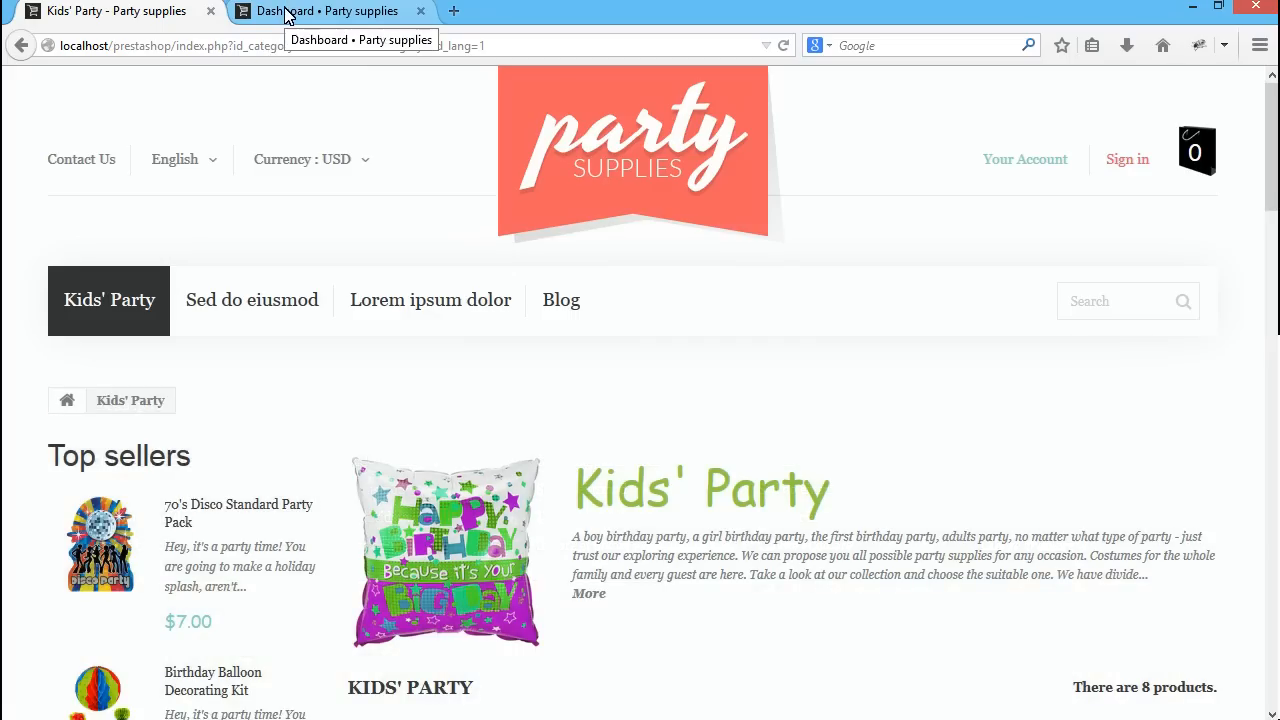
pyautogui.click(320, 12)
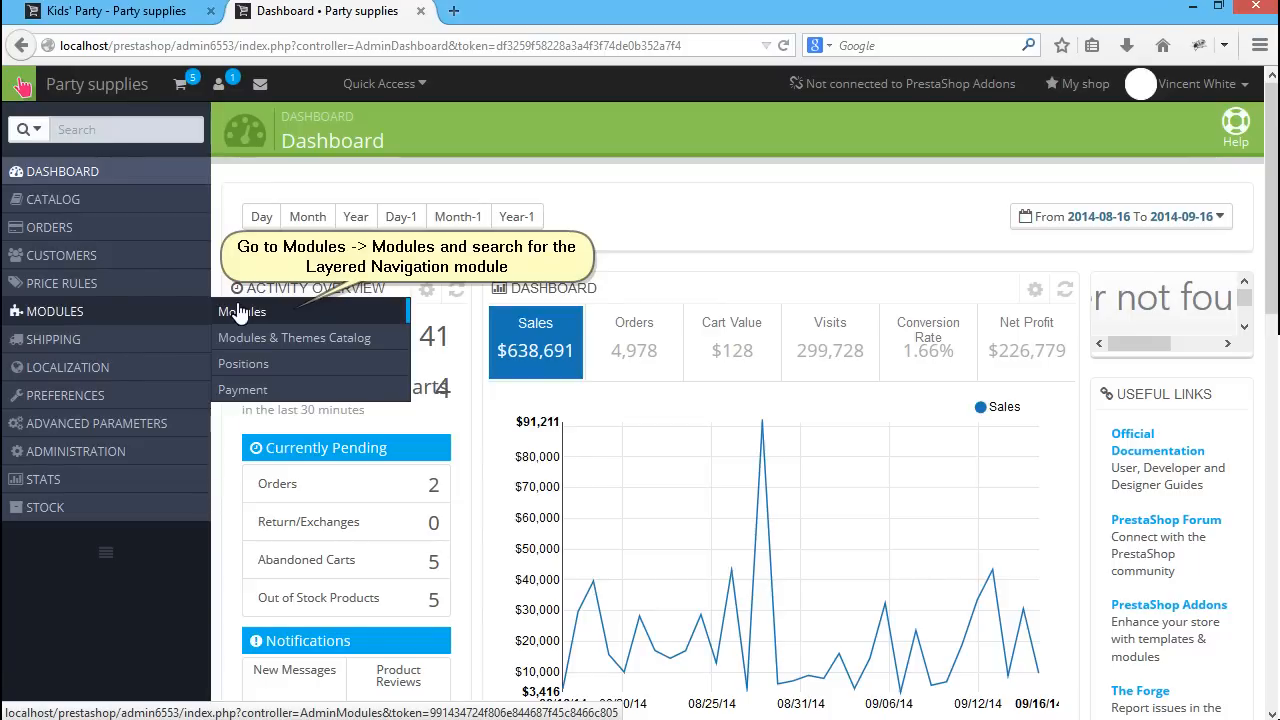
pyautogui.click(244, 312)
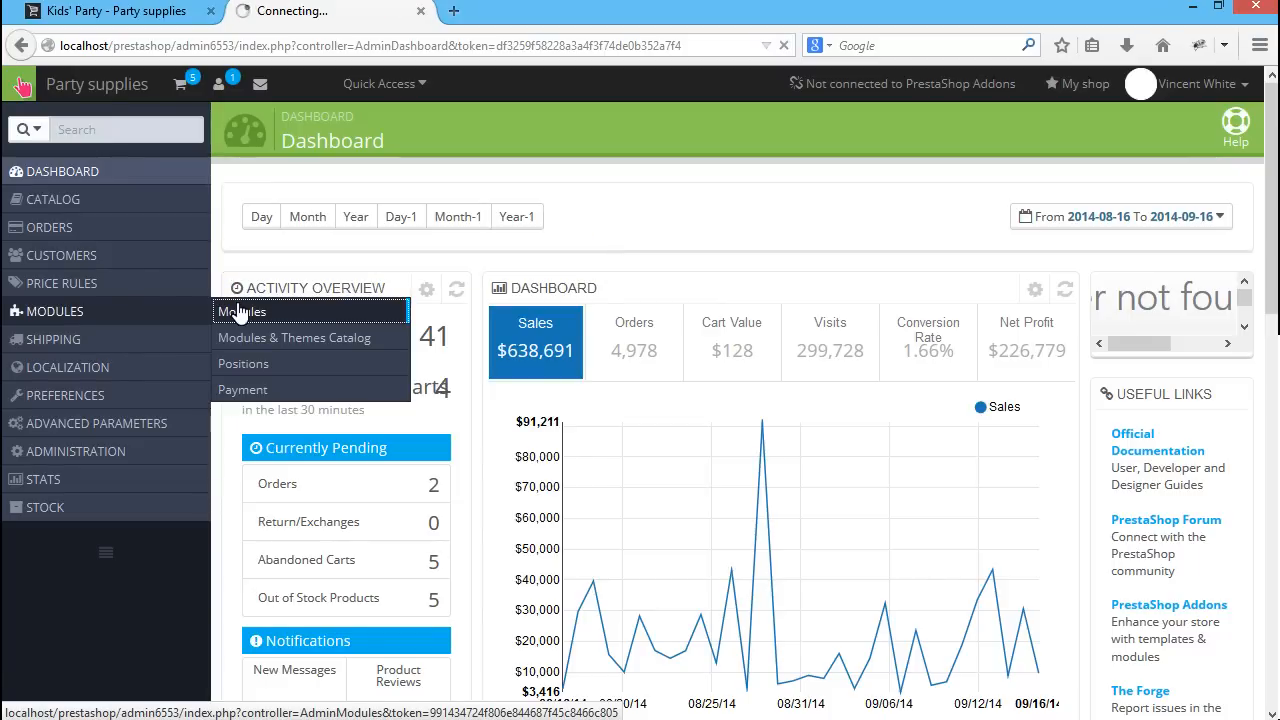
pyautogui.click(244, 312)
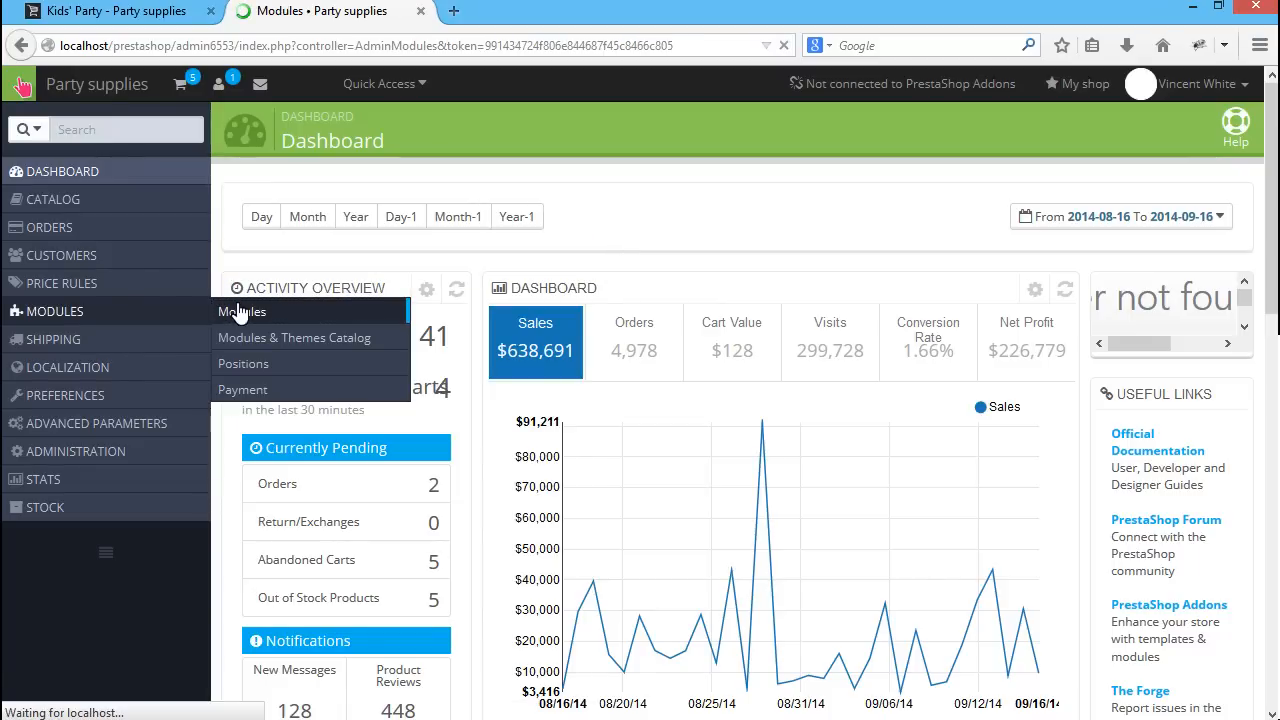
# Search the modules for 'blocklayered' and configure the Layered navigation block
pyautogui.click(242, 312)
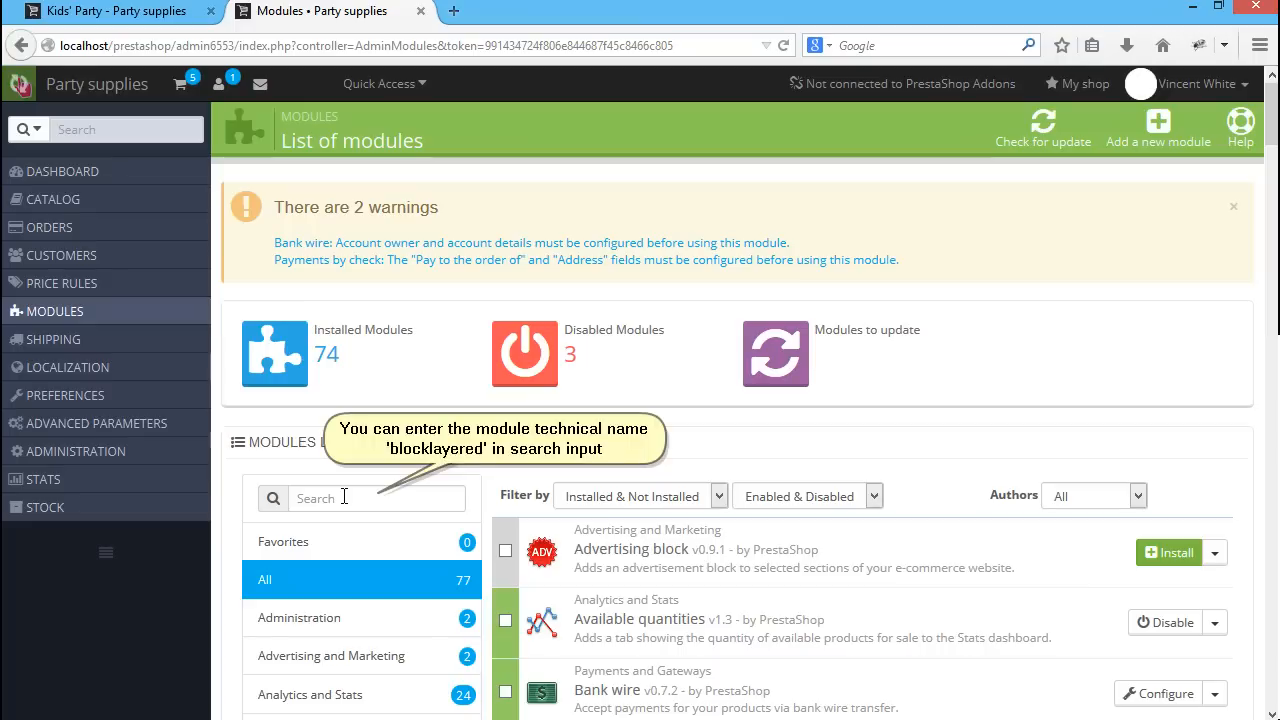
pyautogui.click(376, 498)
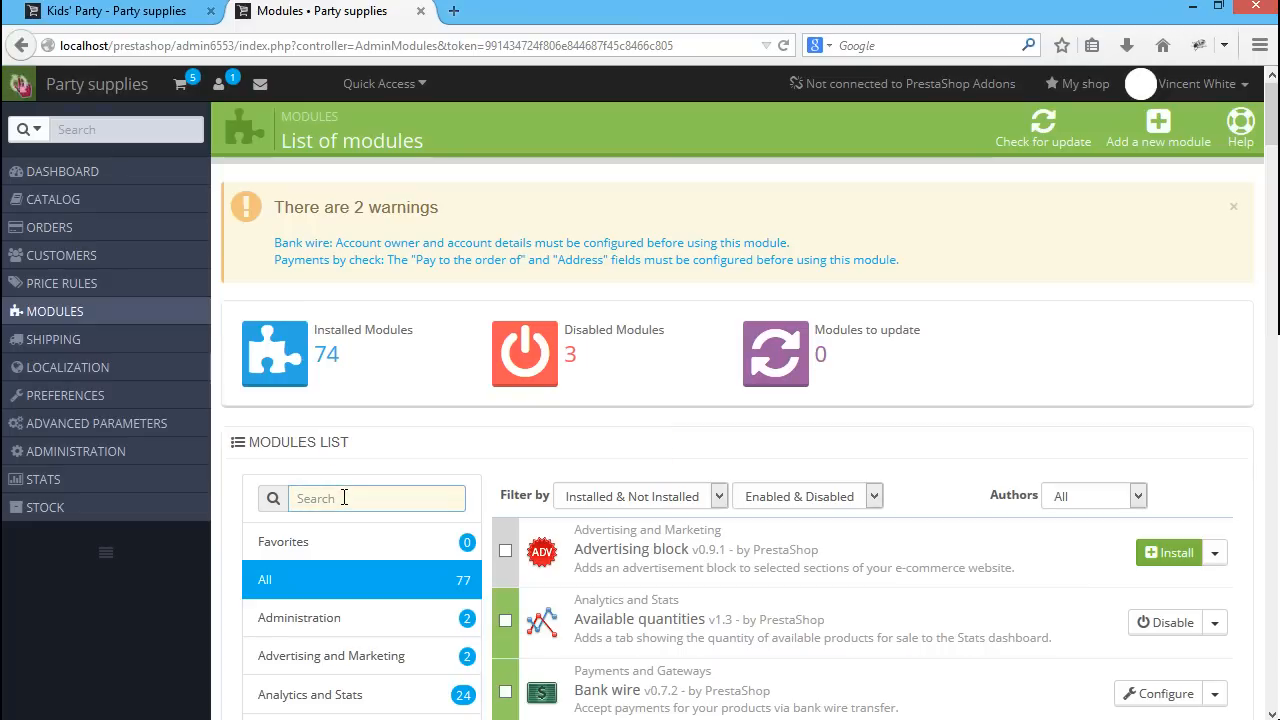
pyautogui.write('blocklay')
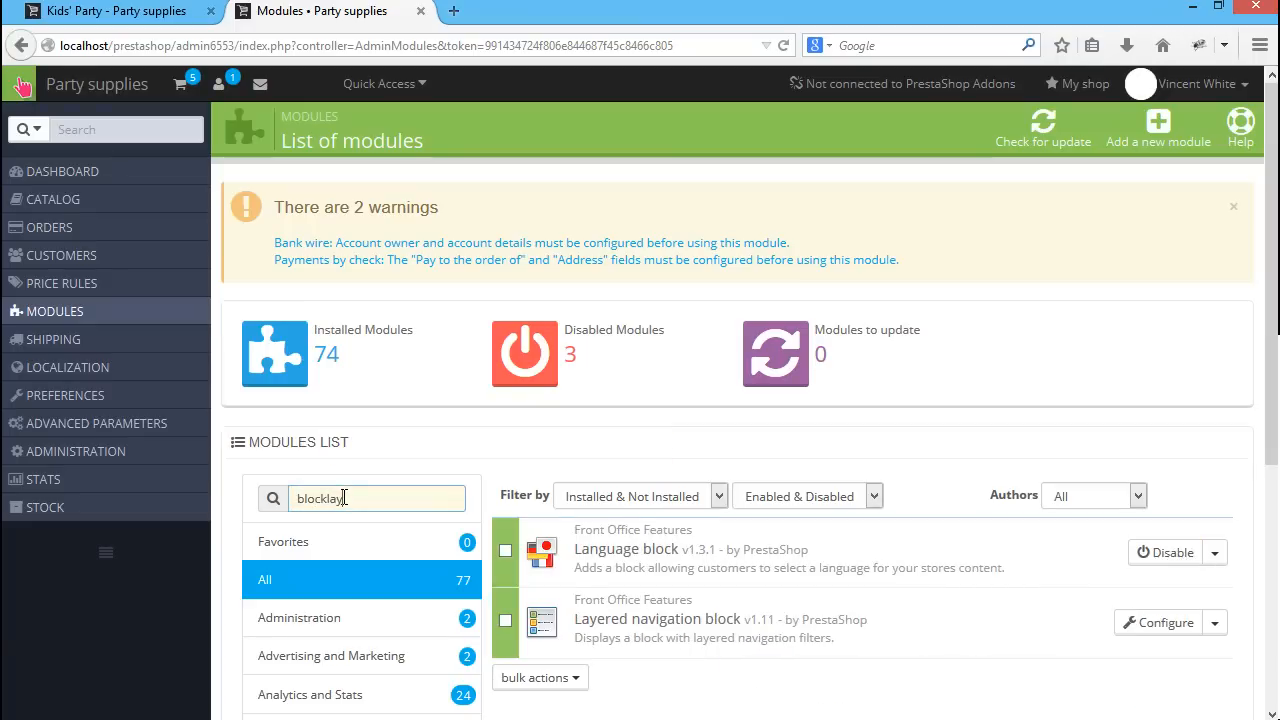
pyautogui.write('ered')
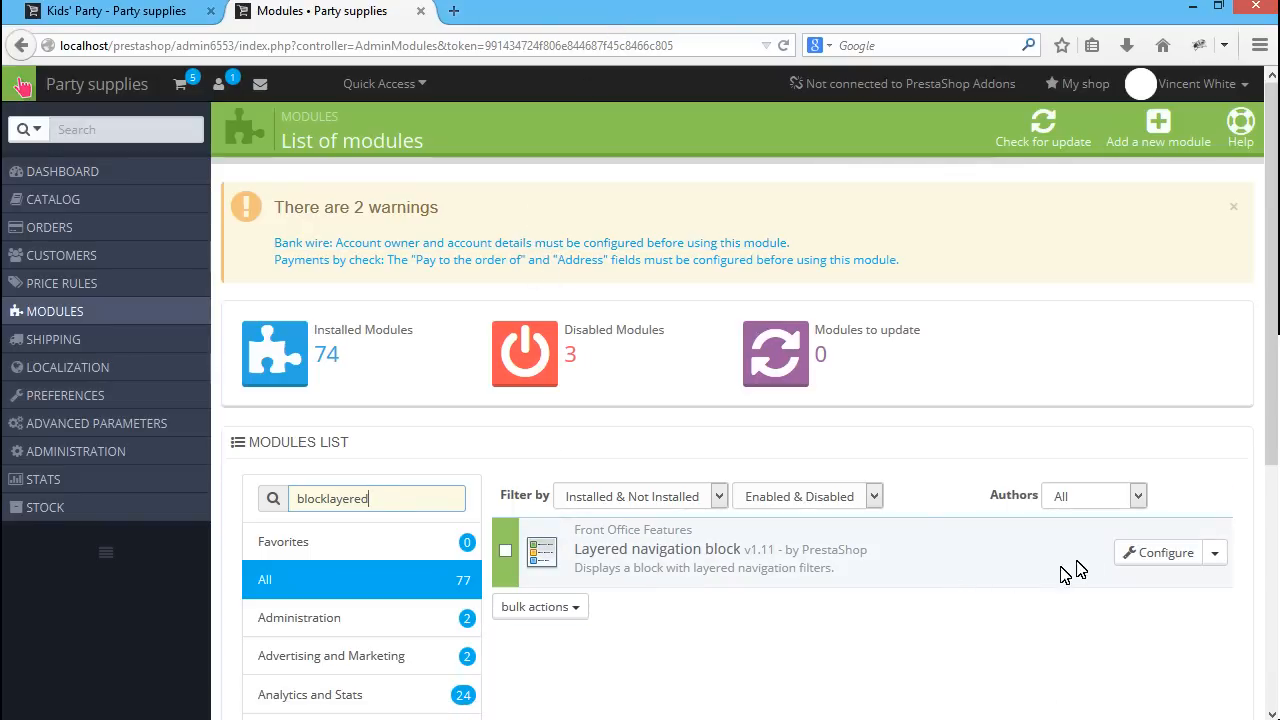
pyautogui.click(1160, 552)
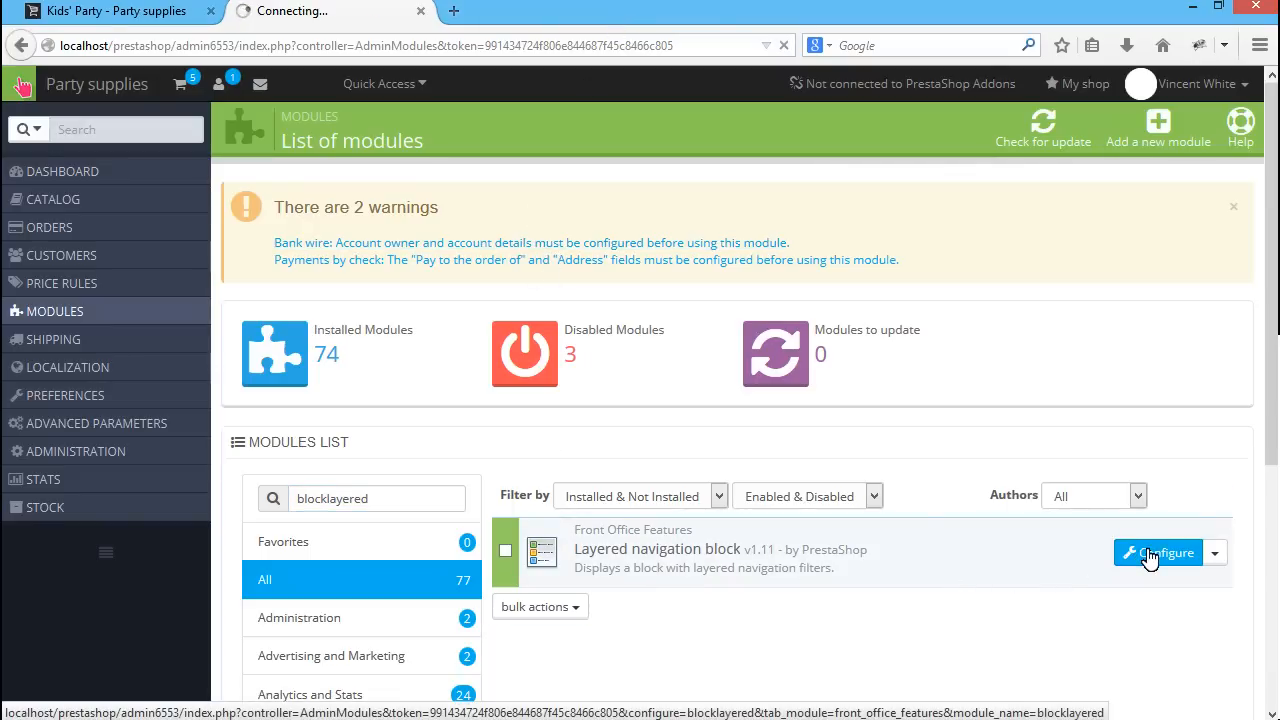
# Start a new template from the empty Filters Templates list via 'Add new template'
pyautogui.click(1160, 552)
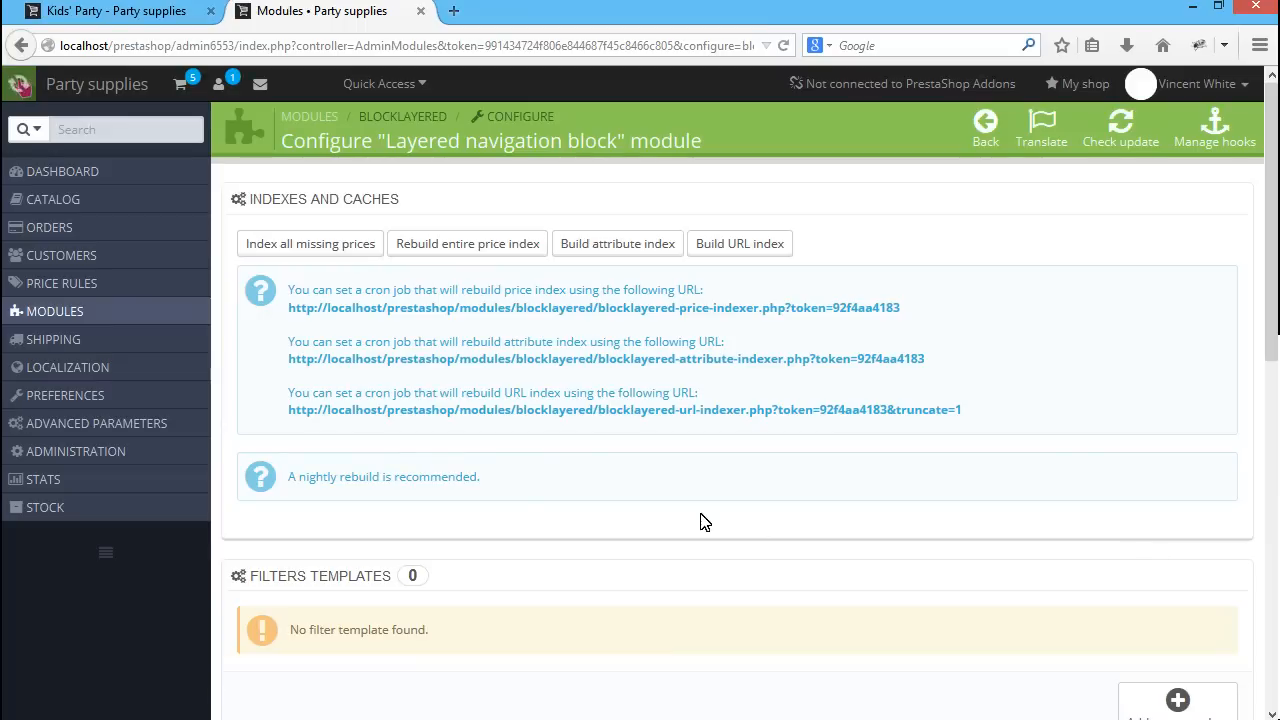
pyautogui.scroll(-3)
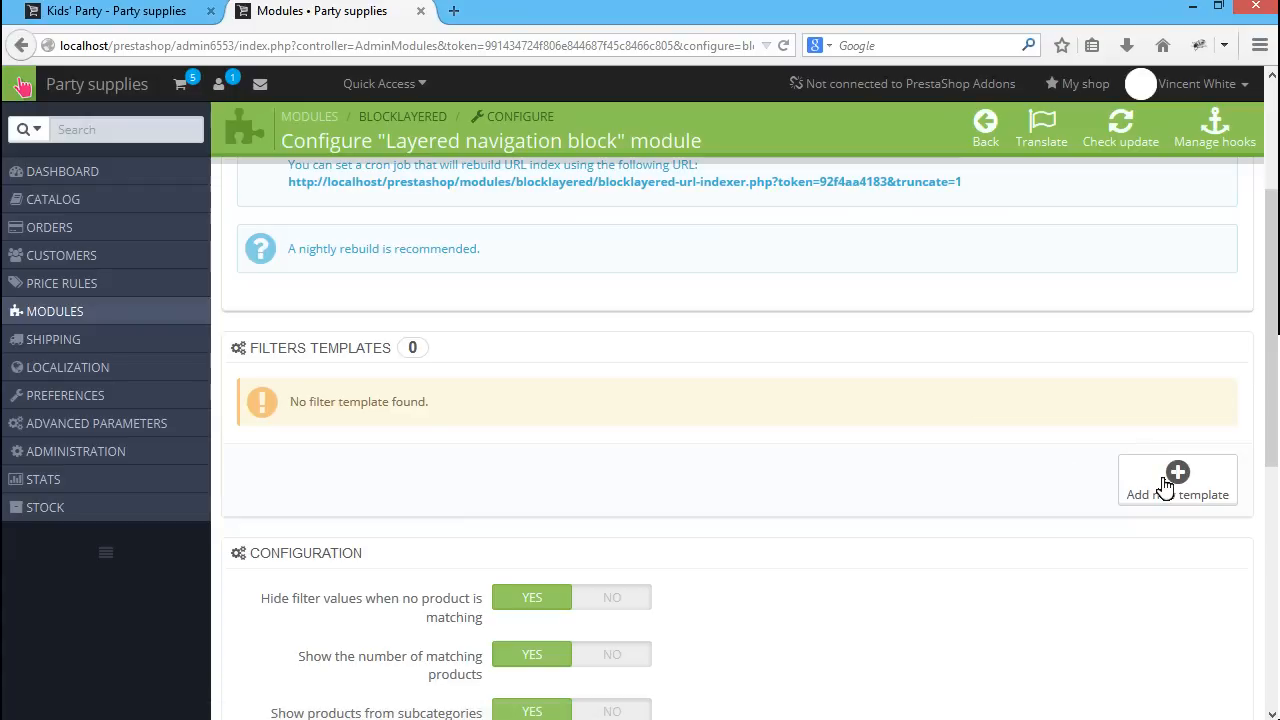
pyautogui.click(1176, 480)
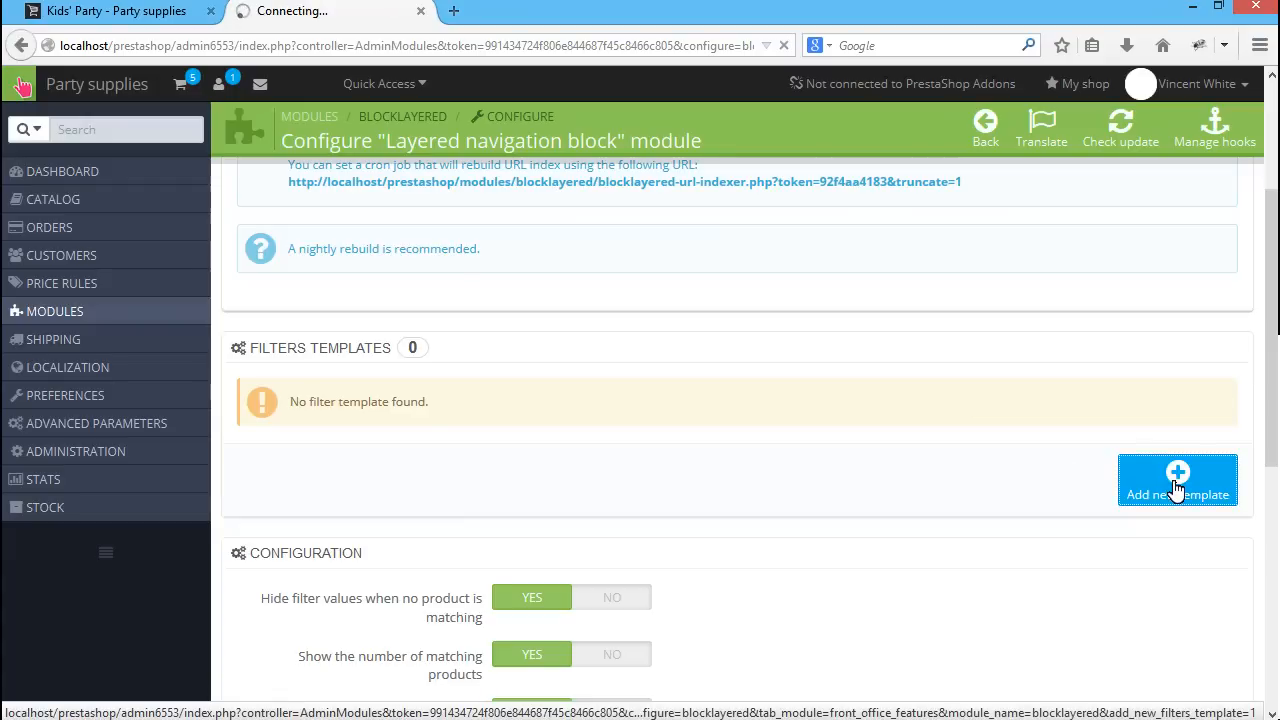
pyautogui.click(1176, 480)
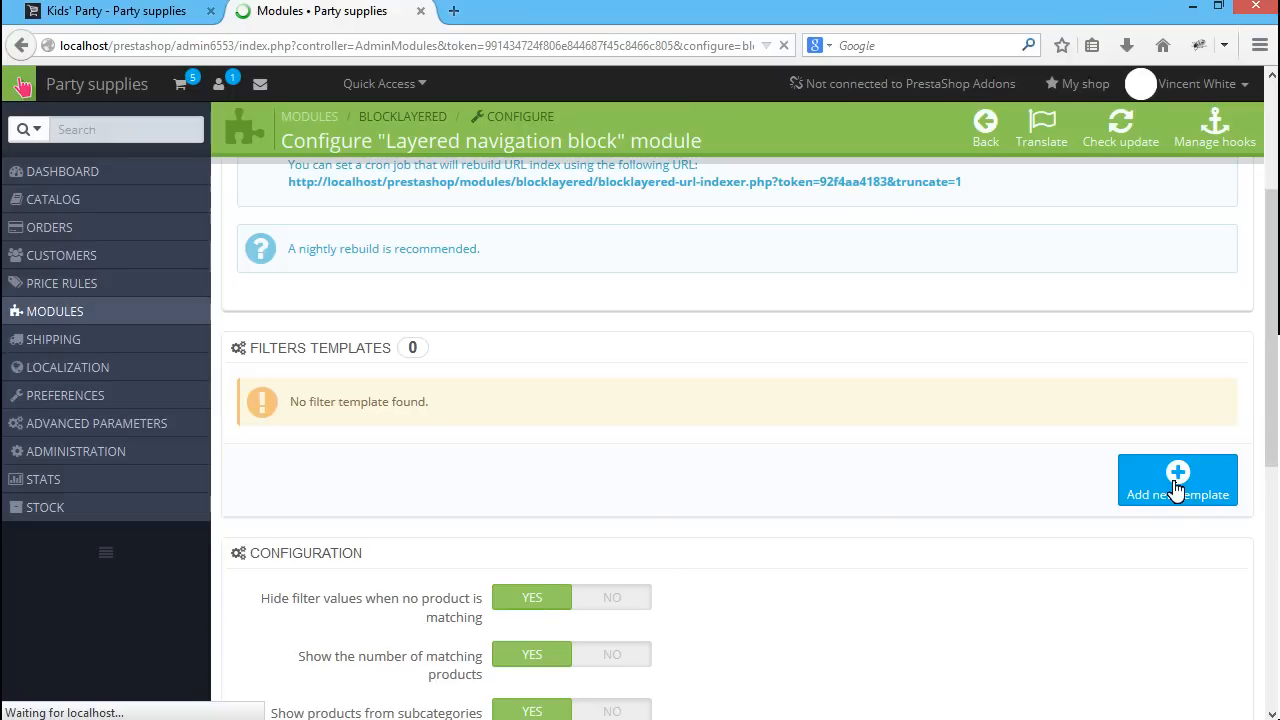
# Replace the default template name with 'My filter'
pyautogui.click(1176, 480)
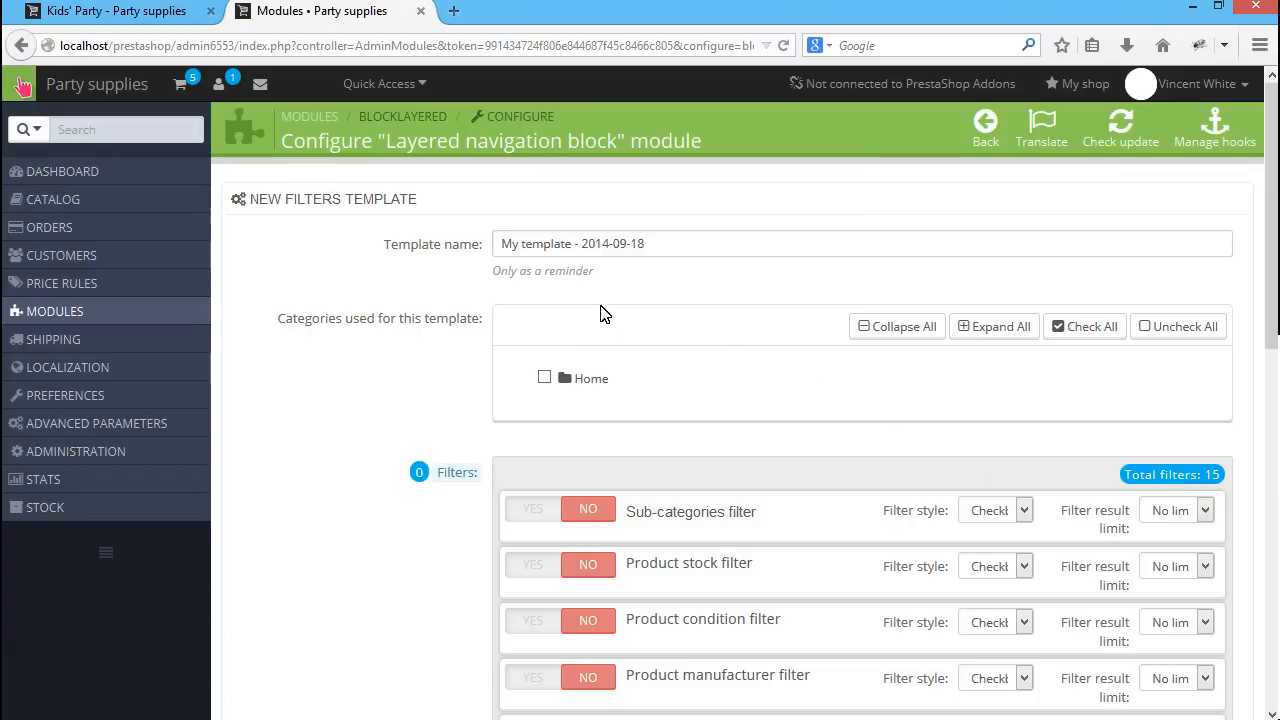
pyautogui.click(572, 244)
pyautogui.write('My')
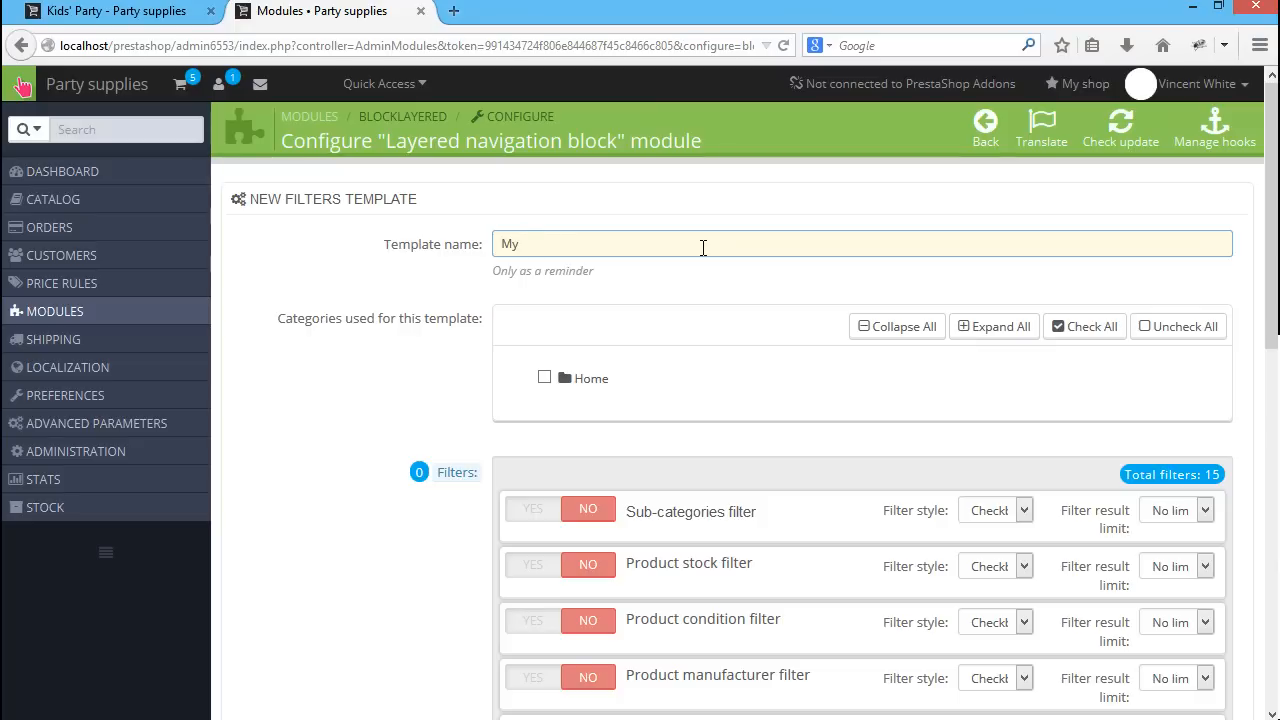
pyautogui.write('filter')
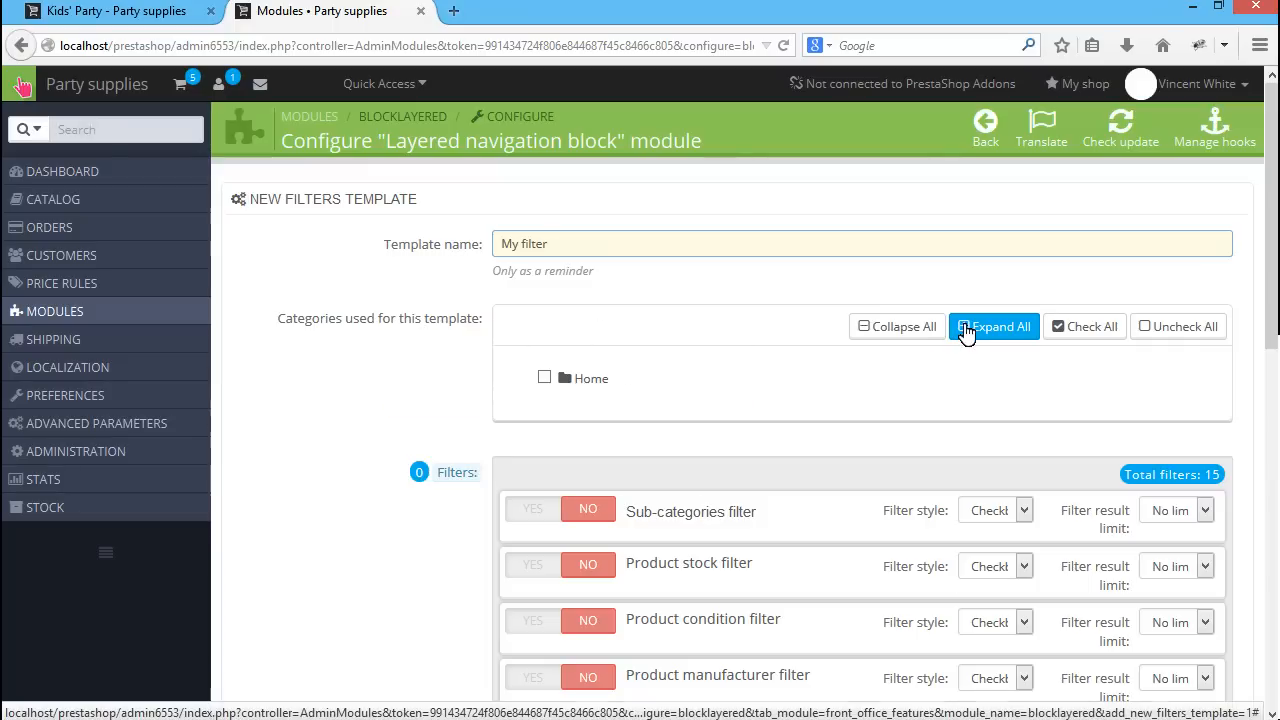
# Expand the category tree, tick Home and check all categories for the template
pyautogui.click(994, 326)
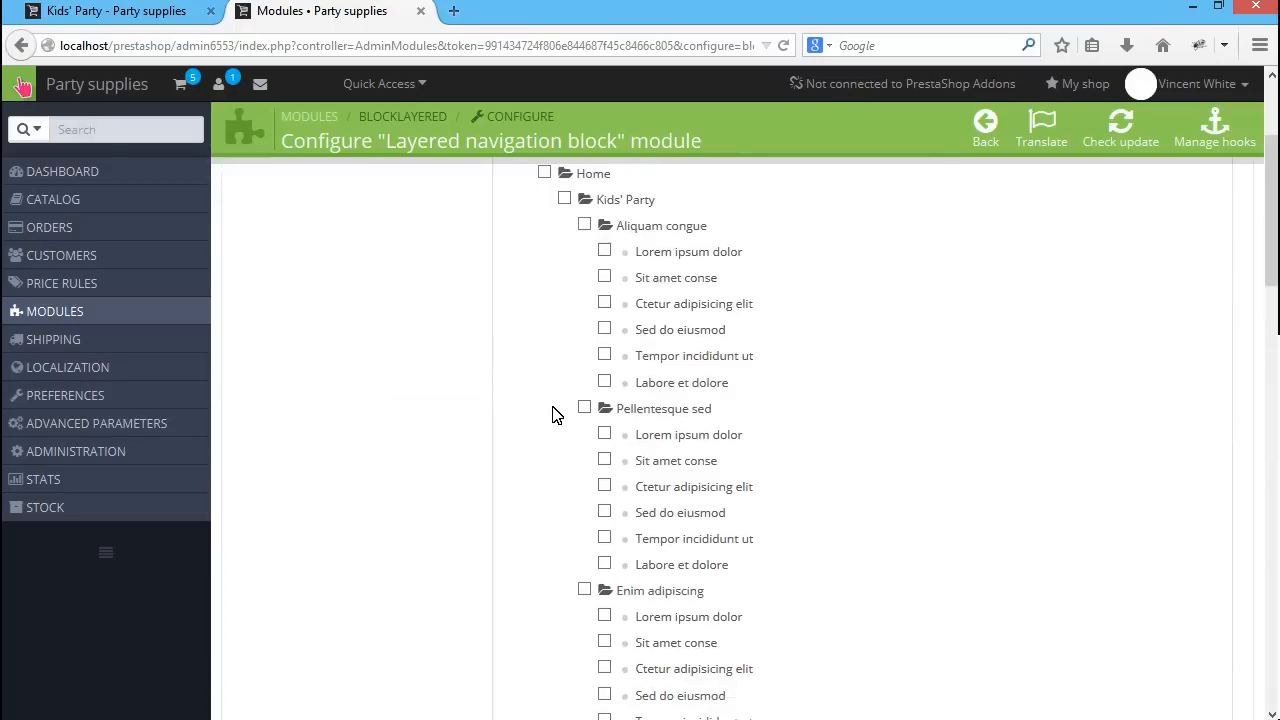
pyautogui.scroll(3)
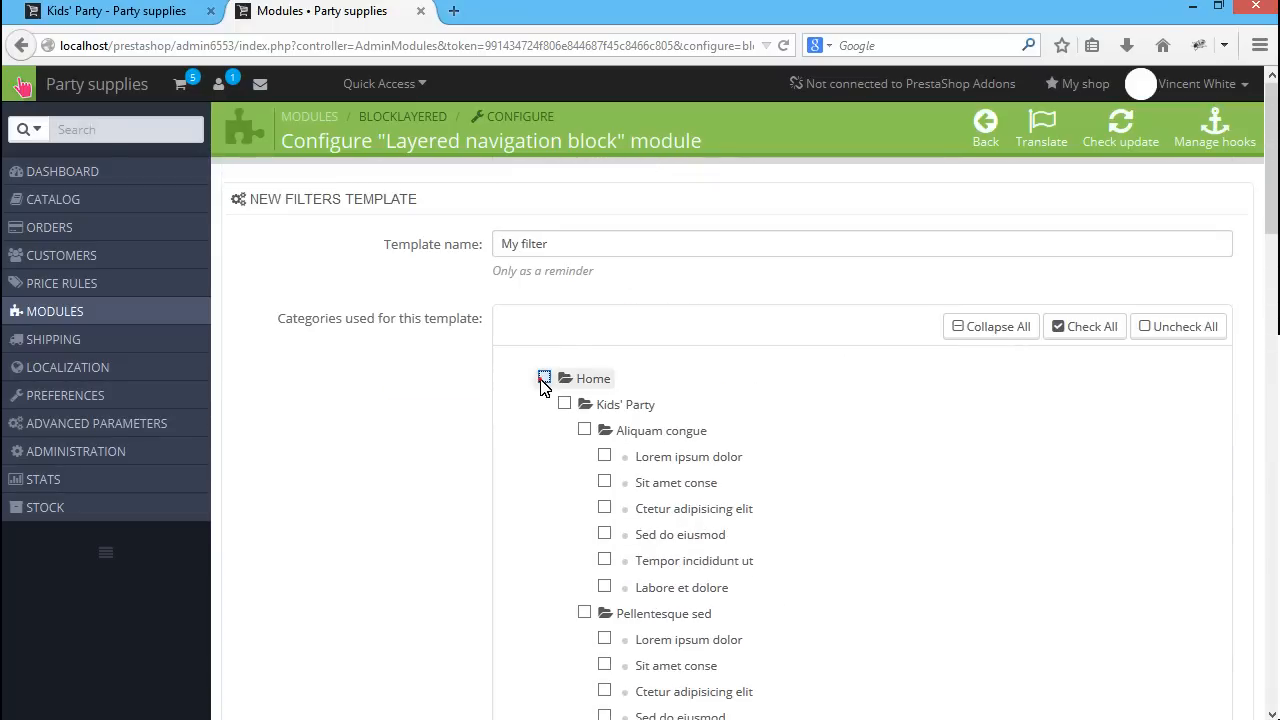
pyautogui.click(544, 378)
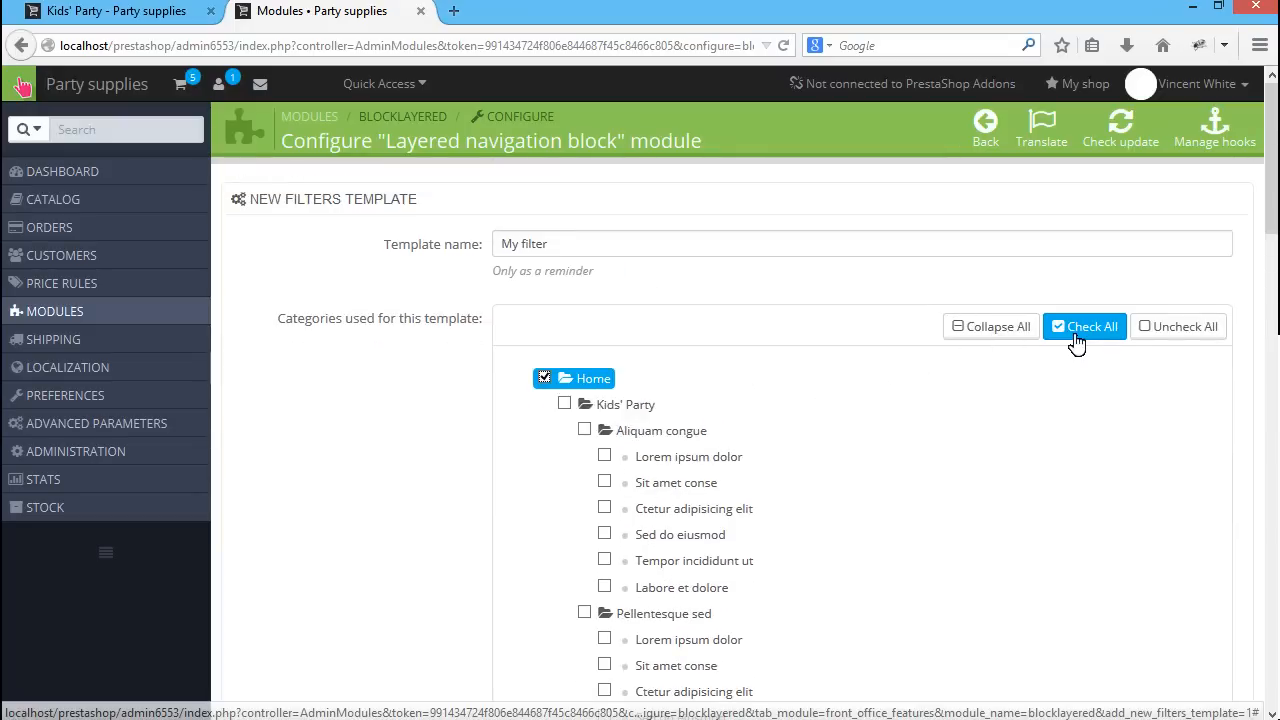
pyautogui.click(1084, 326)
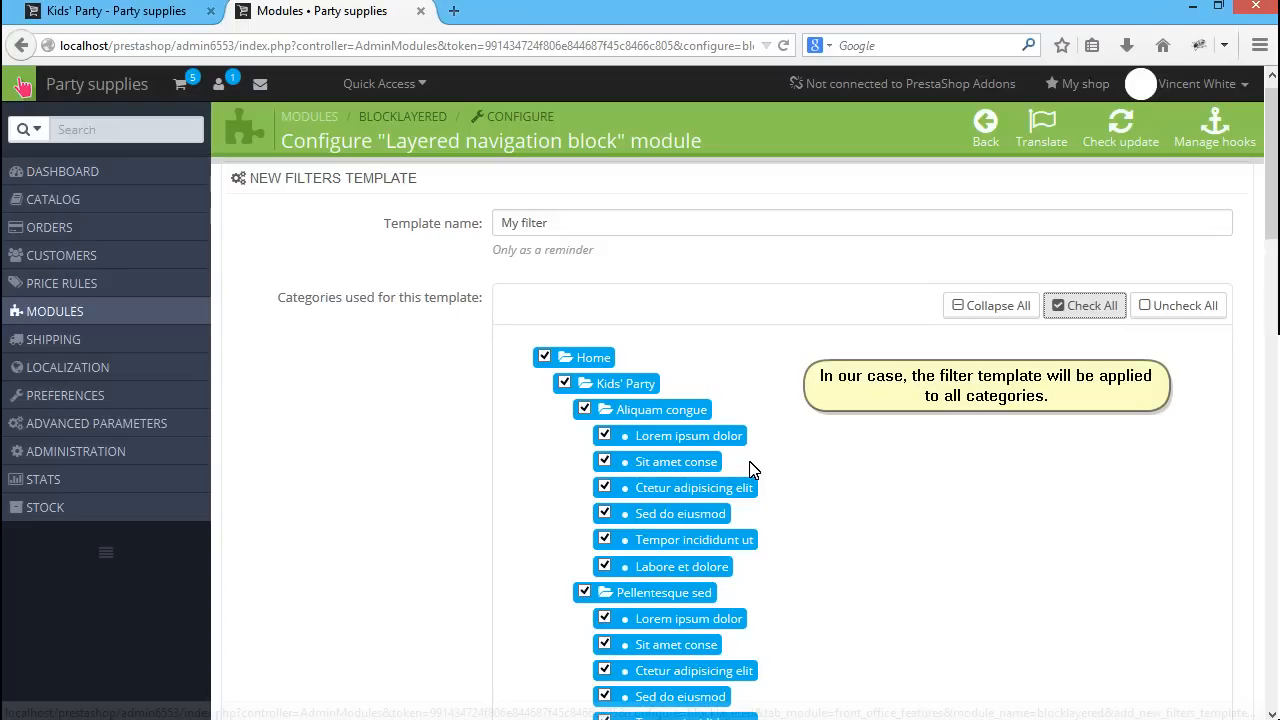
pyautogui.scroll(-3)
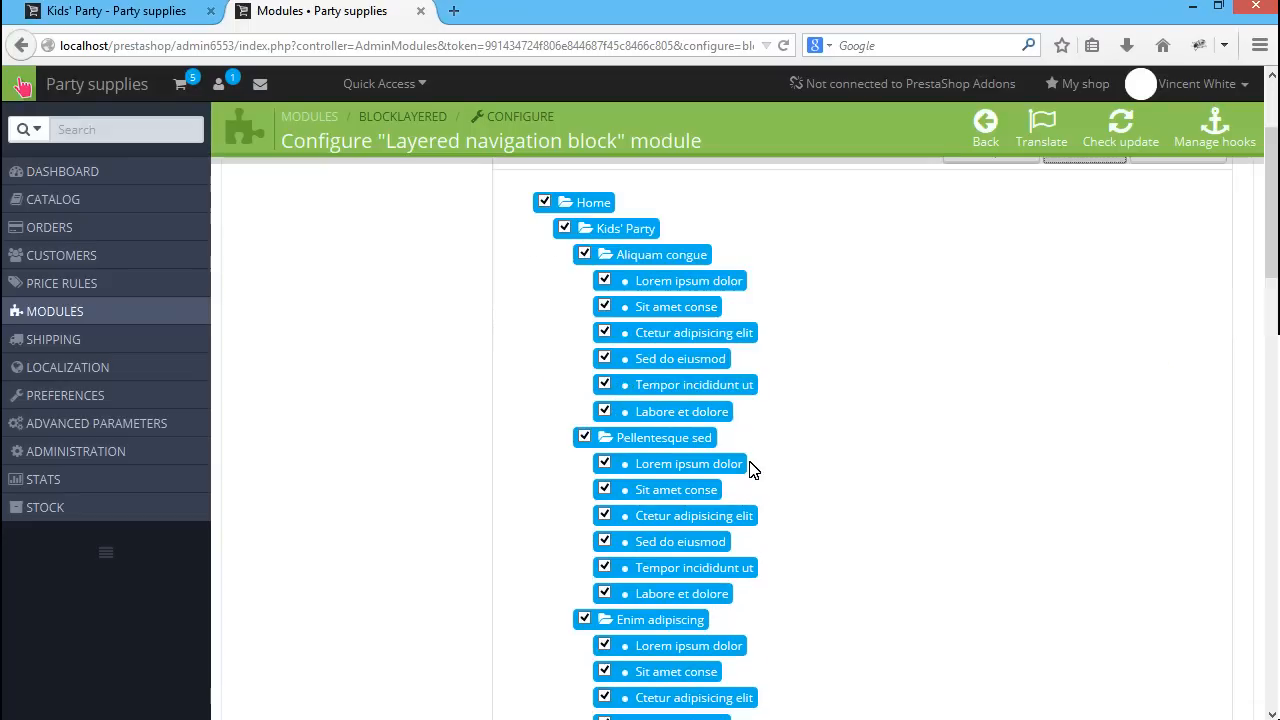
pyautogui.scroll(-3)
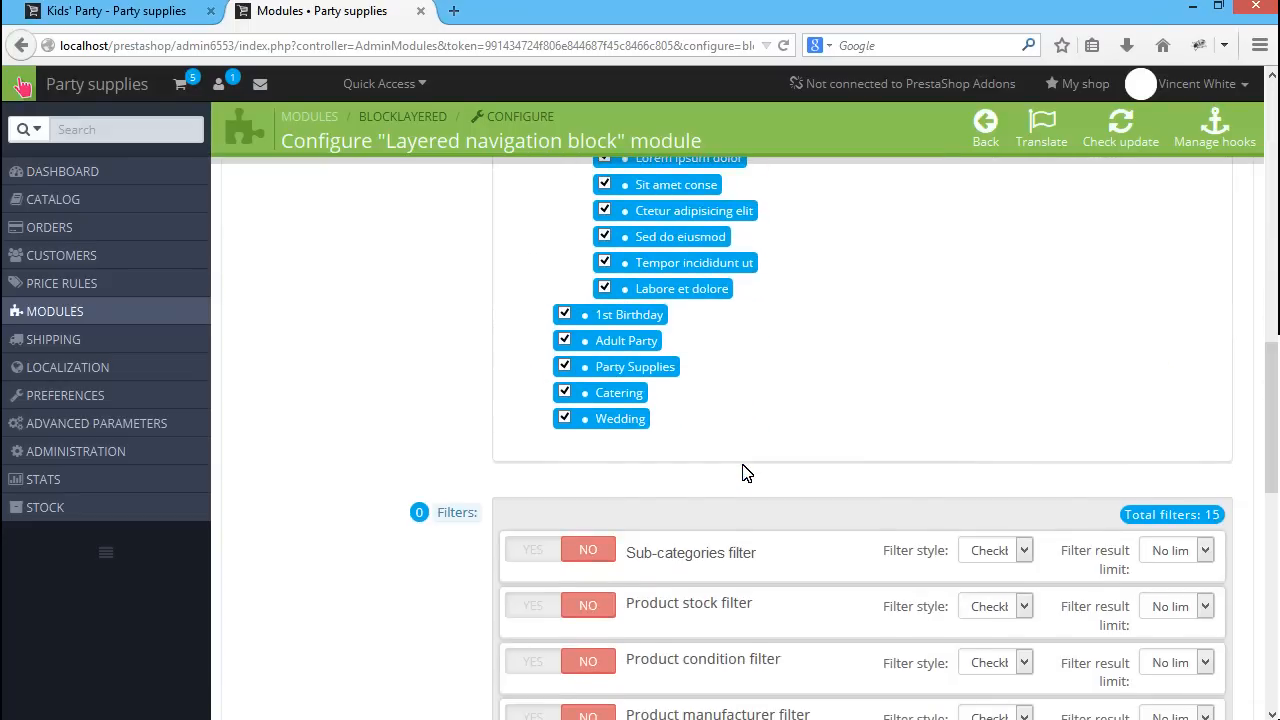
pyautogui.scroll(-3)
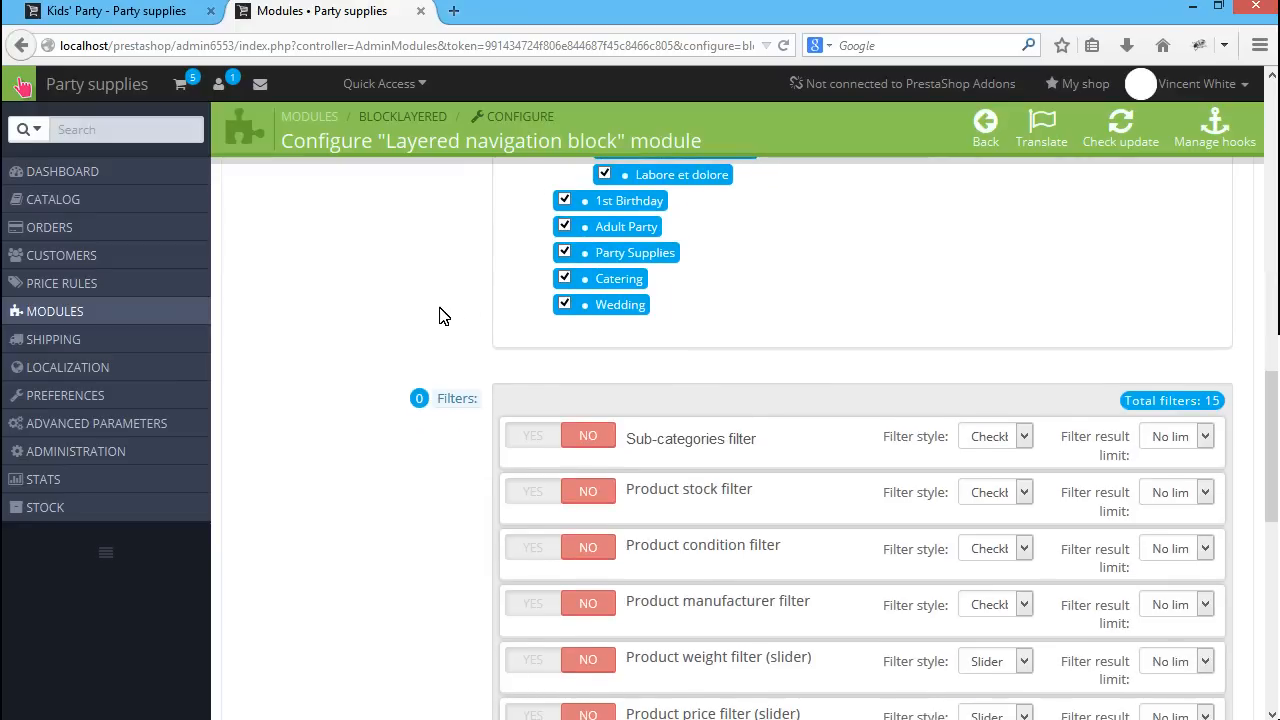
# Enable sub-categories, stock and weight slider filters, with weight result limit 10
pyautogui.scroll(-3)
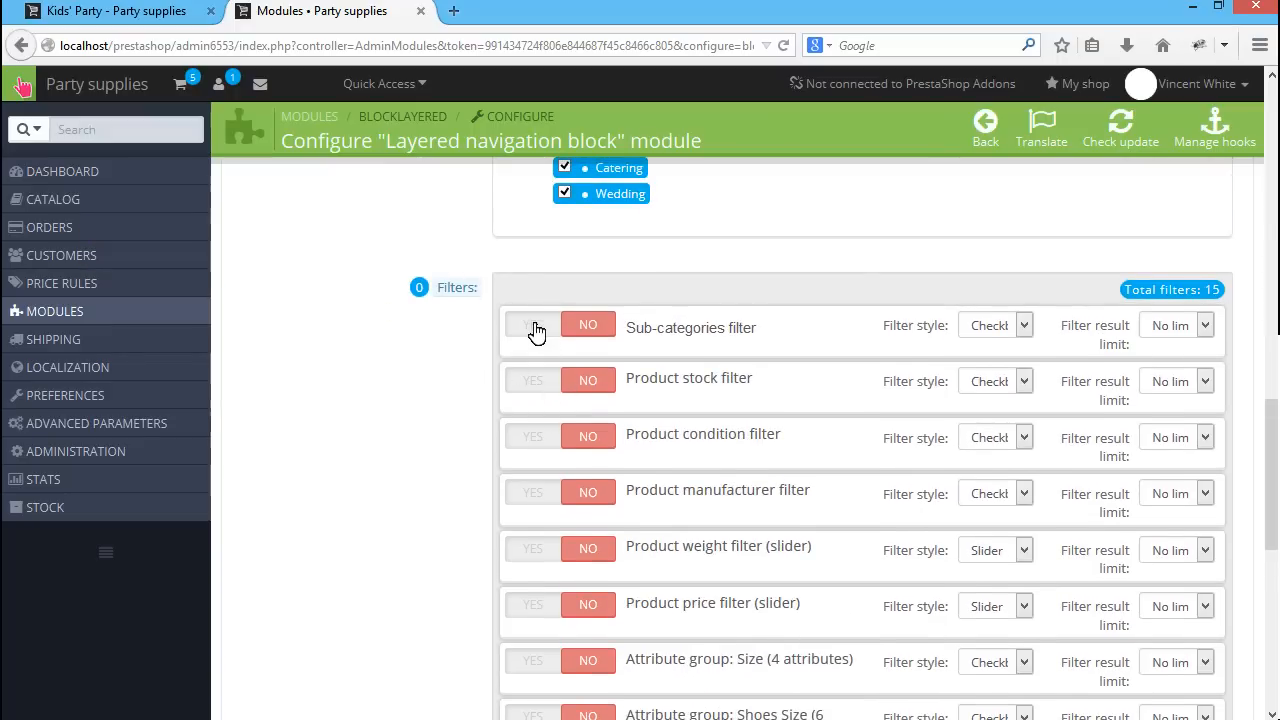
pyautogui.click(534, 328)
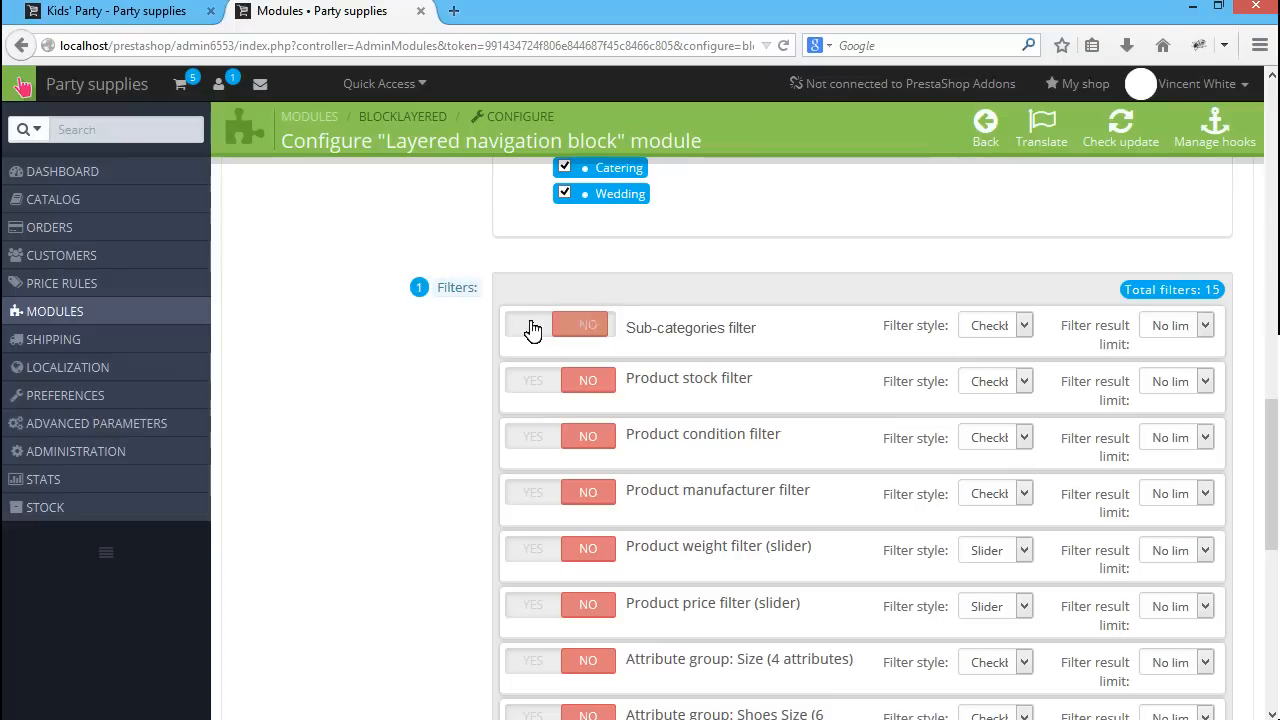
pyautogui.click(532, 324)
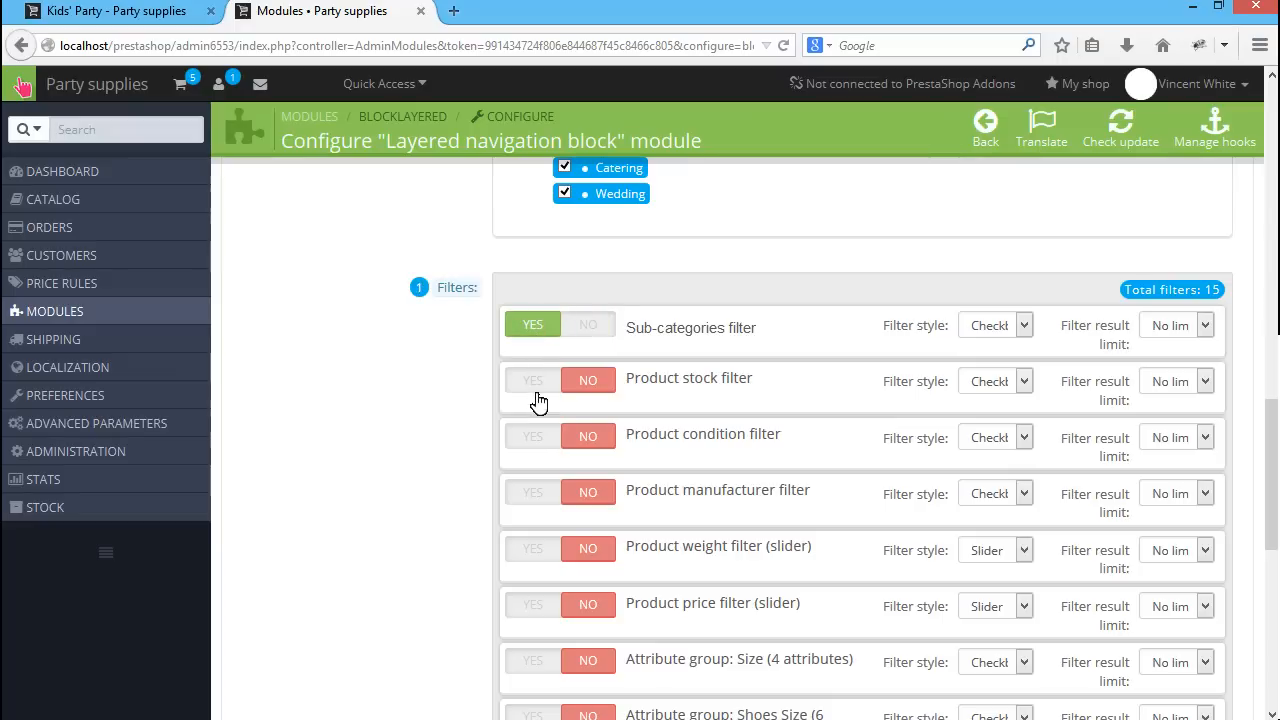
pyautogui.click(532, 380)
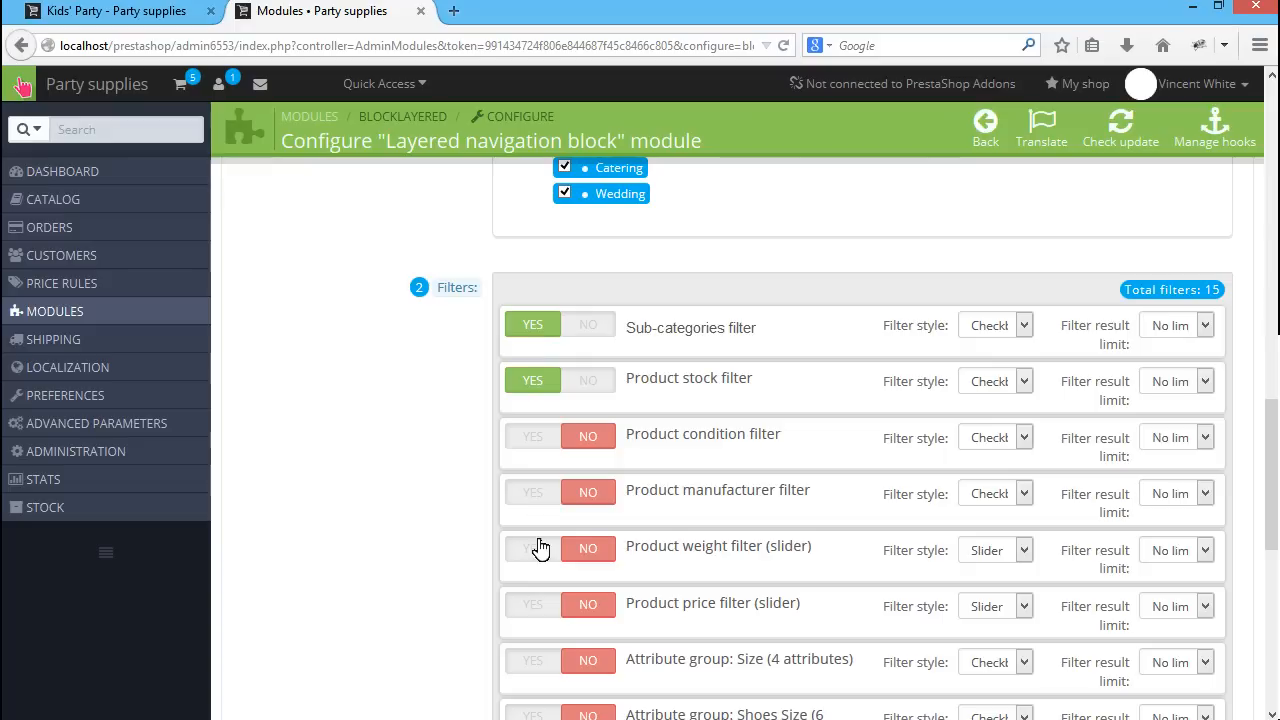
pyautogui.click(532, 548)
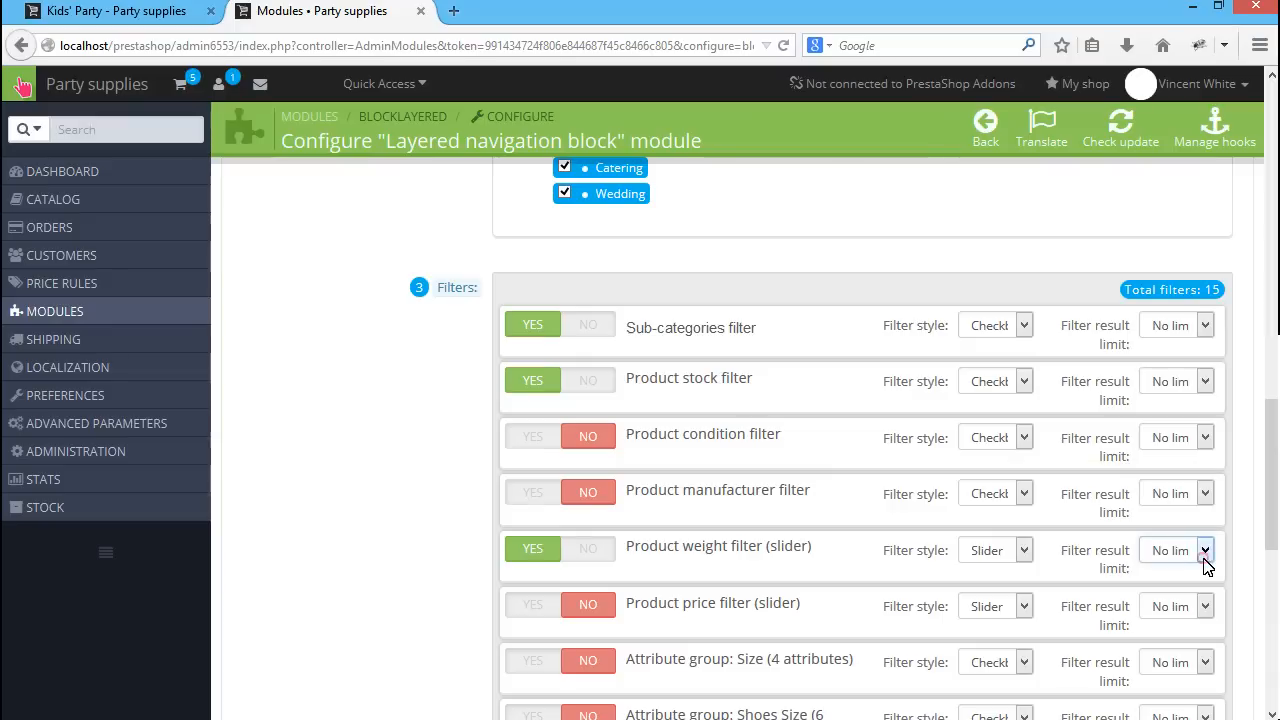
pyautogui.click(1176, 550)
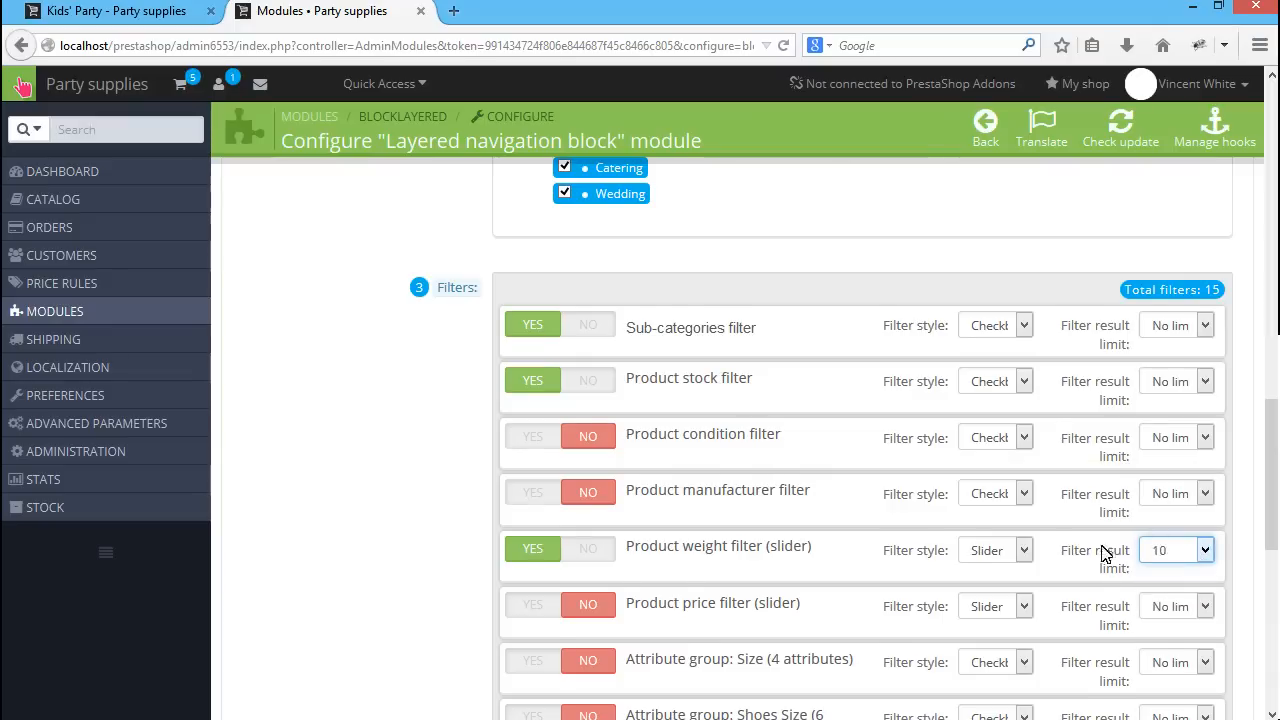
pyautogui.scroll(-3)
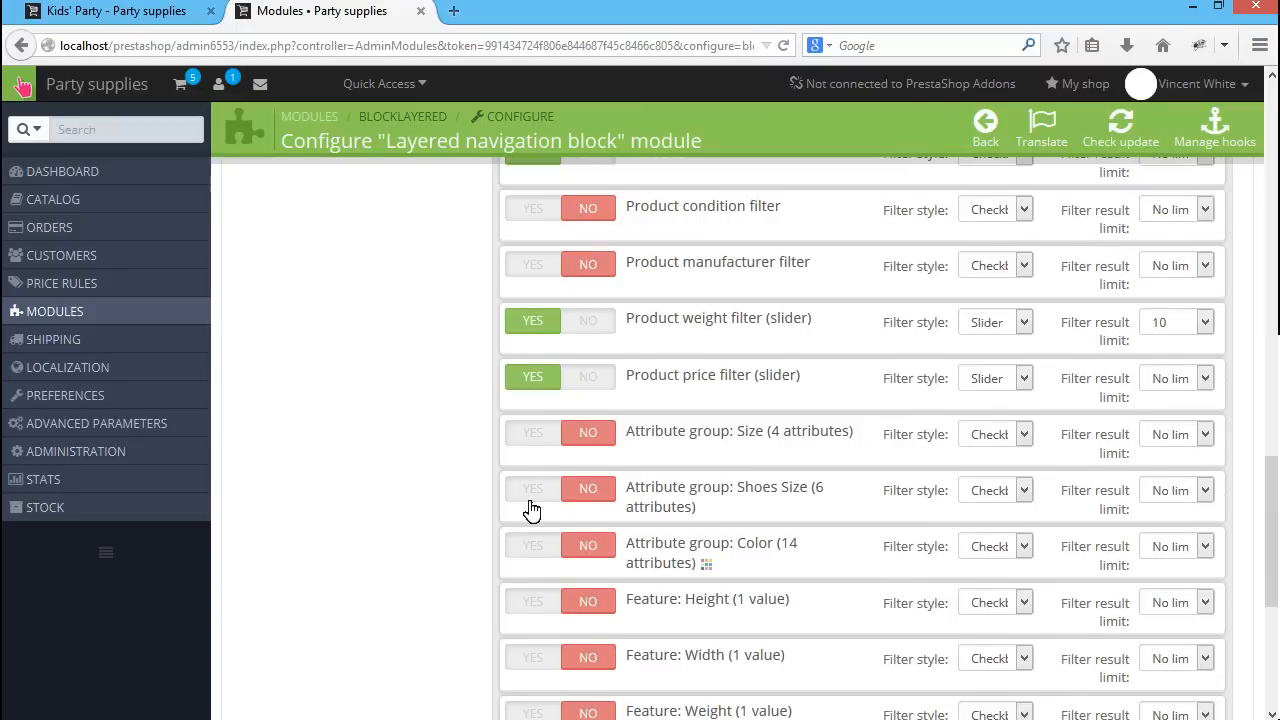
# Enable the Color filter as radio buttons and the Height feature filter
pyautogui.click(532, 544)
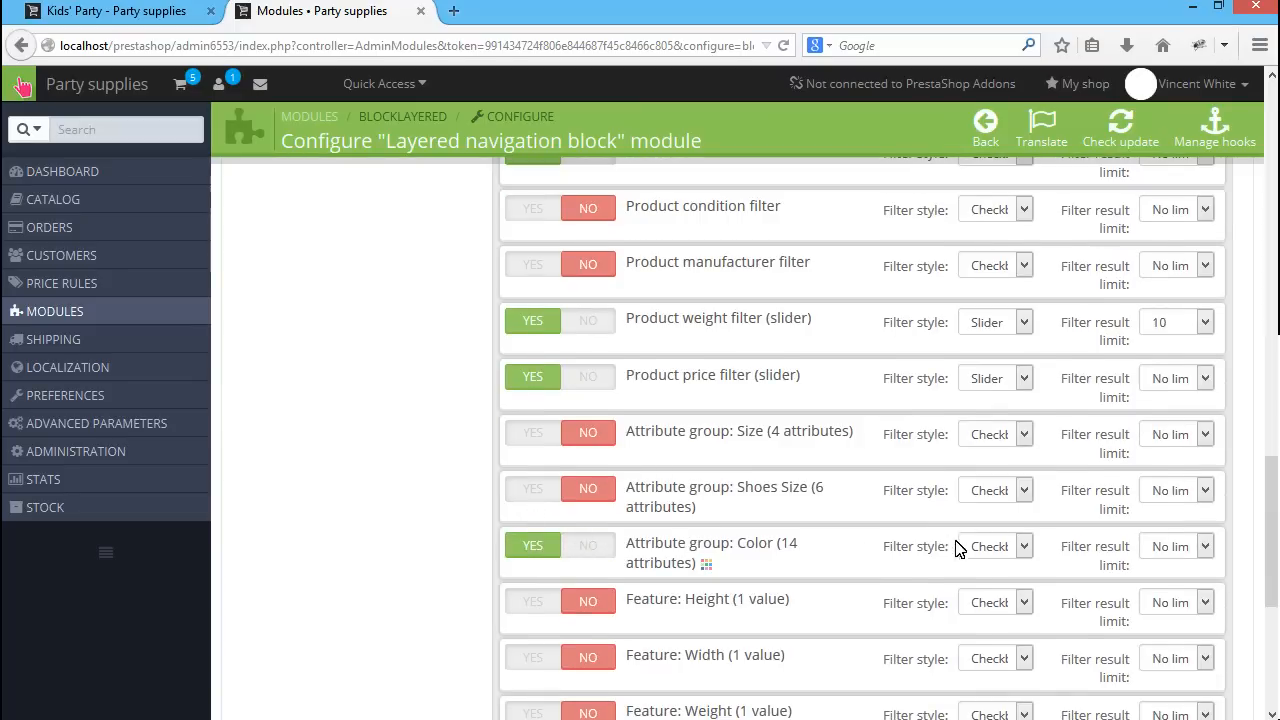
pyautogui.click(996, 546)
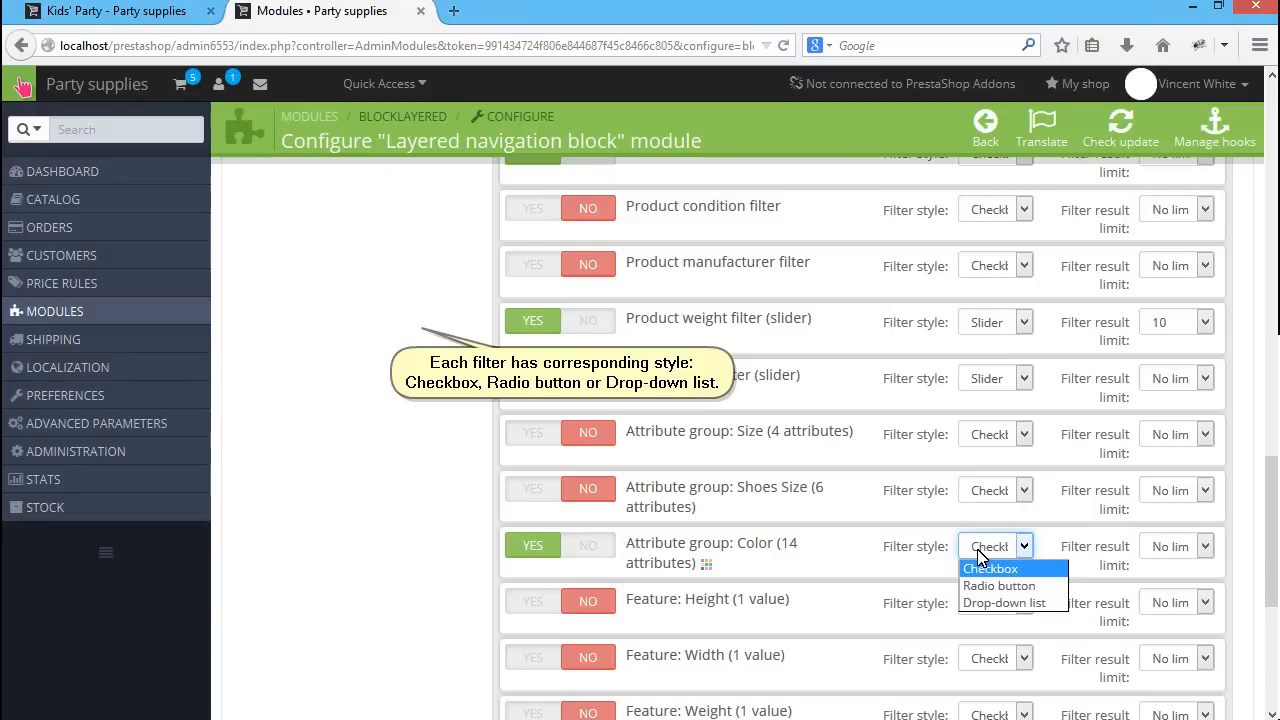
pyautogui.moveTo(1000, 584)
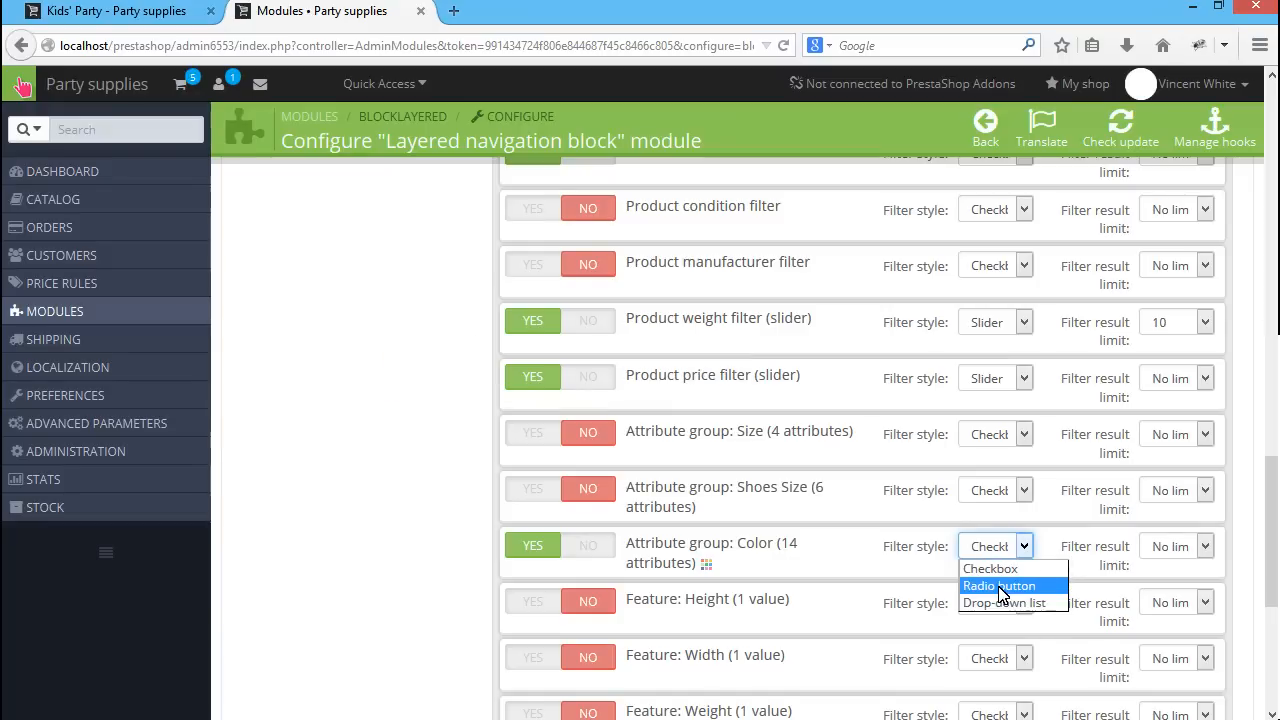
pyautogui.click(1000, 584)
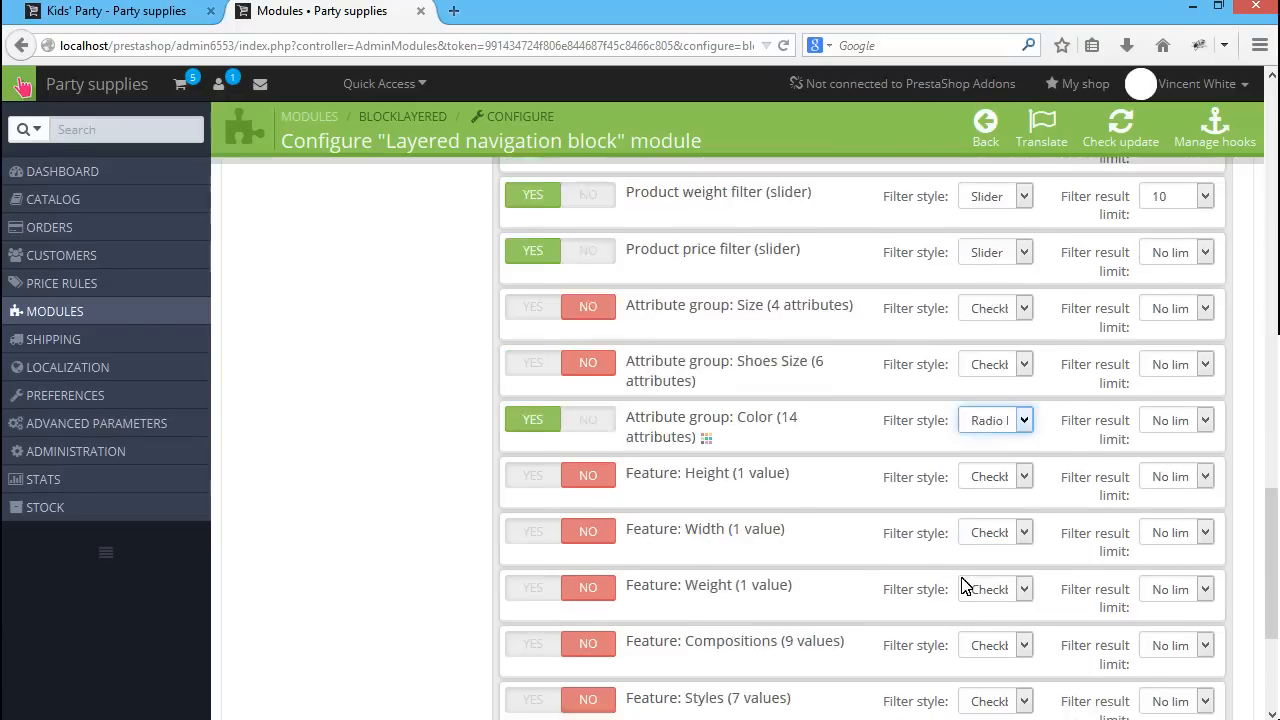
pyautogui.scroll(-3)
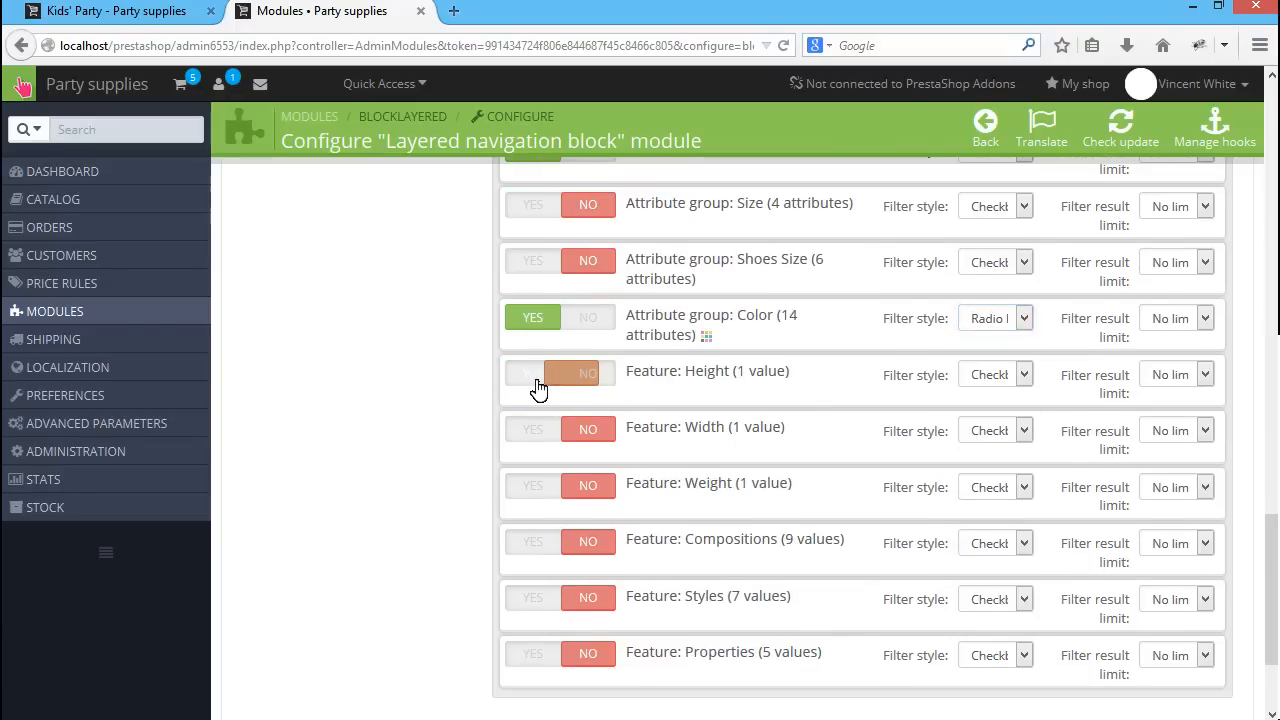
pyautogui.click(532, 374)
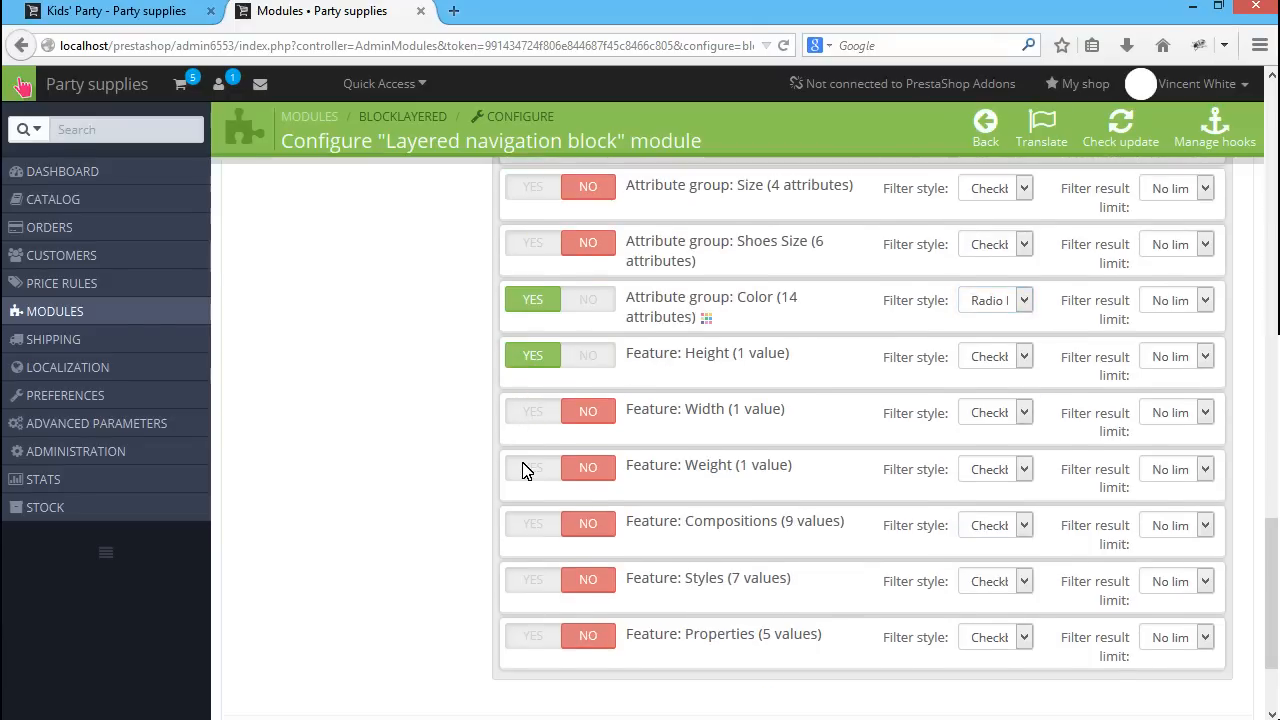
# Enable the Product condition filter as a drop-down list and save the template
pyautogui.scroll(3)
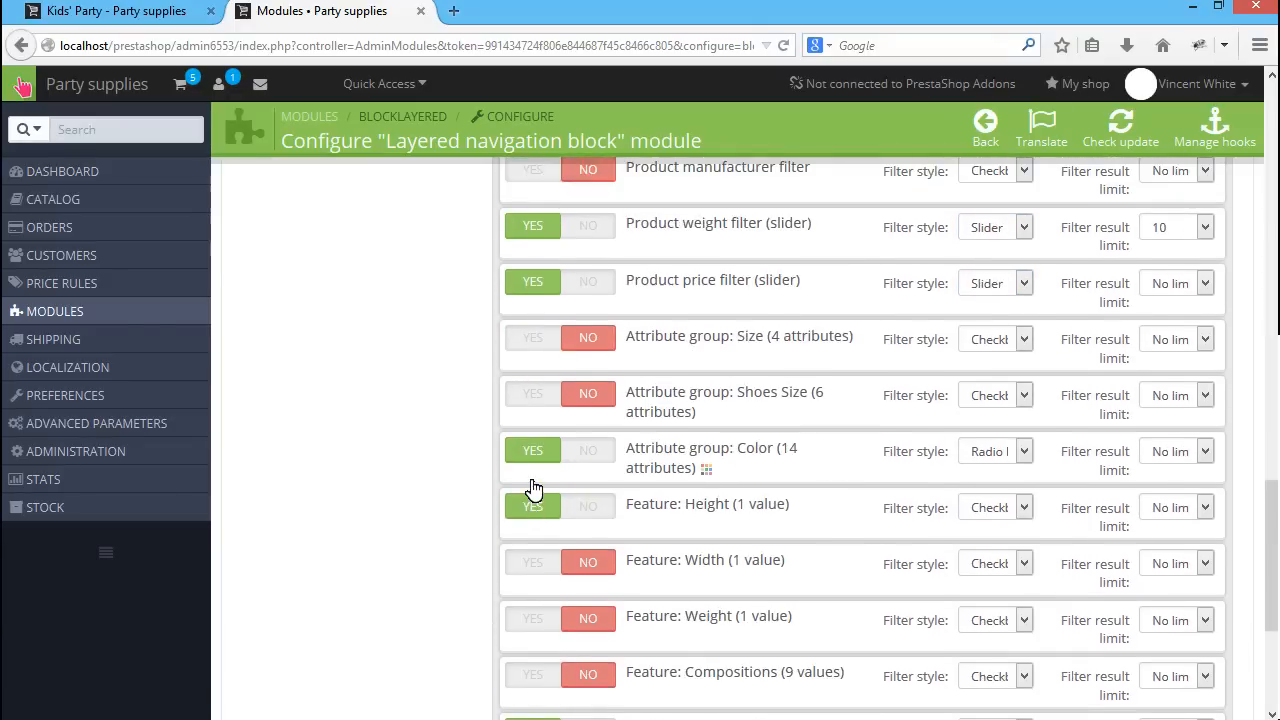
pyautogui.scroll(3)
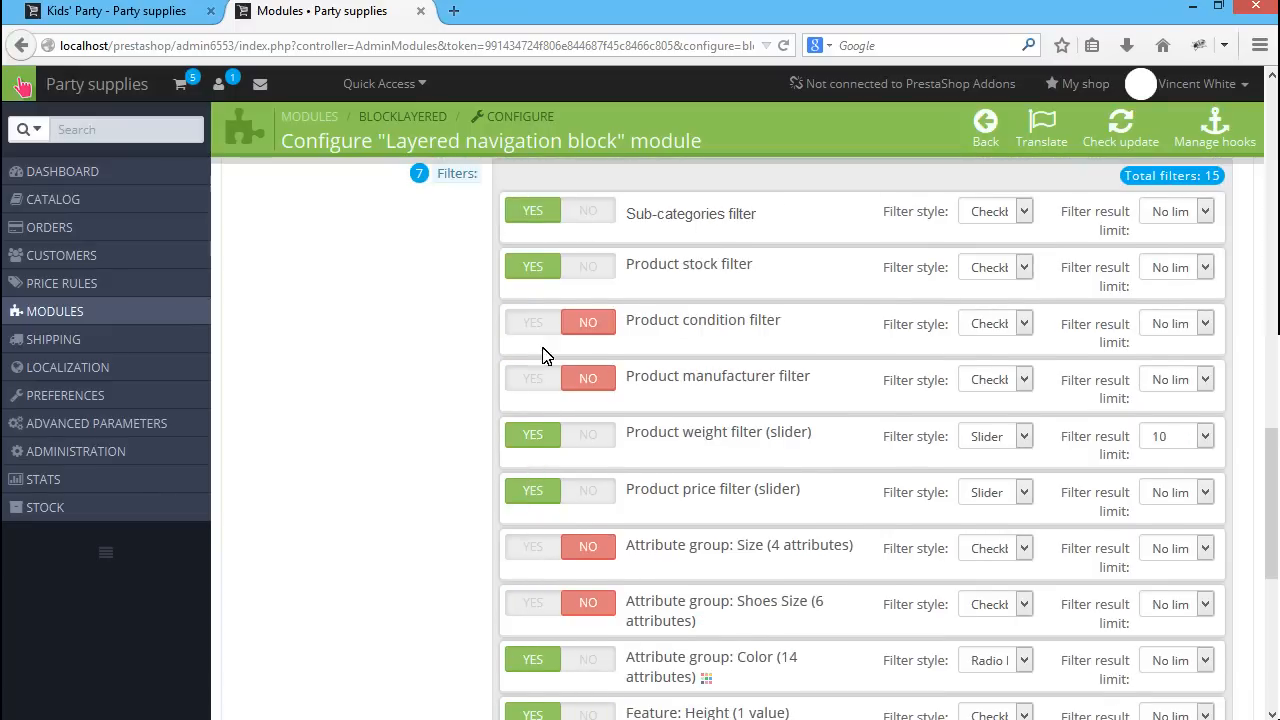
pyautogui.click(532, 320)
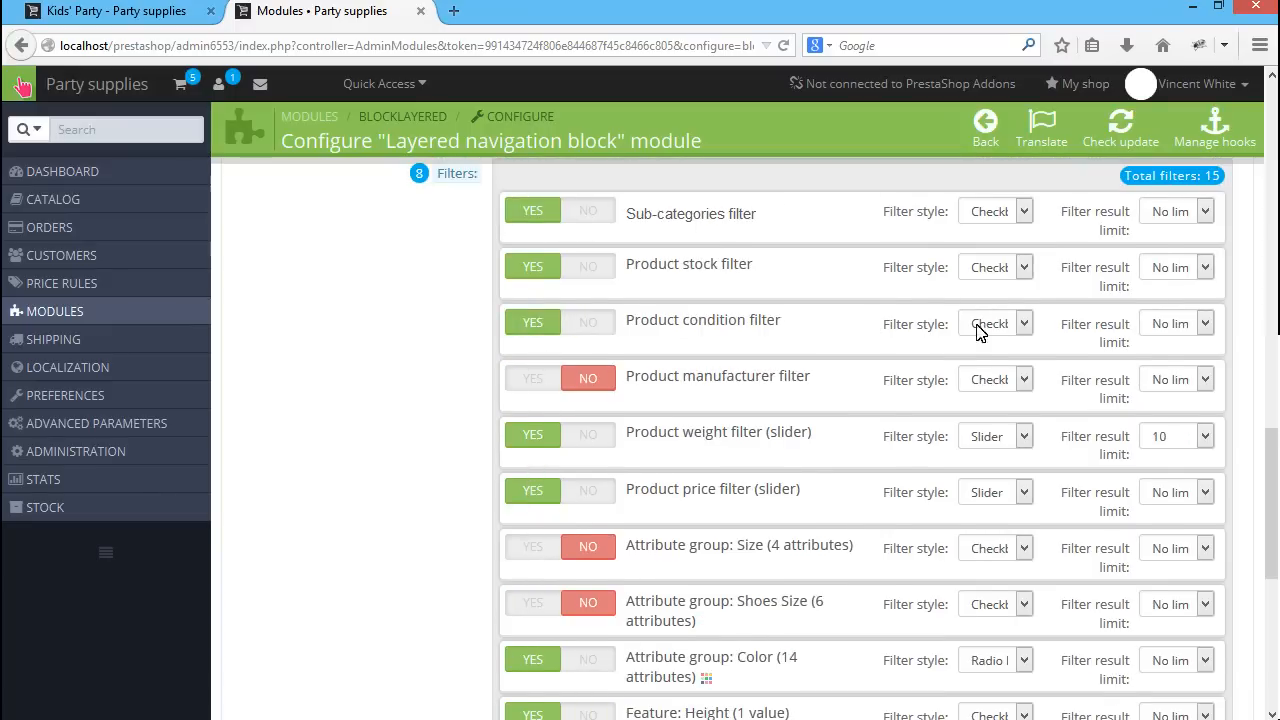
pyautogui.click(996, 324)
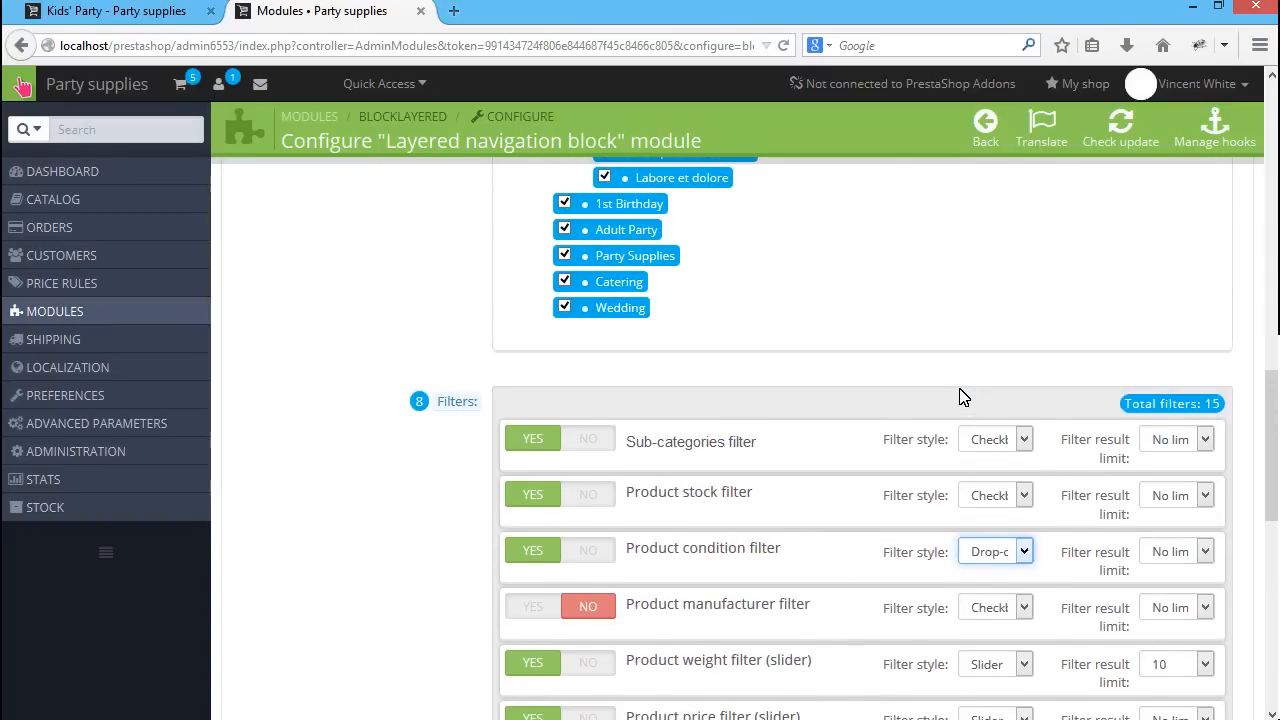
pyautogui.scroll(-3)
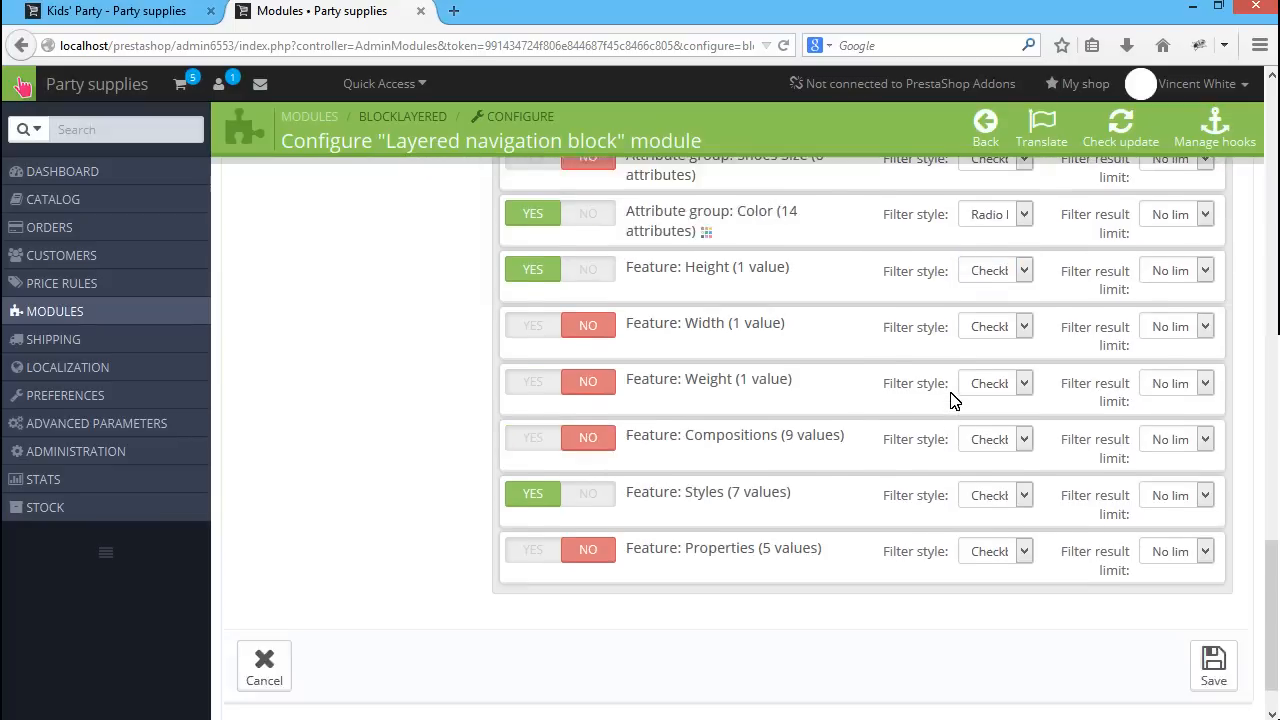
pyautogui.scroll(-3)
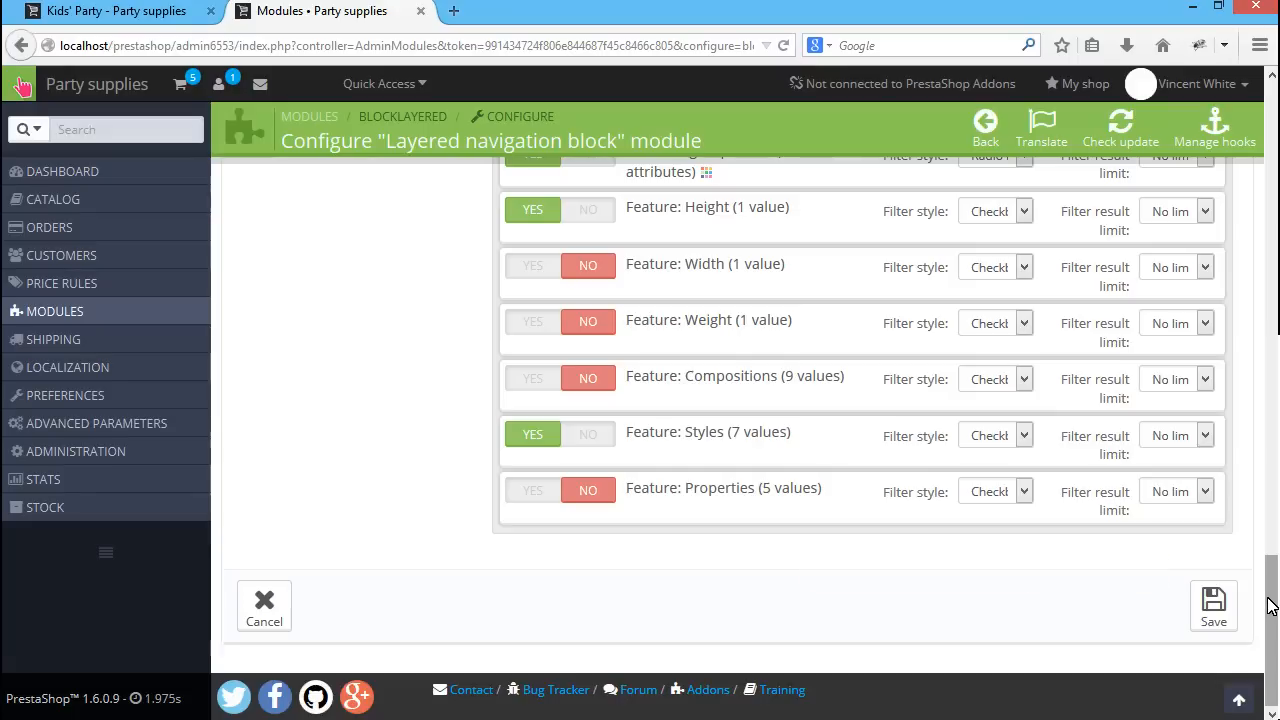
pyautogui.click(1212, 604)
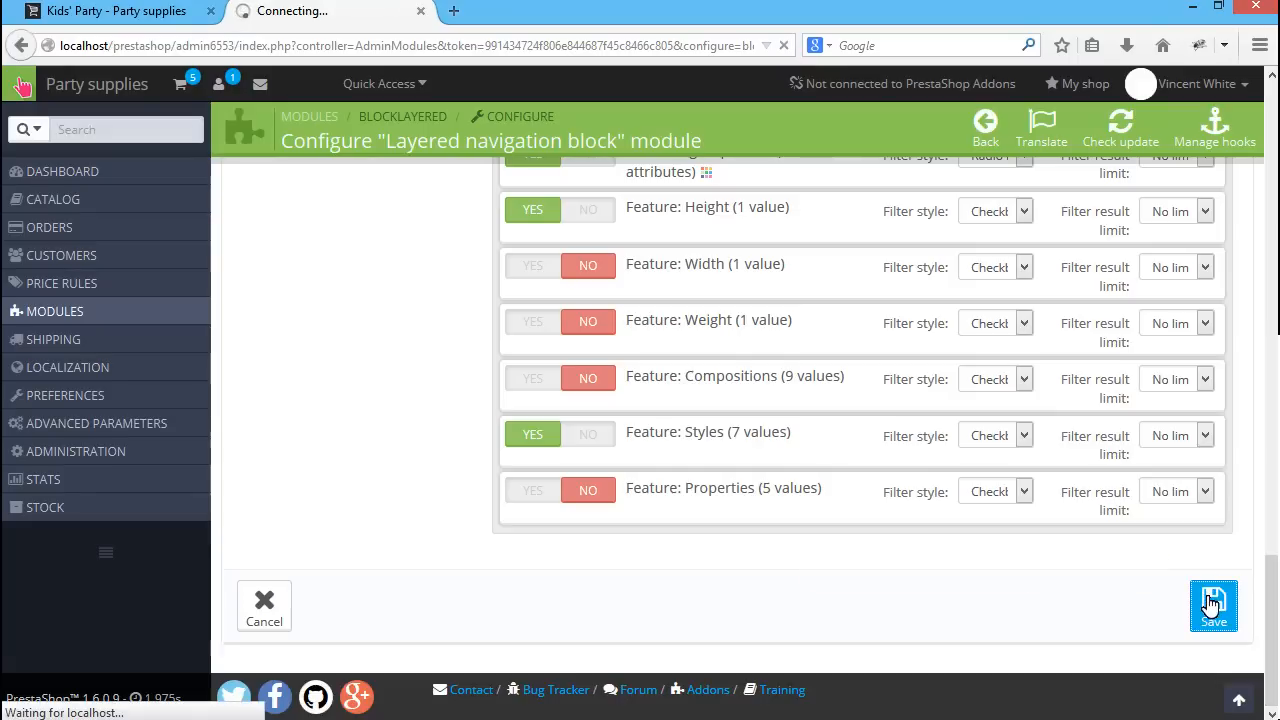
pyautogui.click(1212, 606)
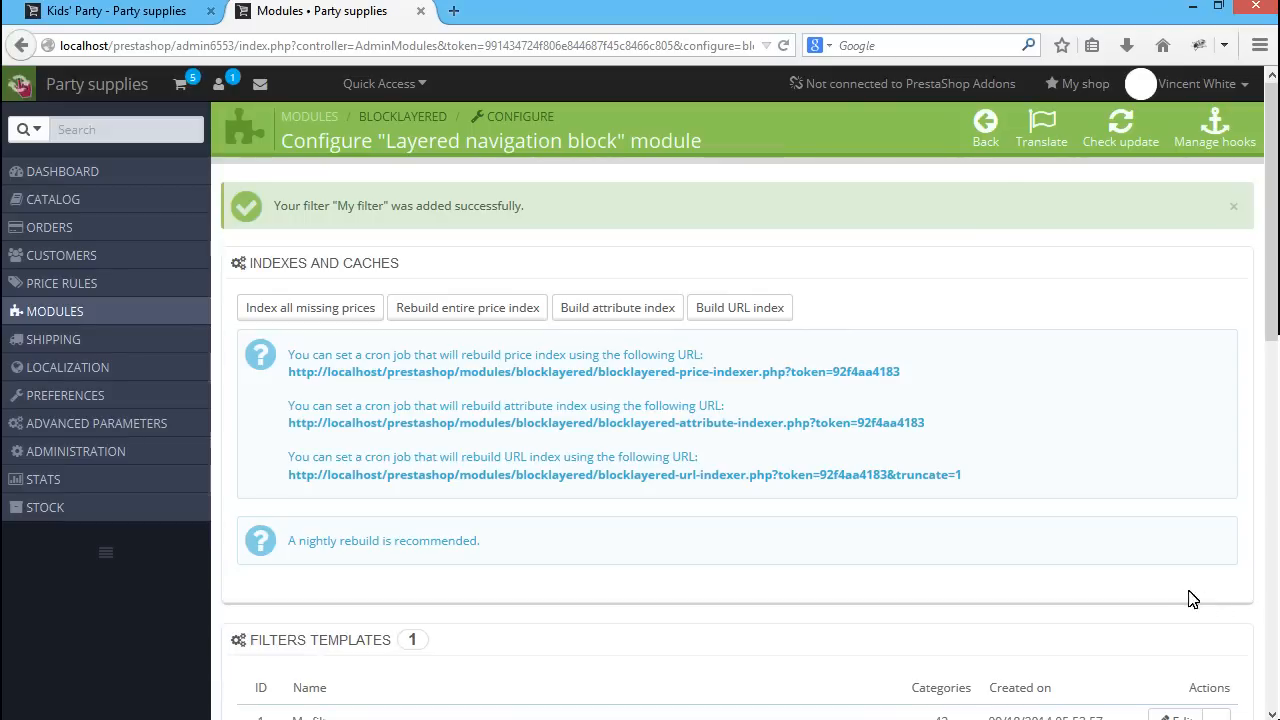
pyautogui.scroll(-3)
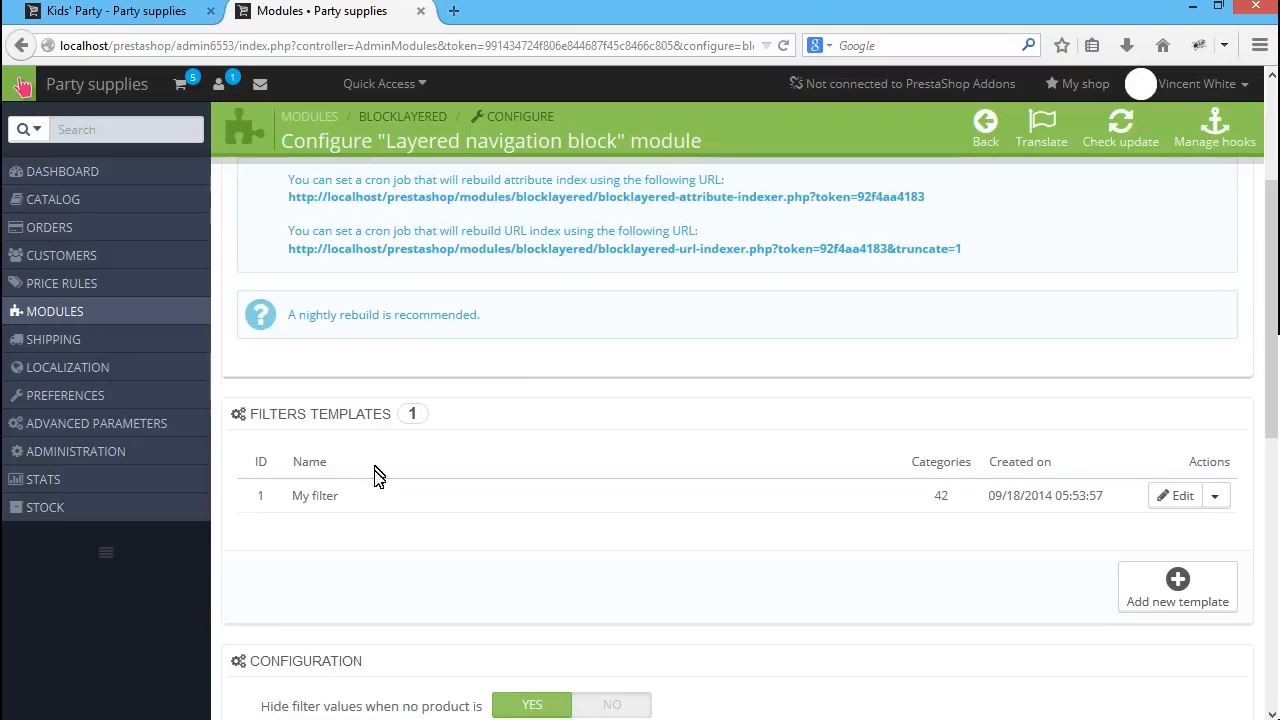
pyautogui.scroll(-3)
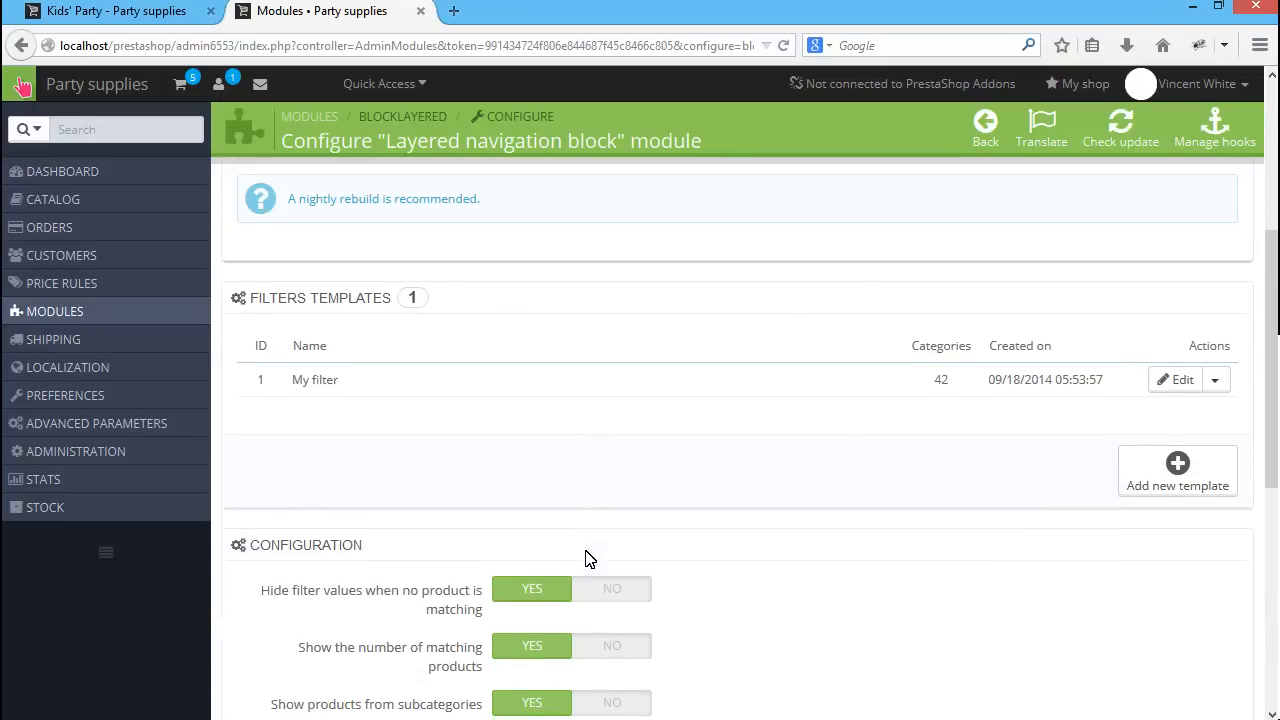
pyautogui.scroll(-3)
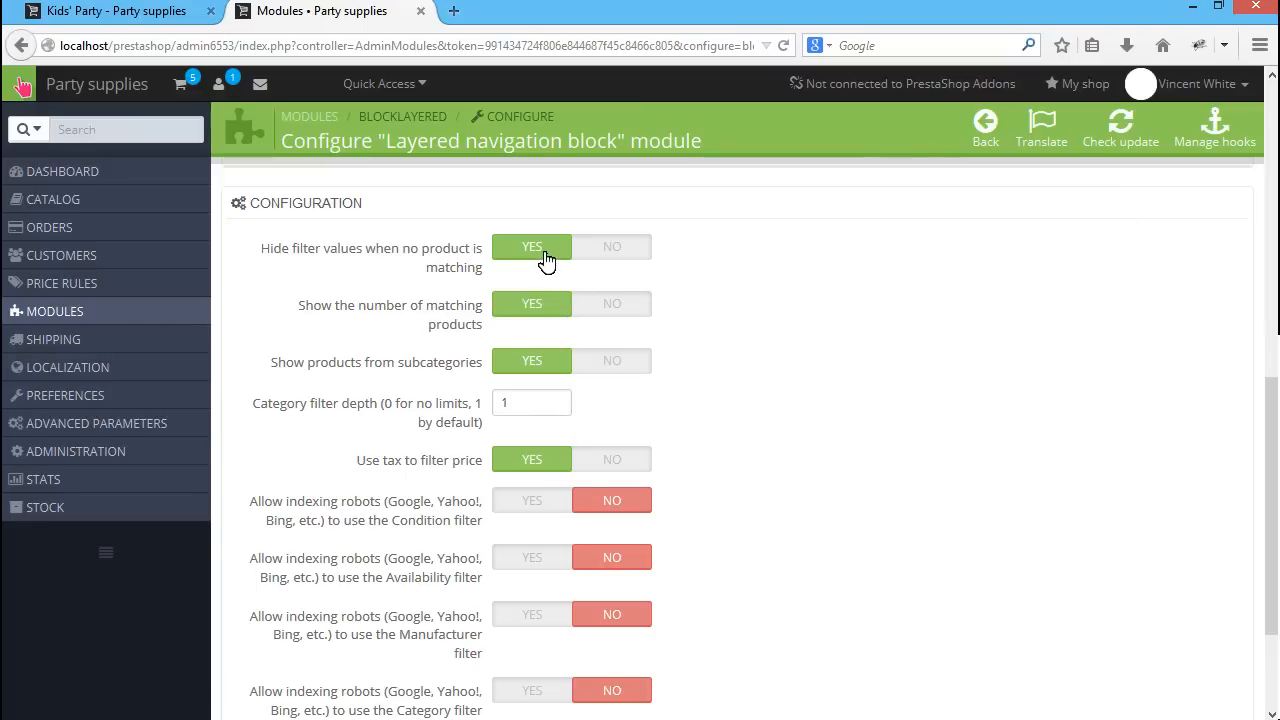
pyautogui.moveTo(604, 368)
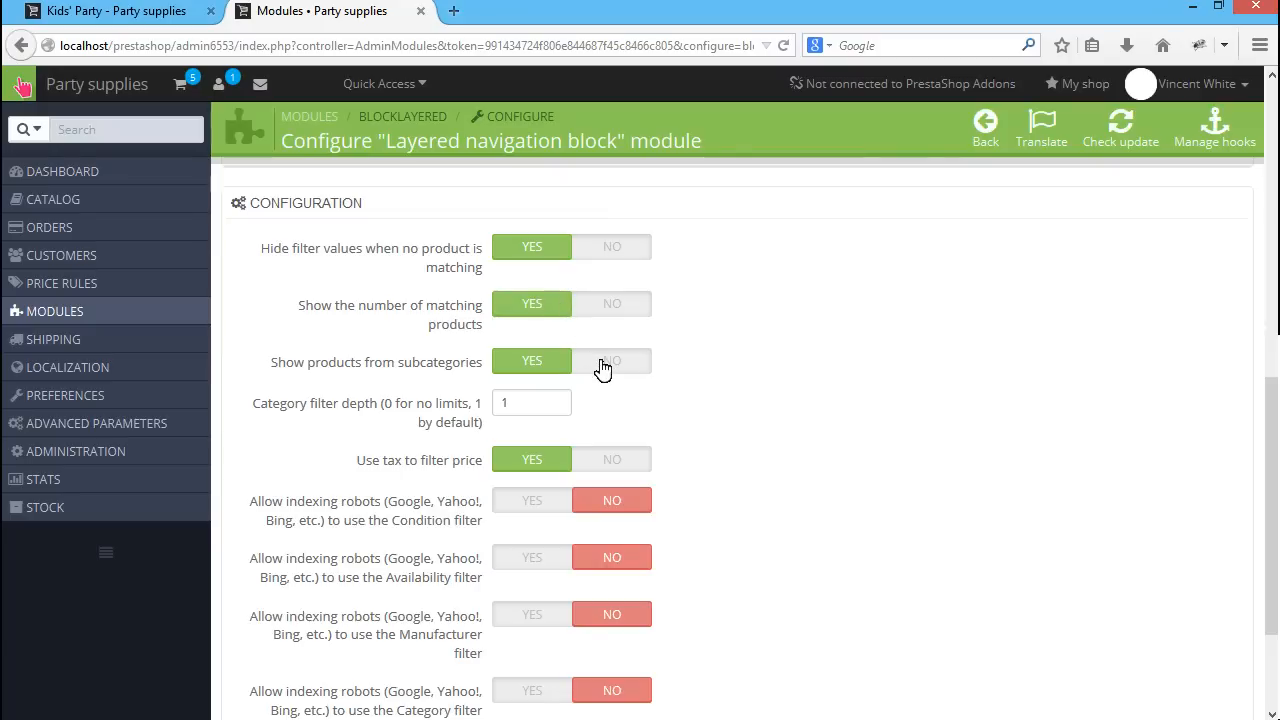
# Keep products from subcategories shown and stop applying tax to the price filter
pyautogui.click(612, 360)
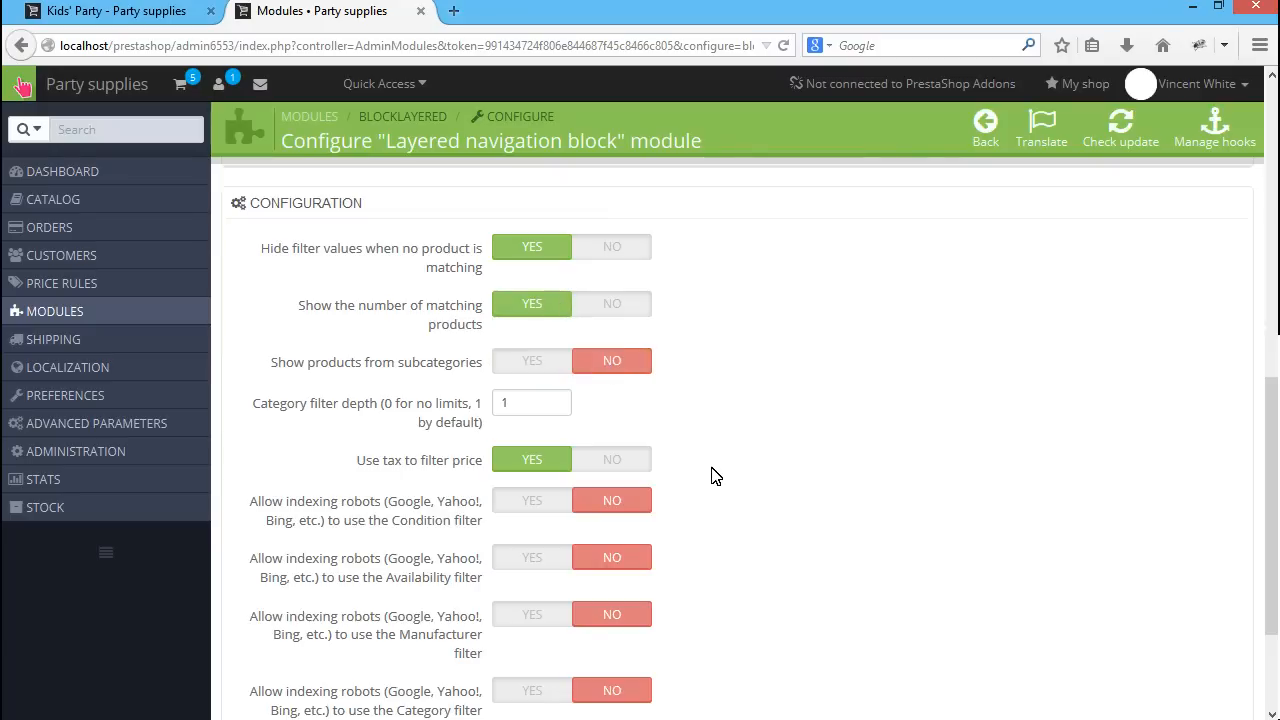
pyautogui.click(532, 360)
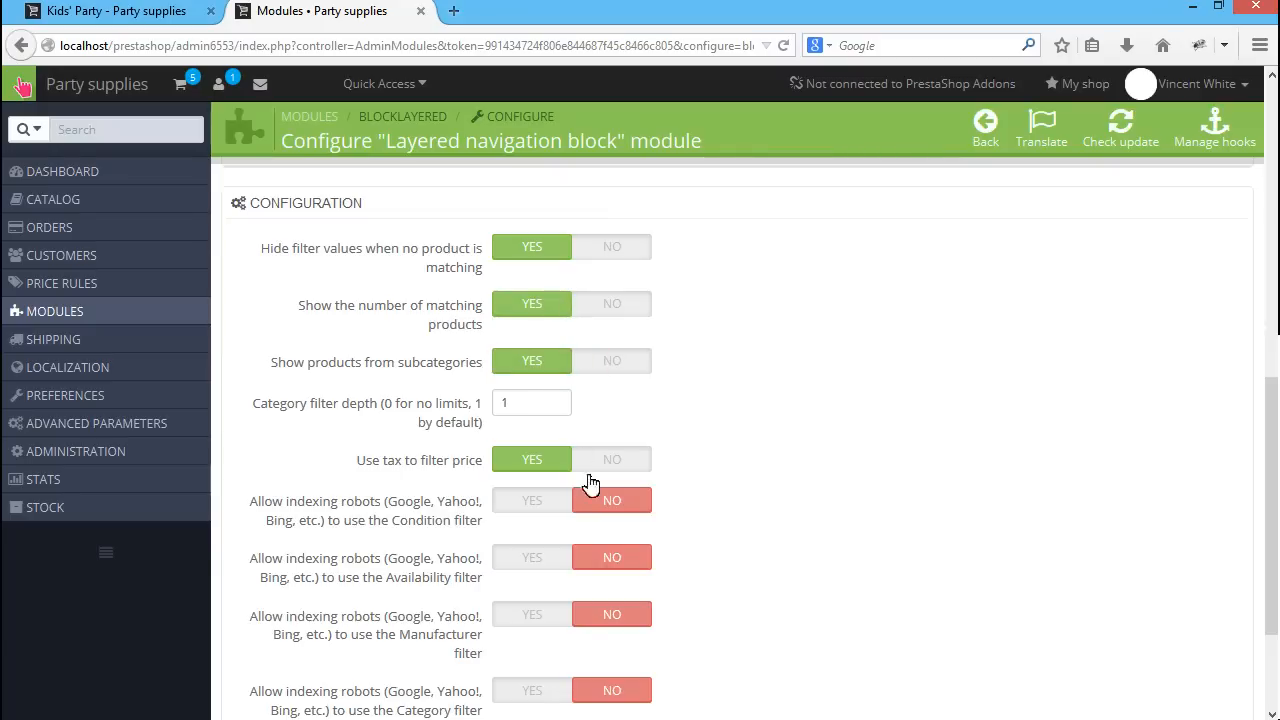
pyautogui.click(612, 458)
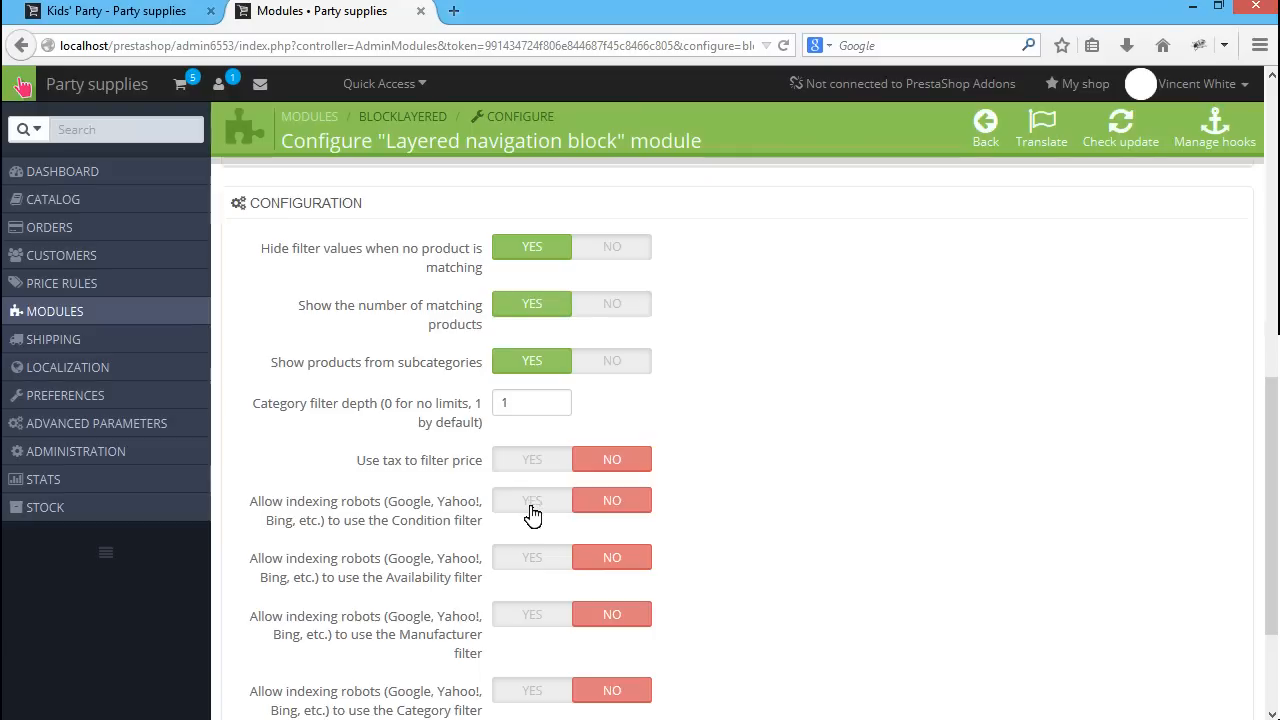
pyautogui.scroll(-3)
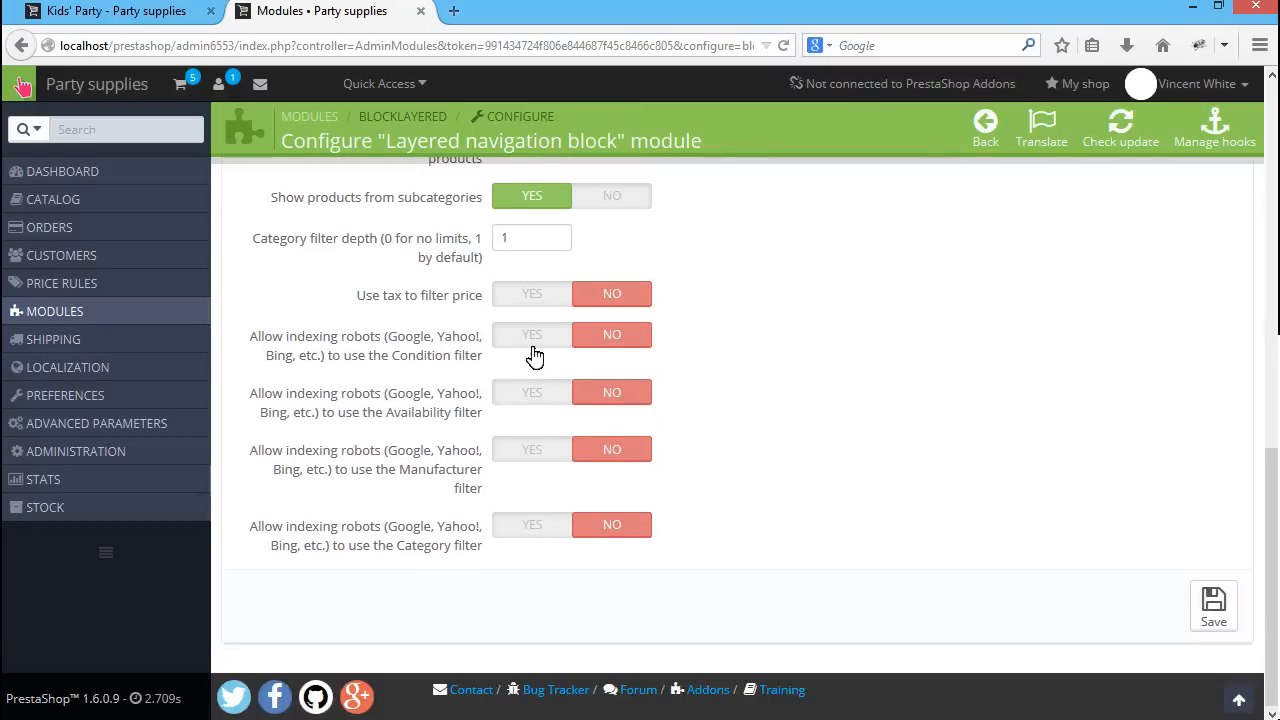
pyautogui.scroll(3)
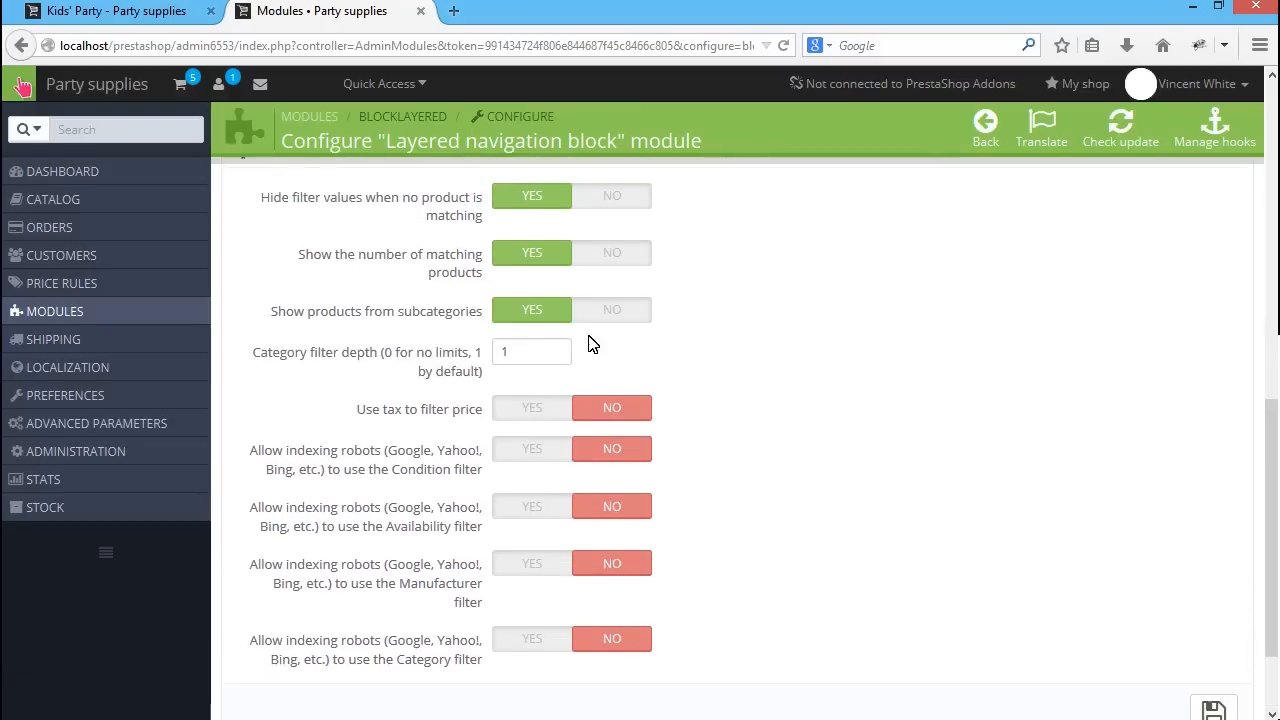
pyautogui.scroll(3)
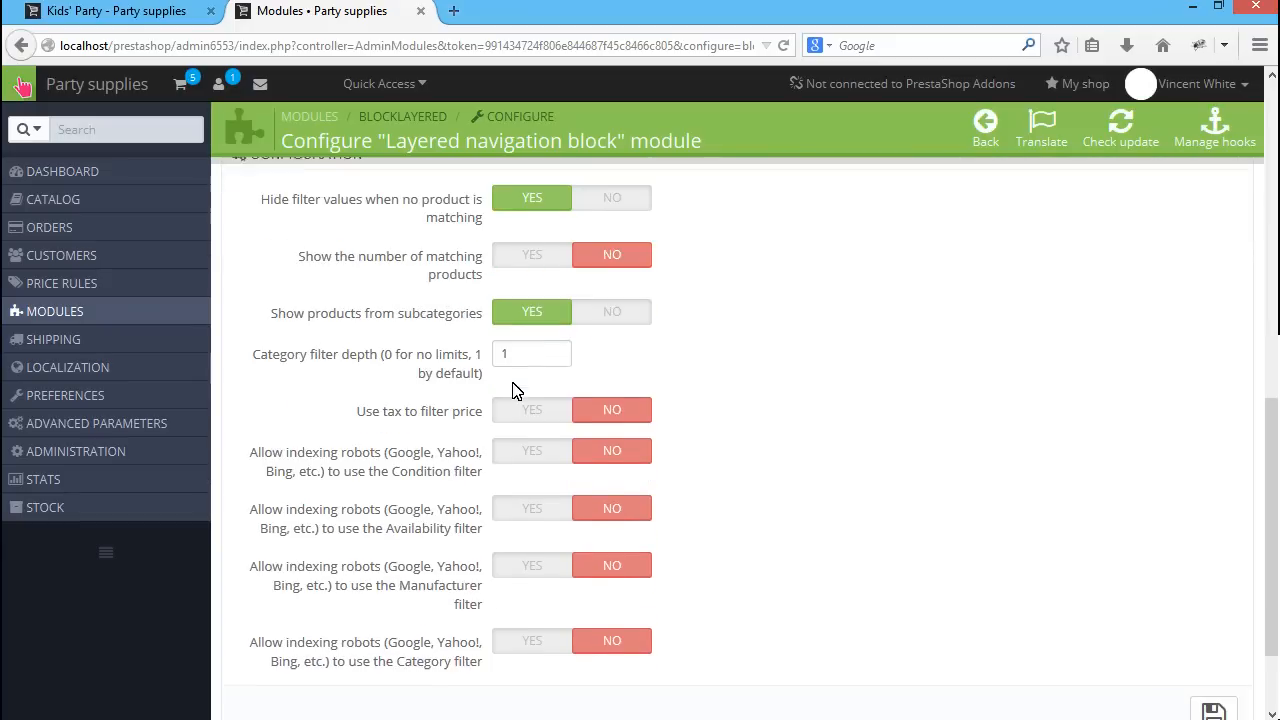
# Hide filter values matching no products and save the module's general settings
pyautogui.click(532, 254)
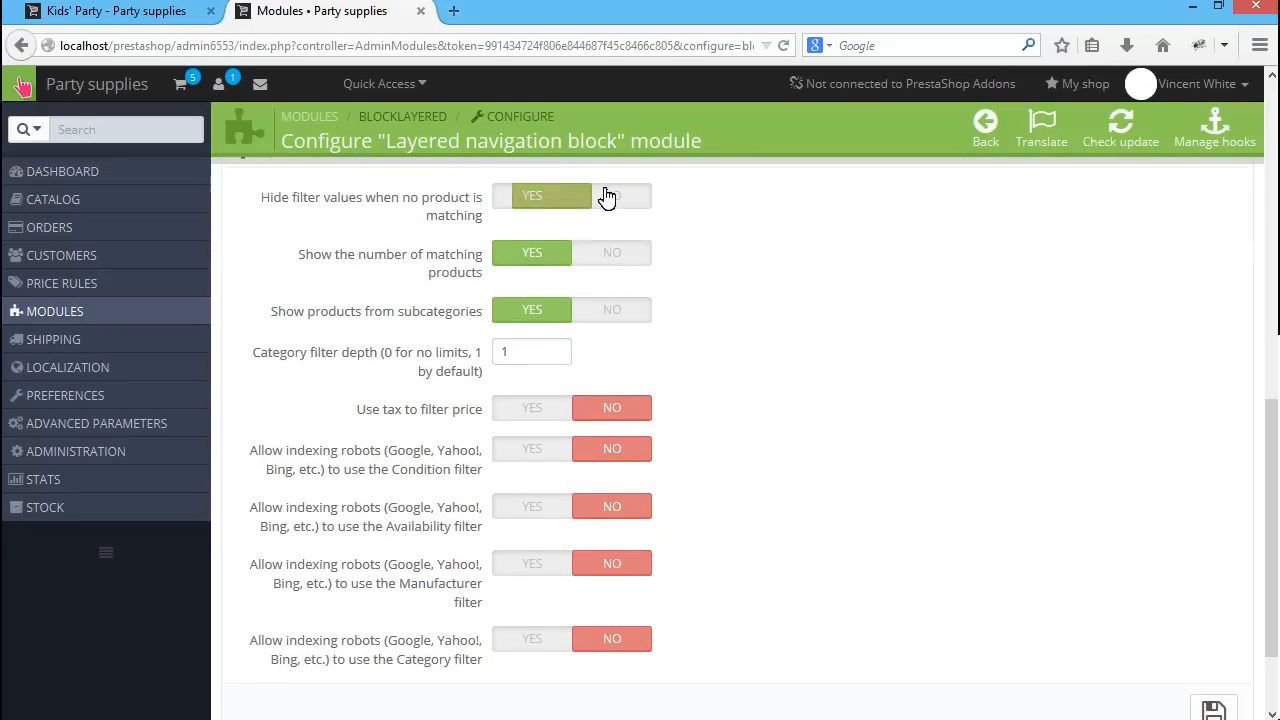
pyautogui.scroll(-3)
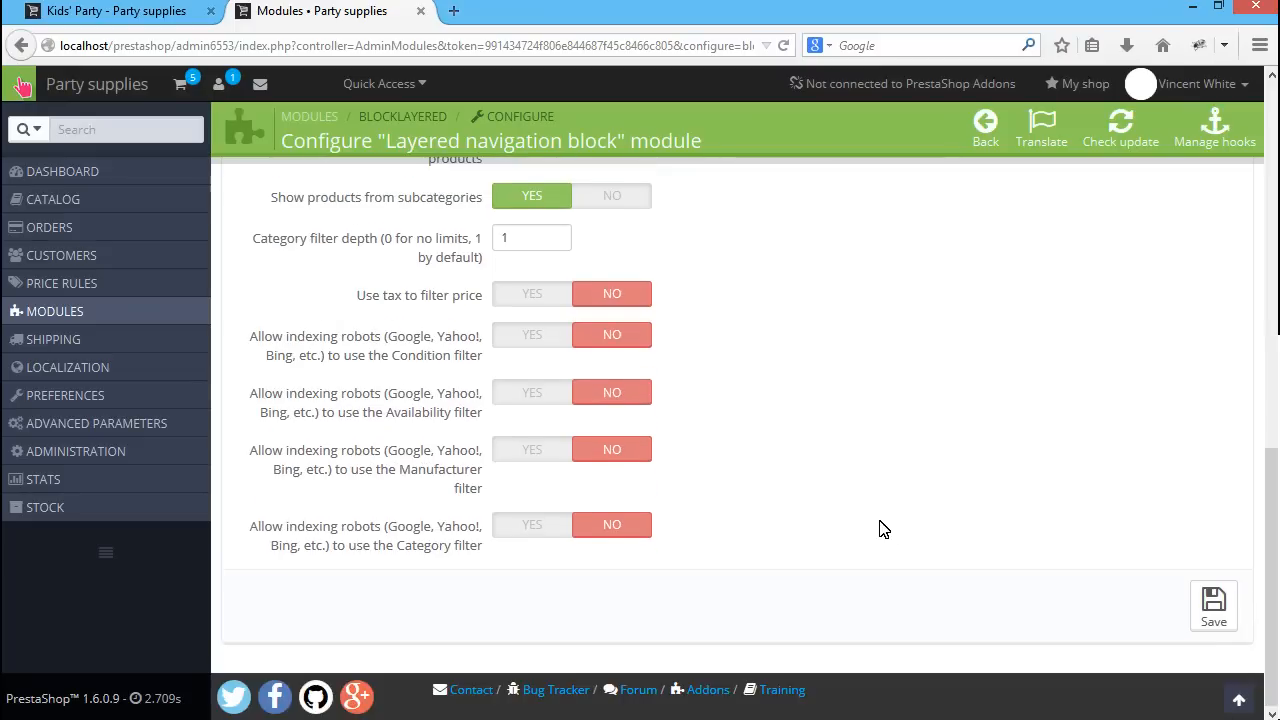
pyautogui.click(1212, 608)
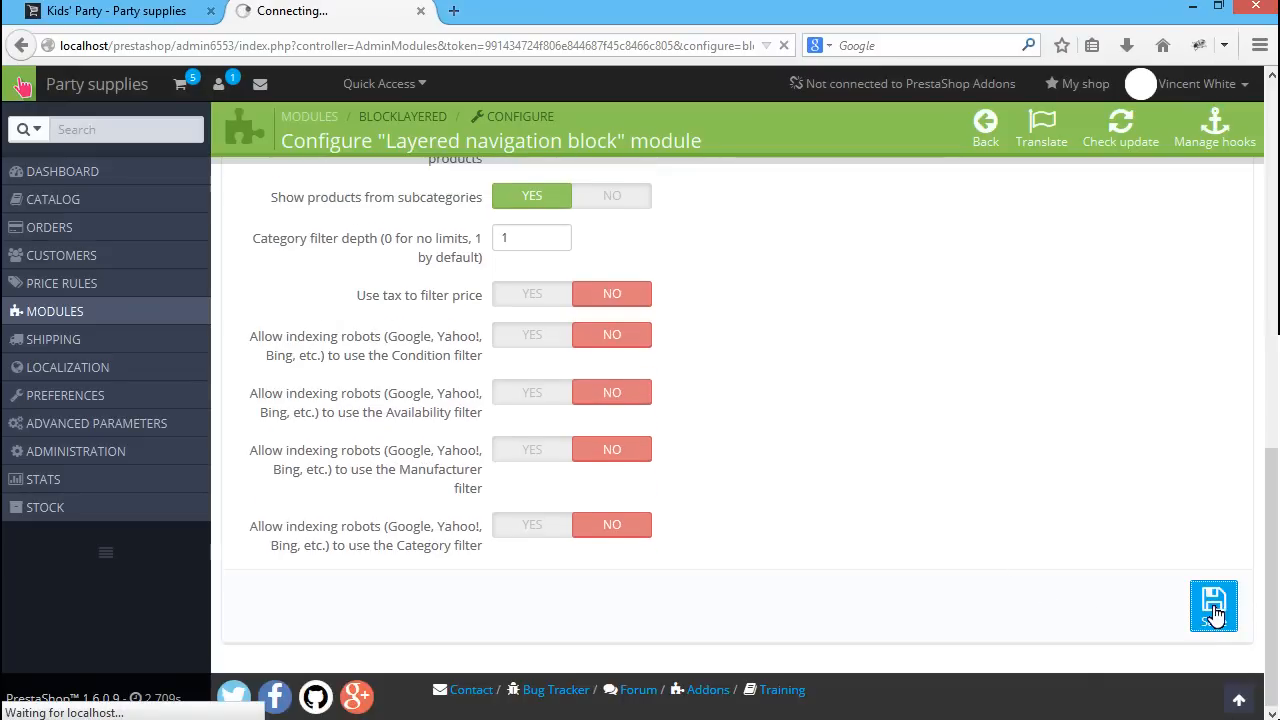
pyautogui.click(1212, 606)
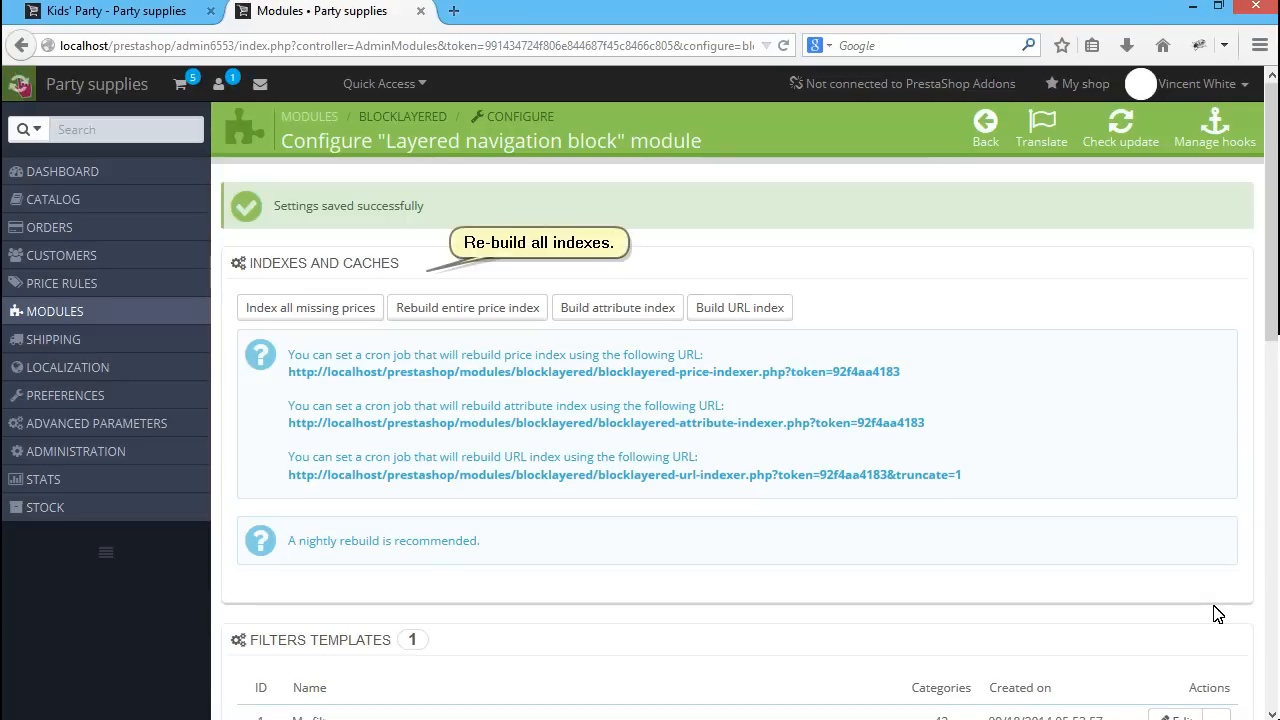
pyautogui.moveTo(1172, 618)
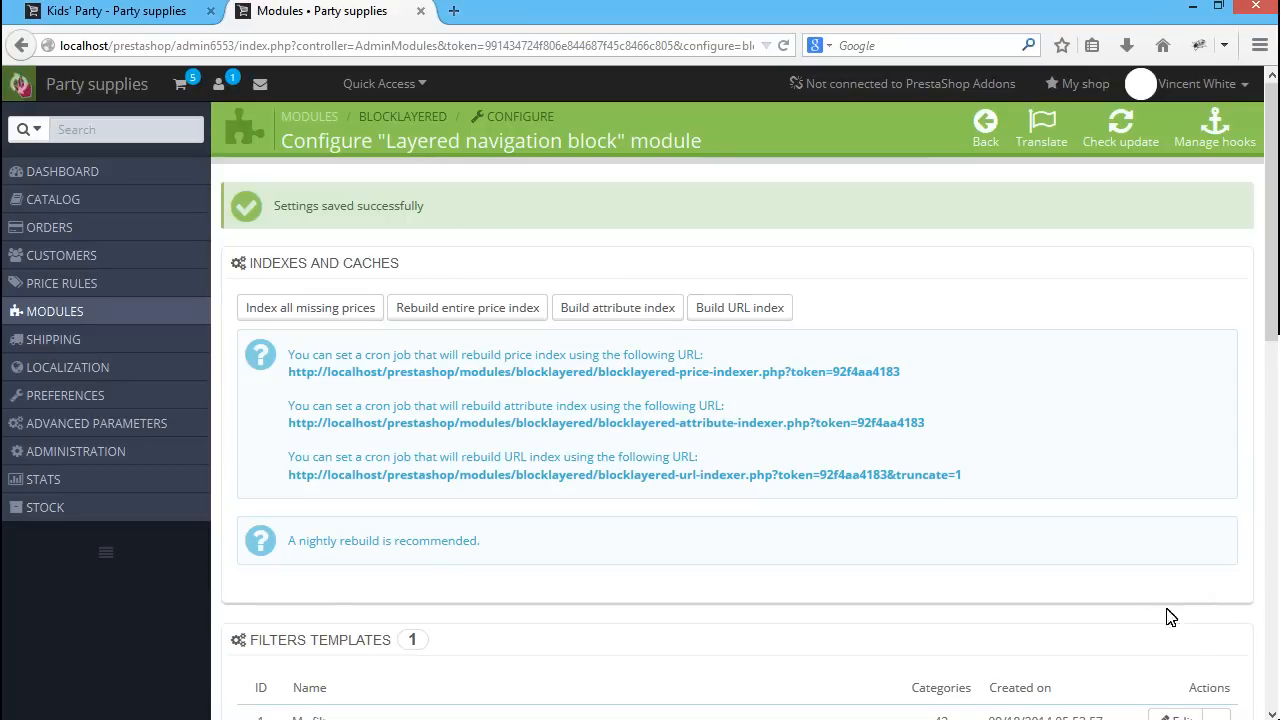
# Index all missing prices, then rebuild the attribute and URL indexes
pyautogui.click(310, 308)
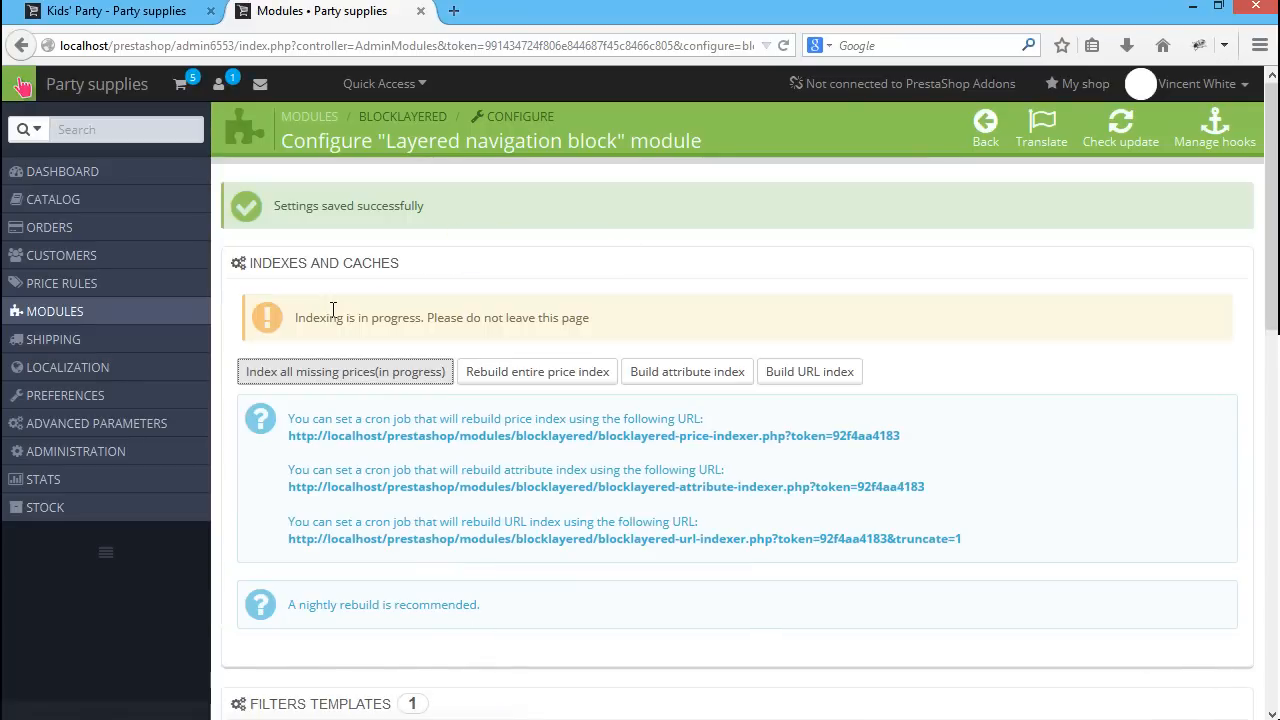
pyautogui.click(502, 370)
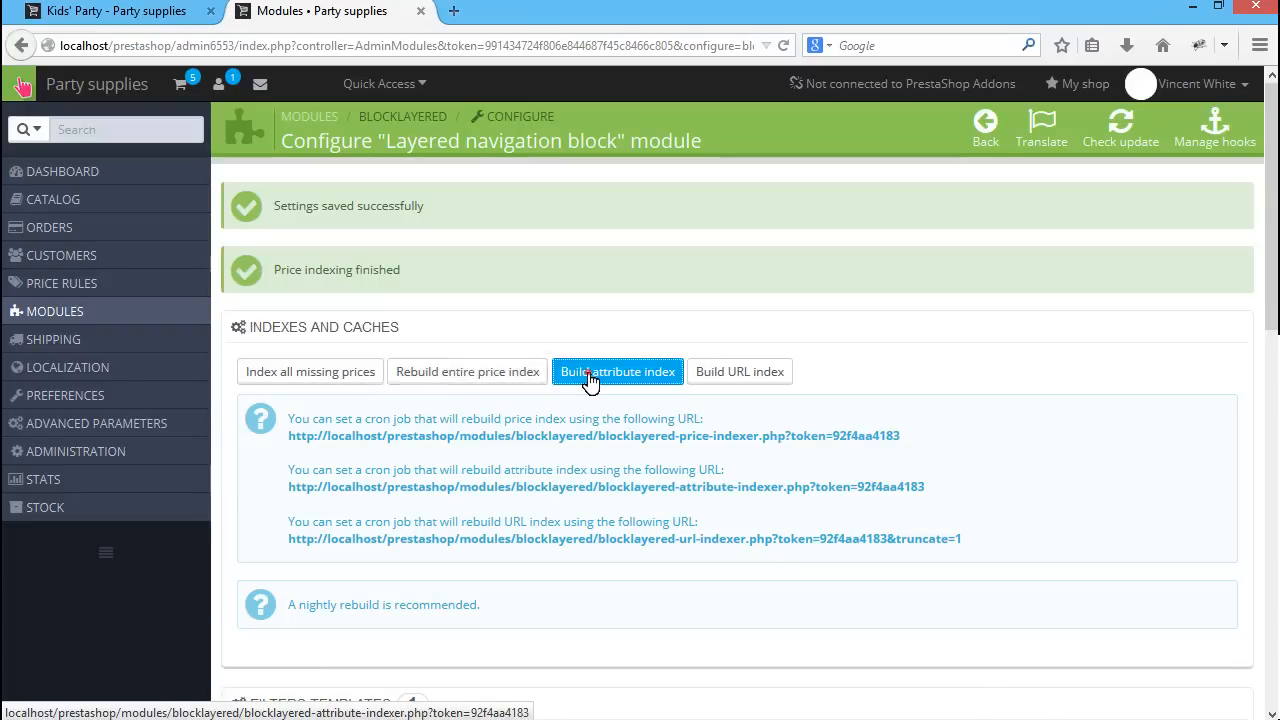
pyautogui.click(616, 370)
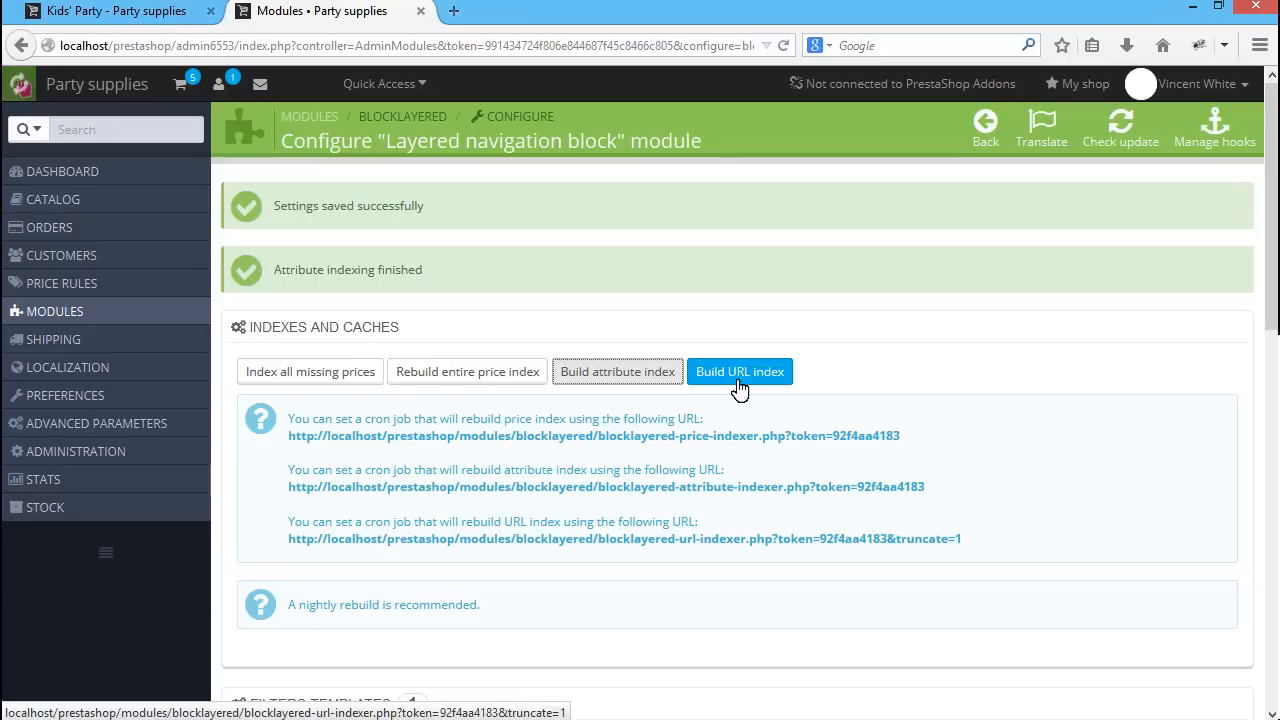
pyautogui.click(740, 370)
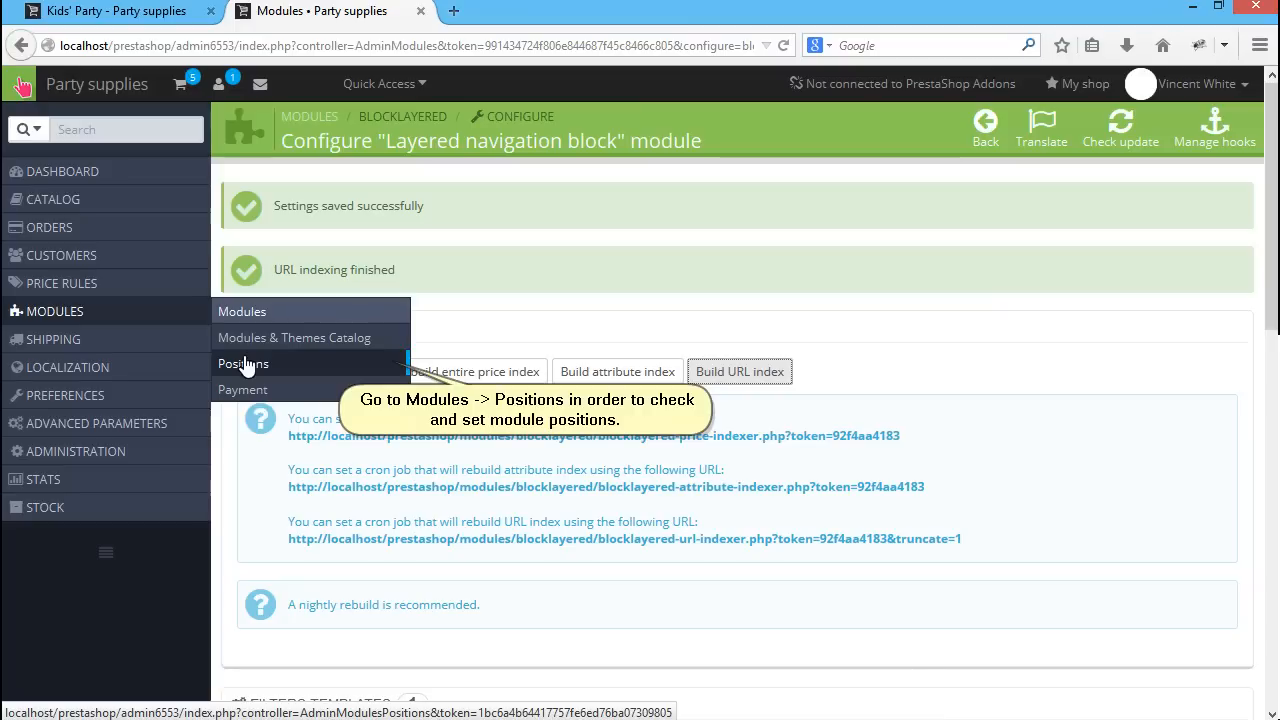
# Go to Modules > Positions to see the hooks with the Layered navigation block attached
pyautogui.click(244, 364)
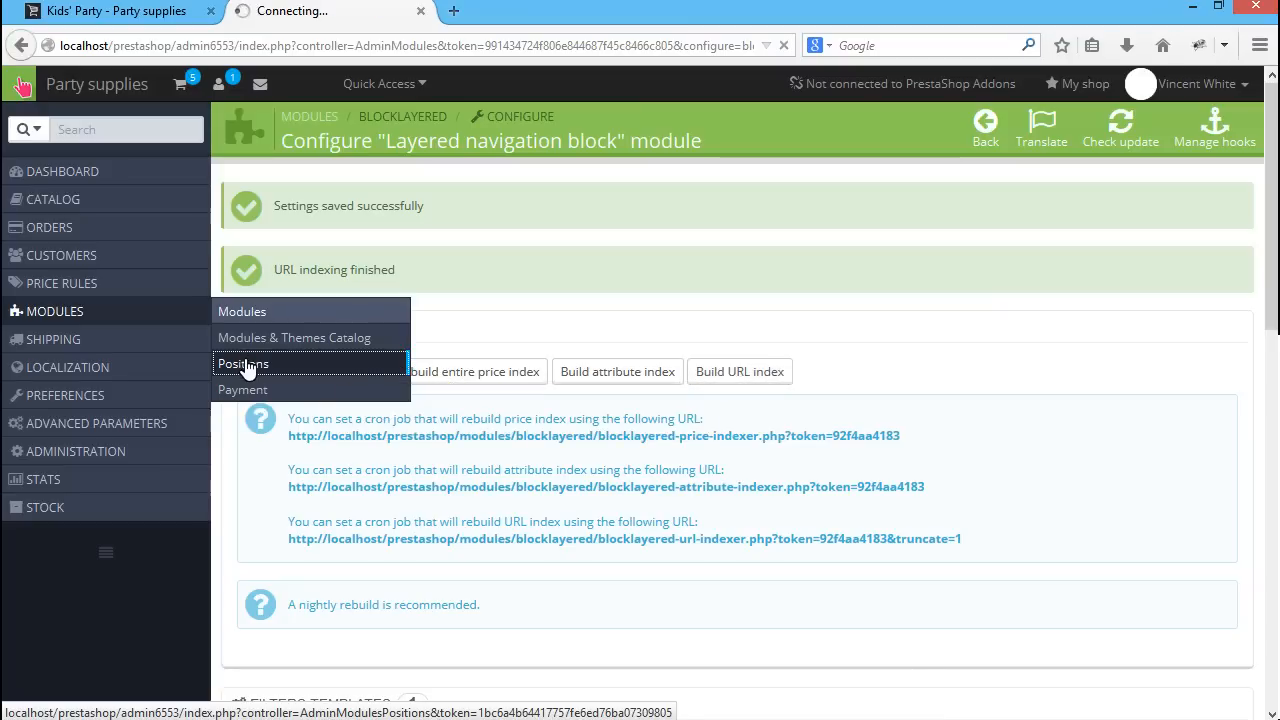
pyautogui.click(244, 364)
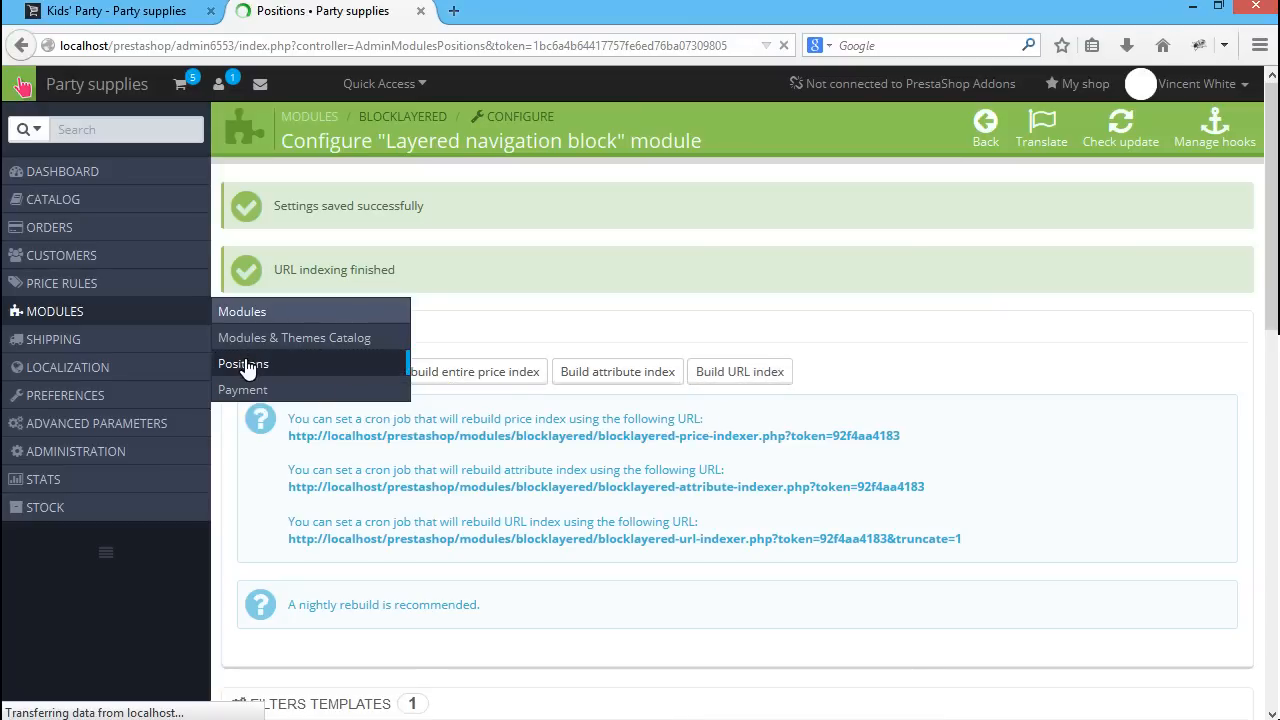
pyautogui.click(244, 364)
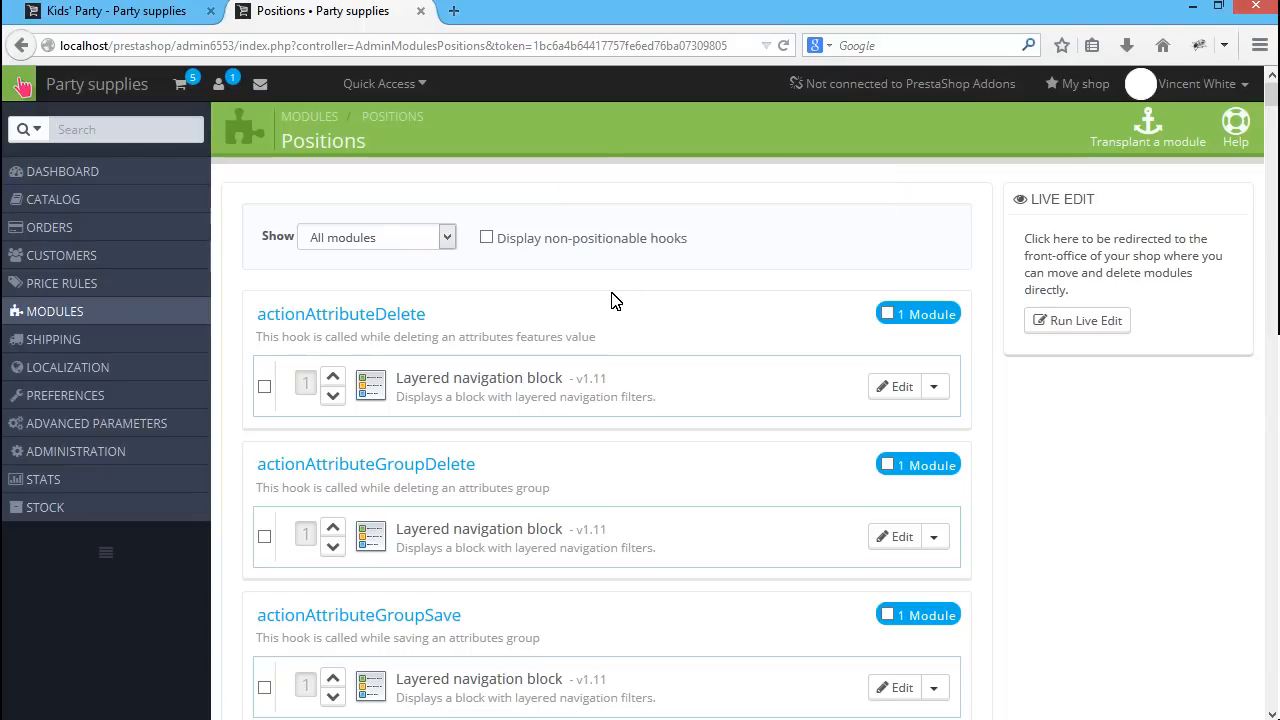
# Move the Layered navigation block to position 1 in displayLeftColumn and return to the Kids' Party storefront page
pyautogui.press('ctrl+f')
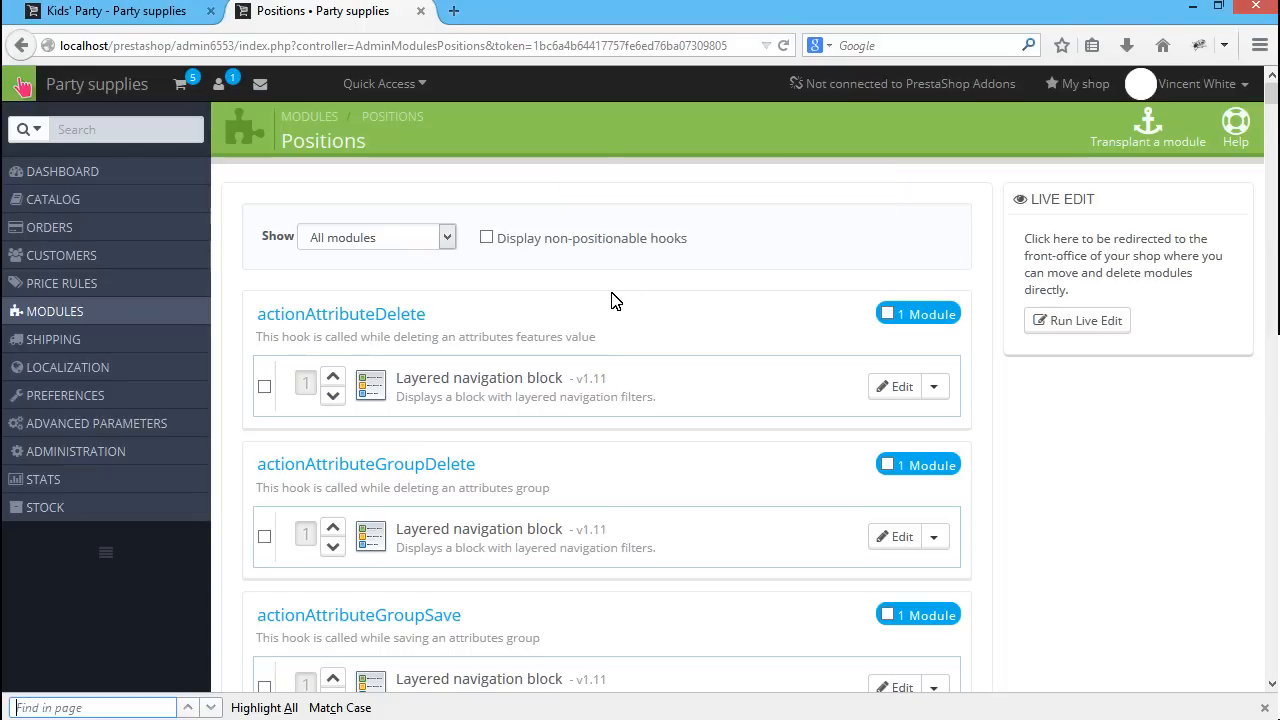
pyautogui.write('Left')
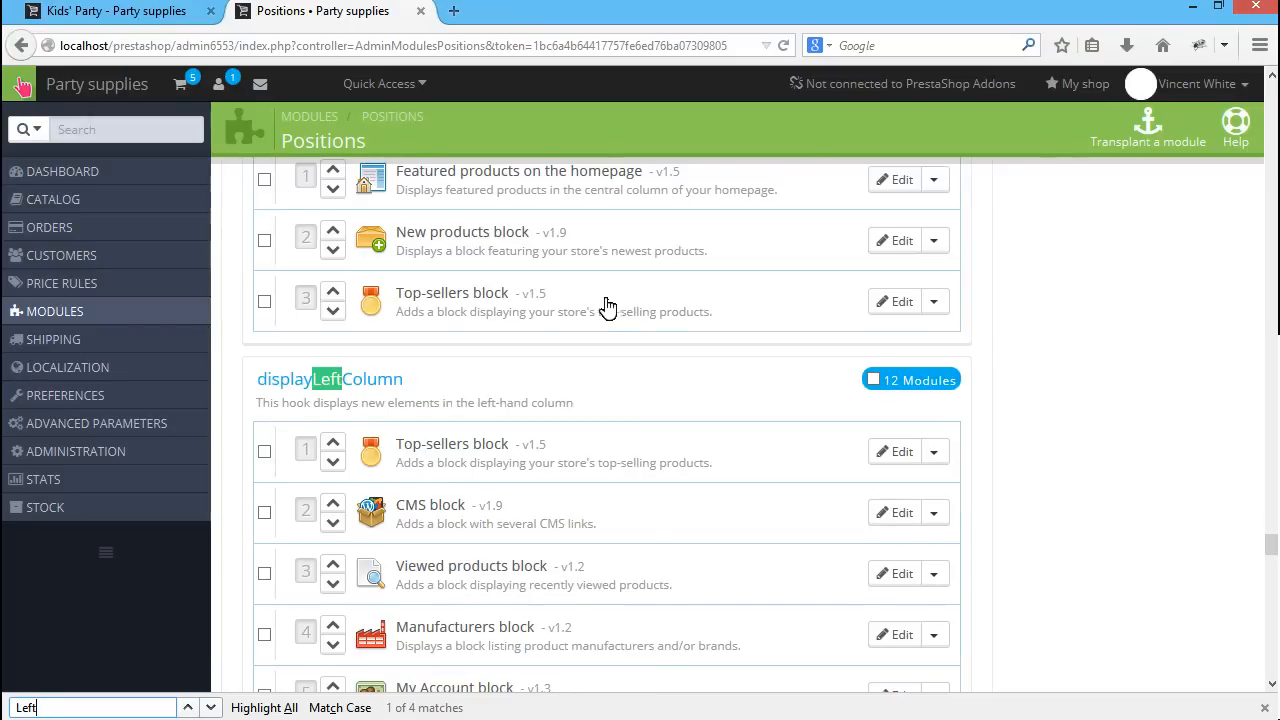
pyautogui.scroll(-3)
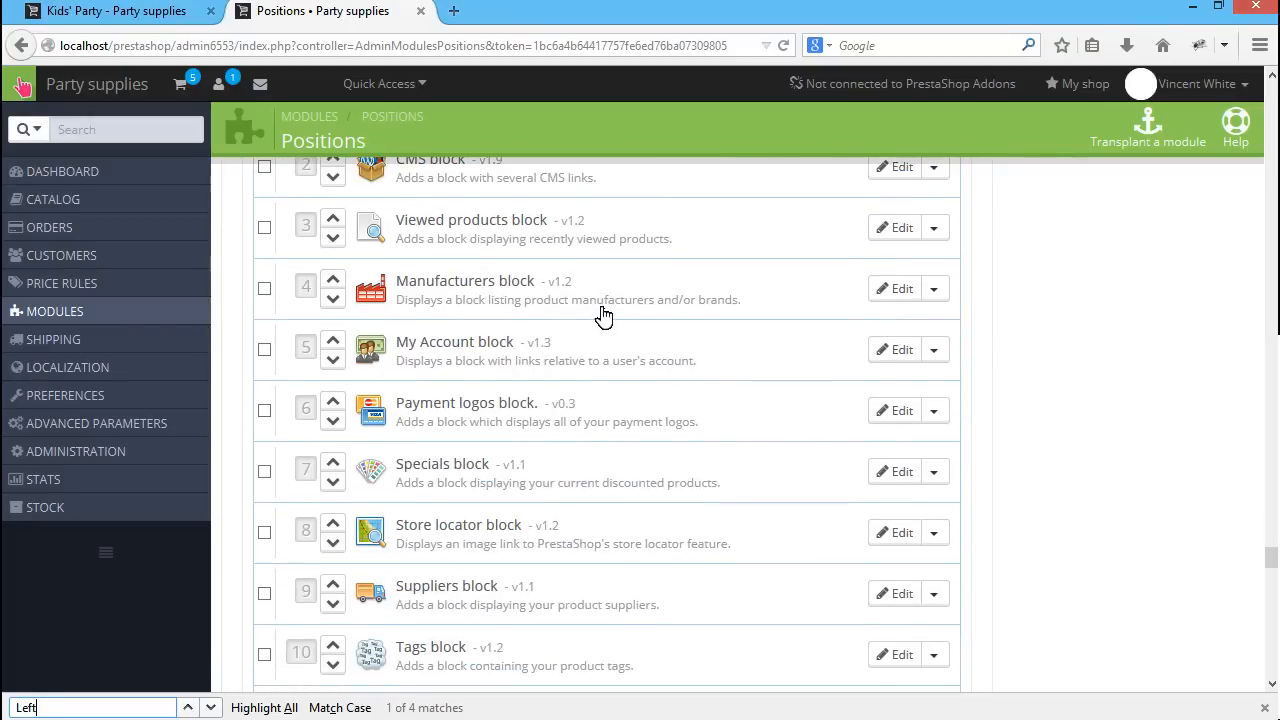
pyautogui.scroll(-3)
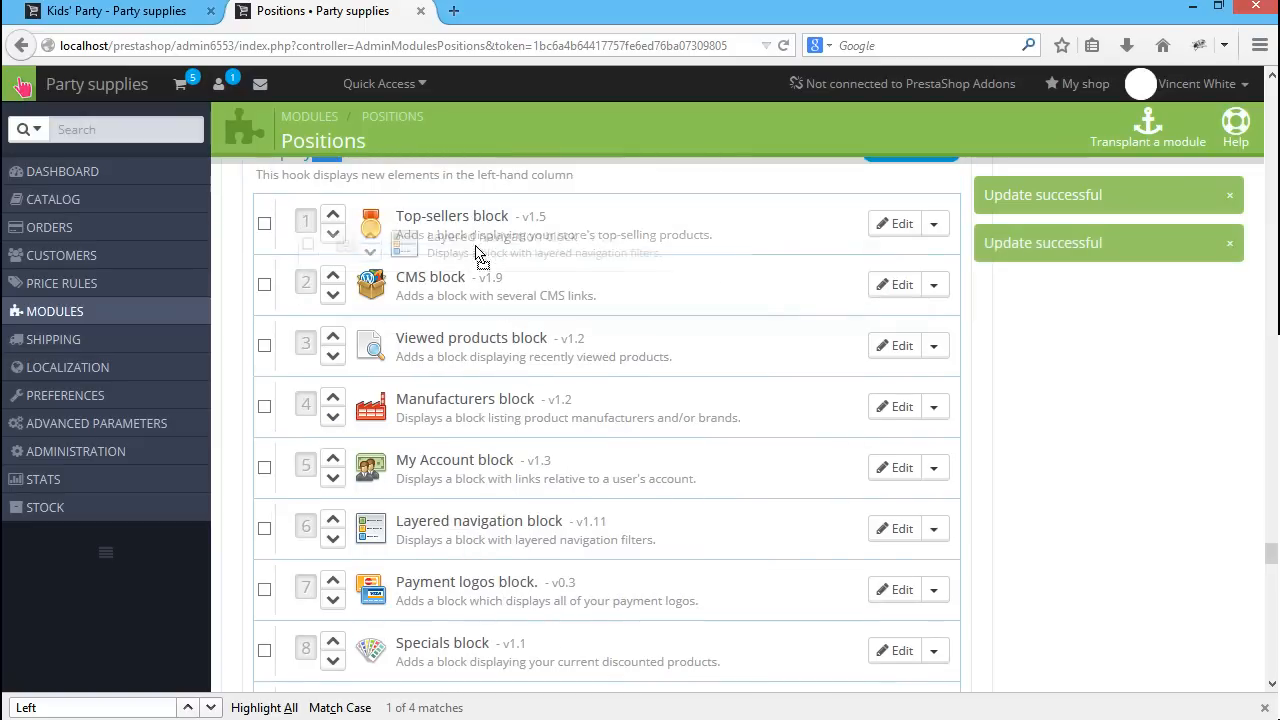
pyautogui.scroll(-3)
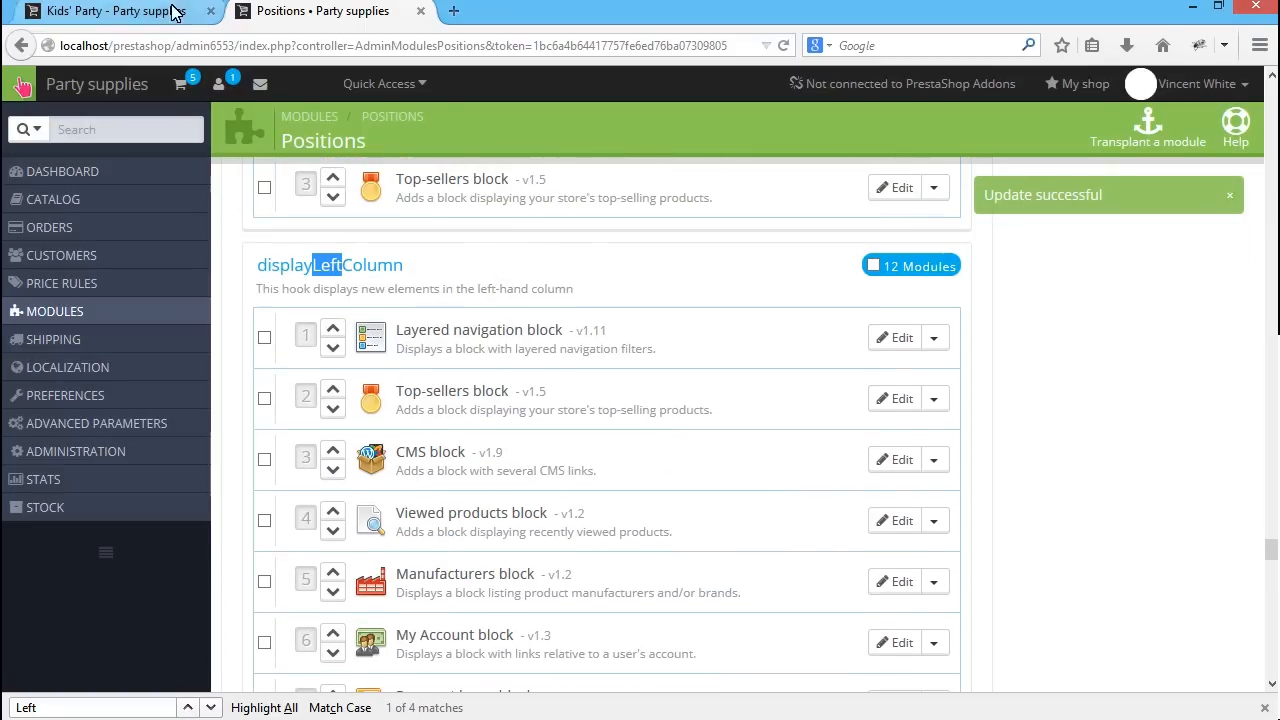
pyautogui.click(110, 12)
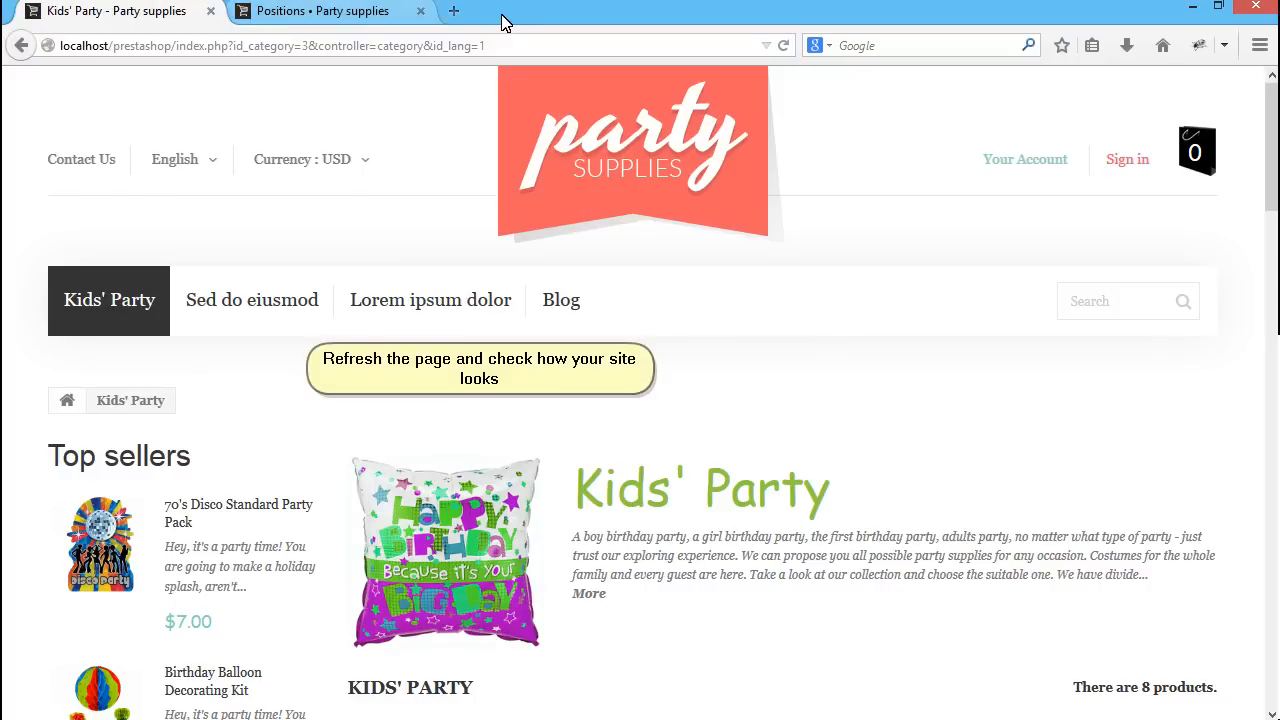
# Reload the storefront and filter to Aliquam congue, in stock, New condition
pyautogui.click(784, 46)
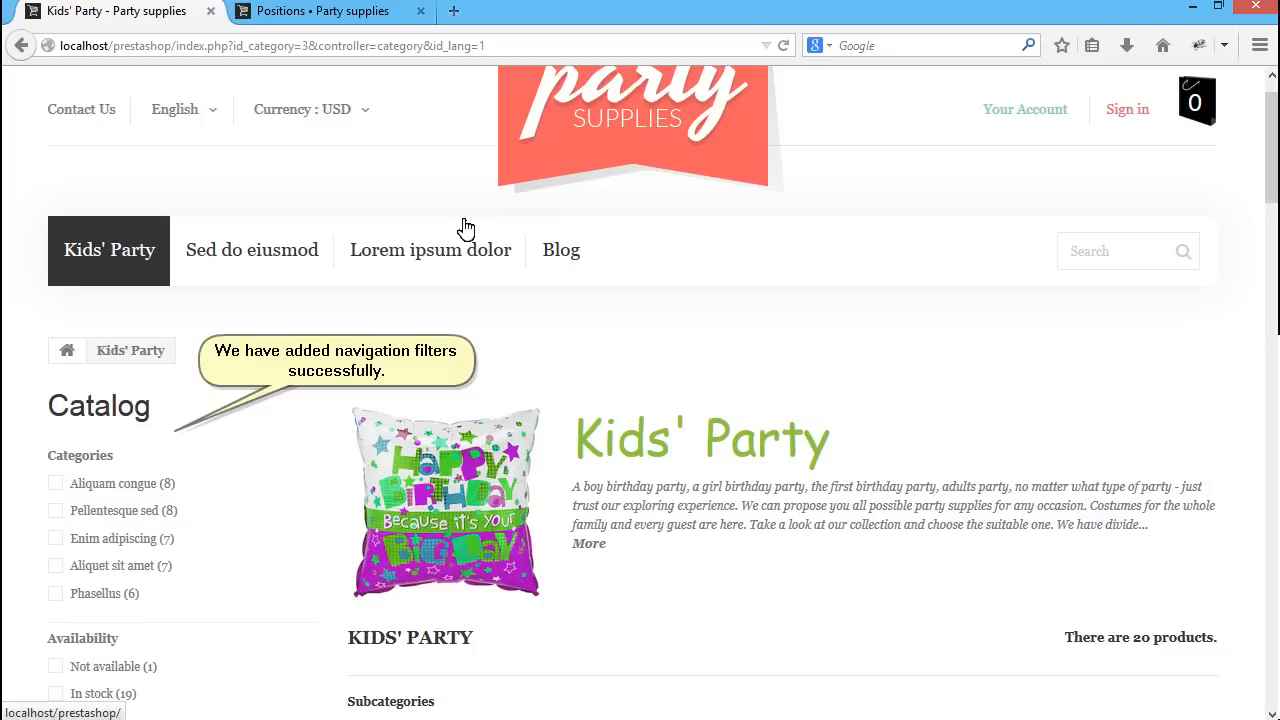
pyautogui.scroll(-3)
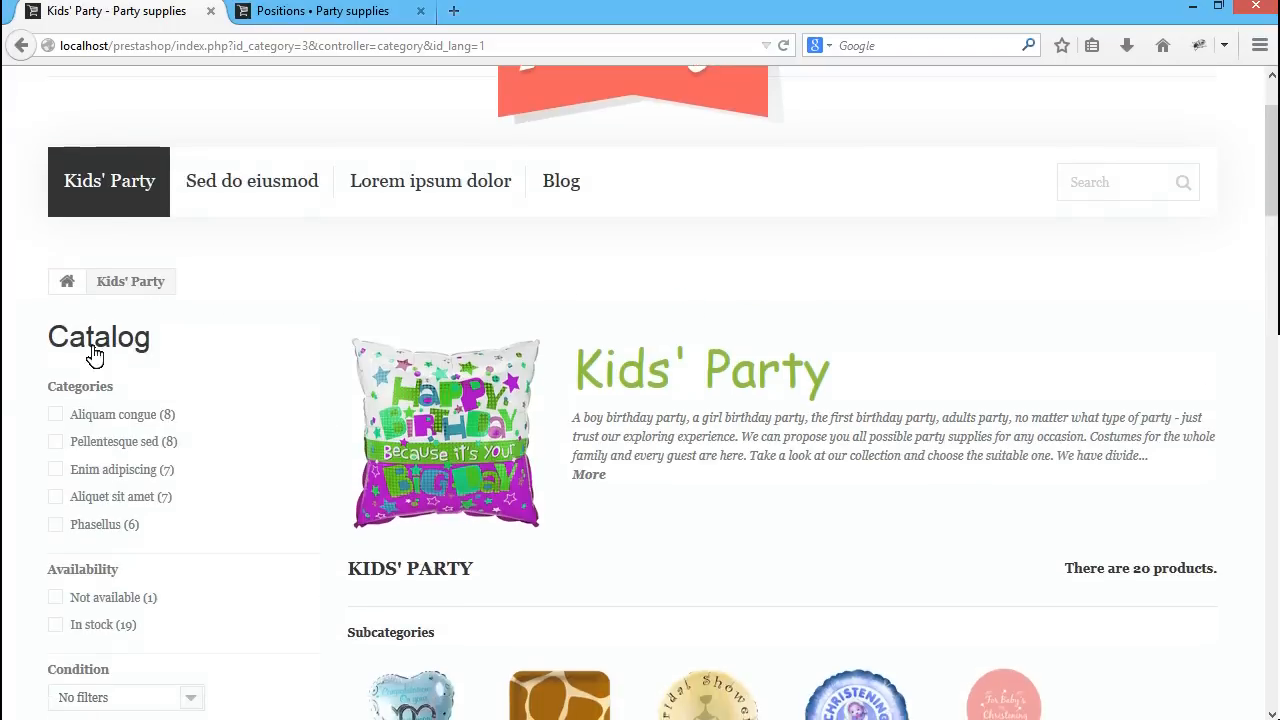
pyautogui.scroll(-3)
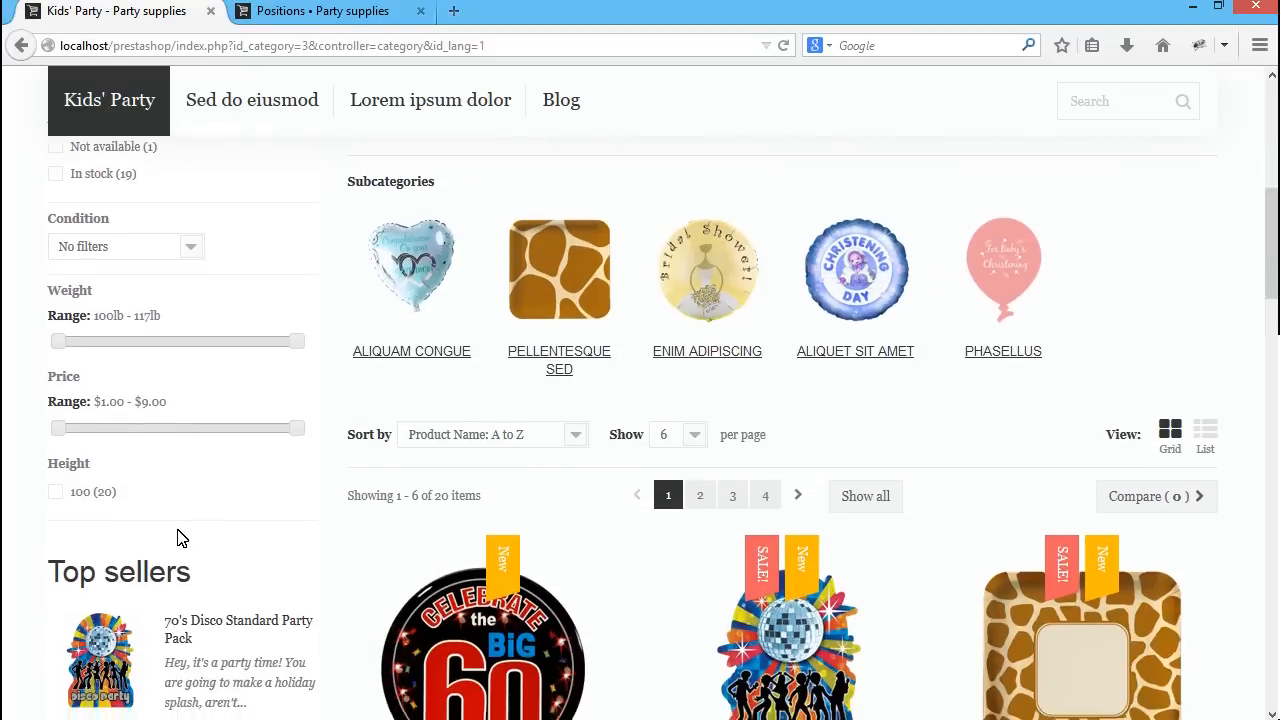
pyautogui.scroll(3)
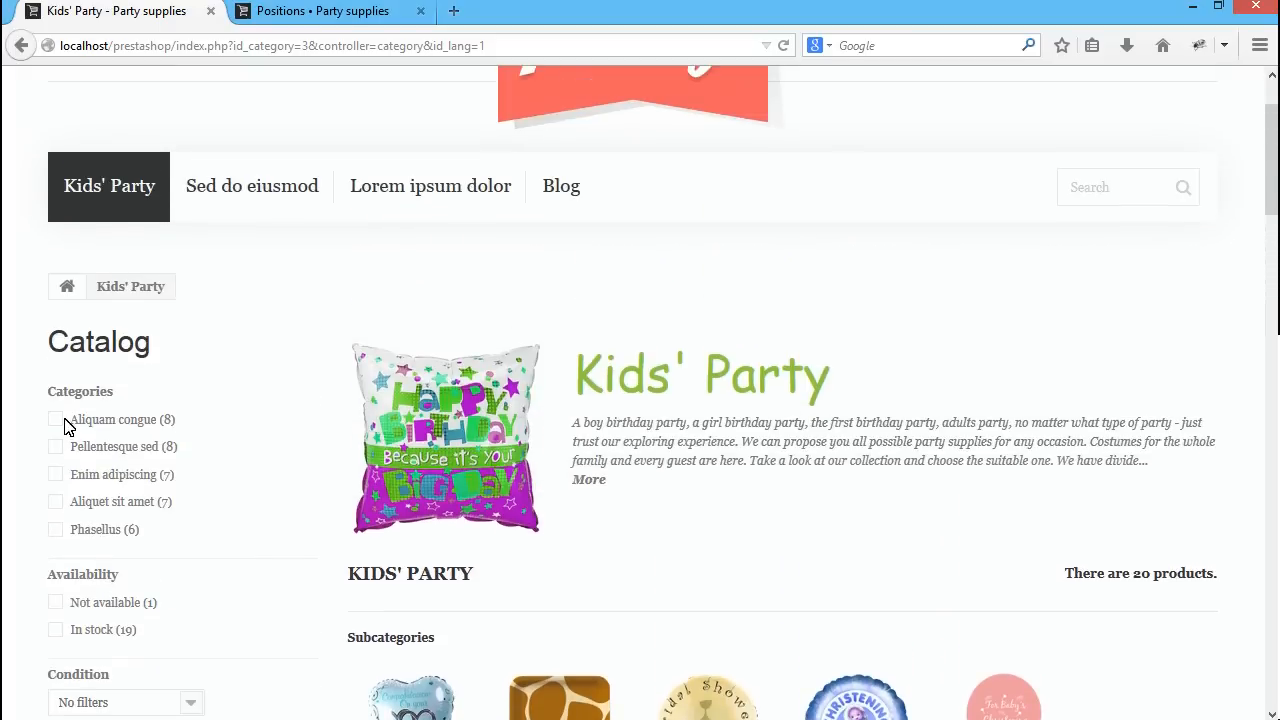
pyautogui.click(56, 420)
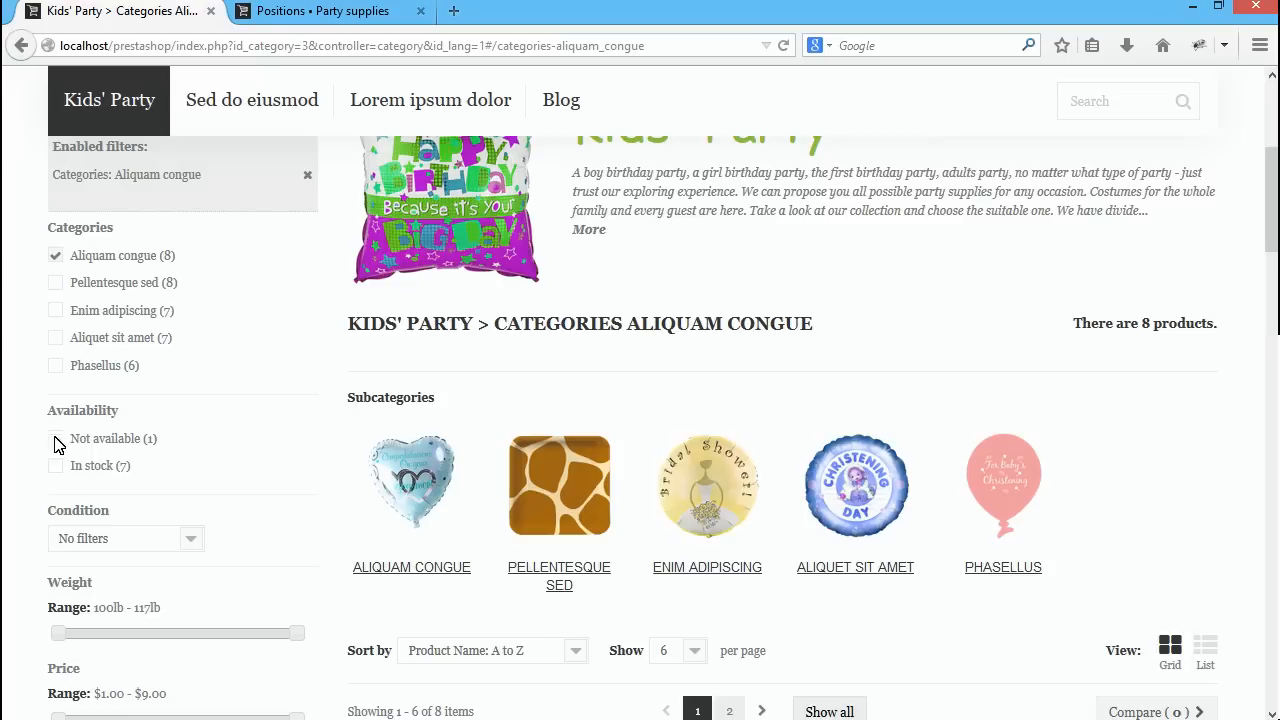
pyautogui.click(56, 464)
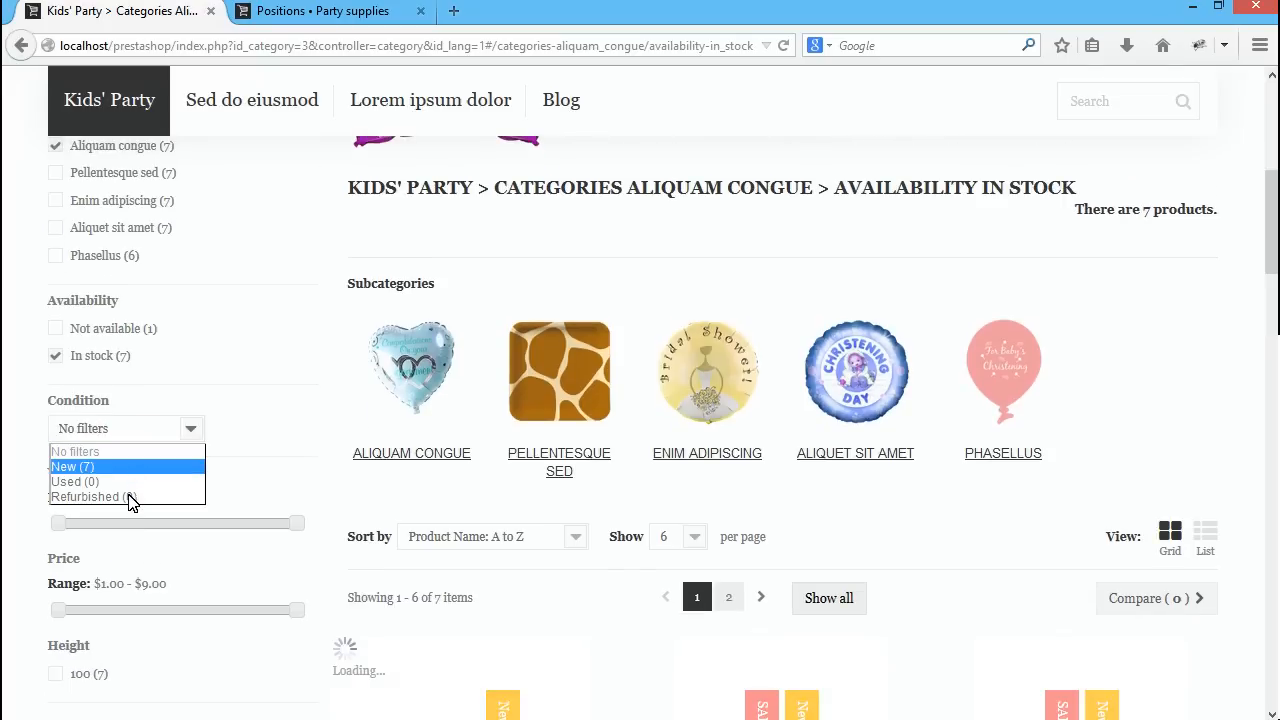
pyautogui.click(72, 466)
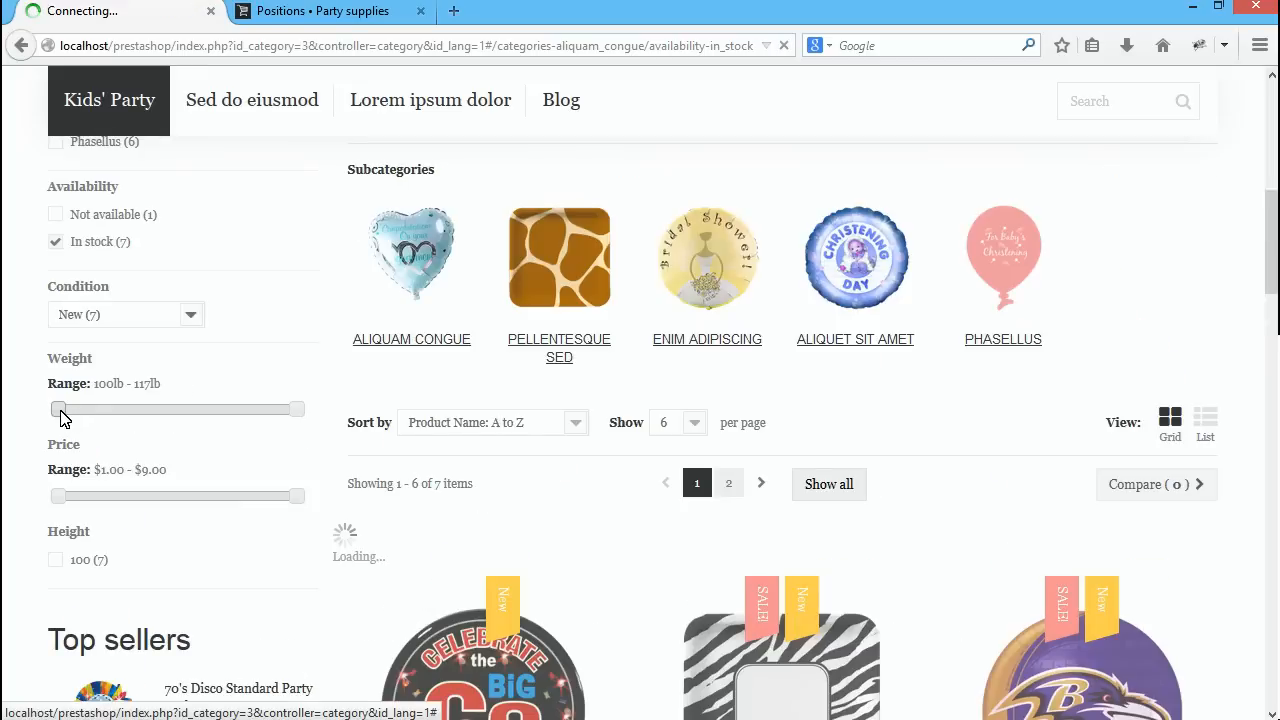
# Raise the minimum Weight and Price sliders to narrow results to one product
pyautogui.moveTo(56, 408); pyautogui.dragTo(148, 320)
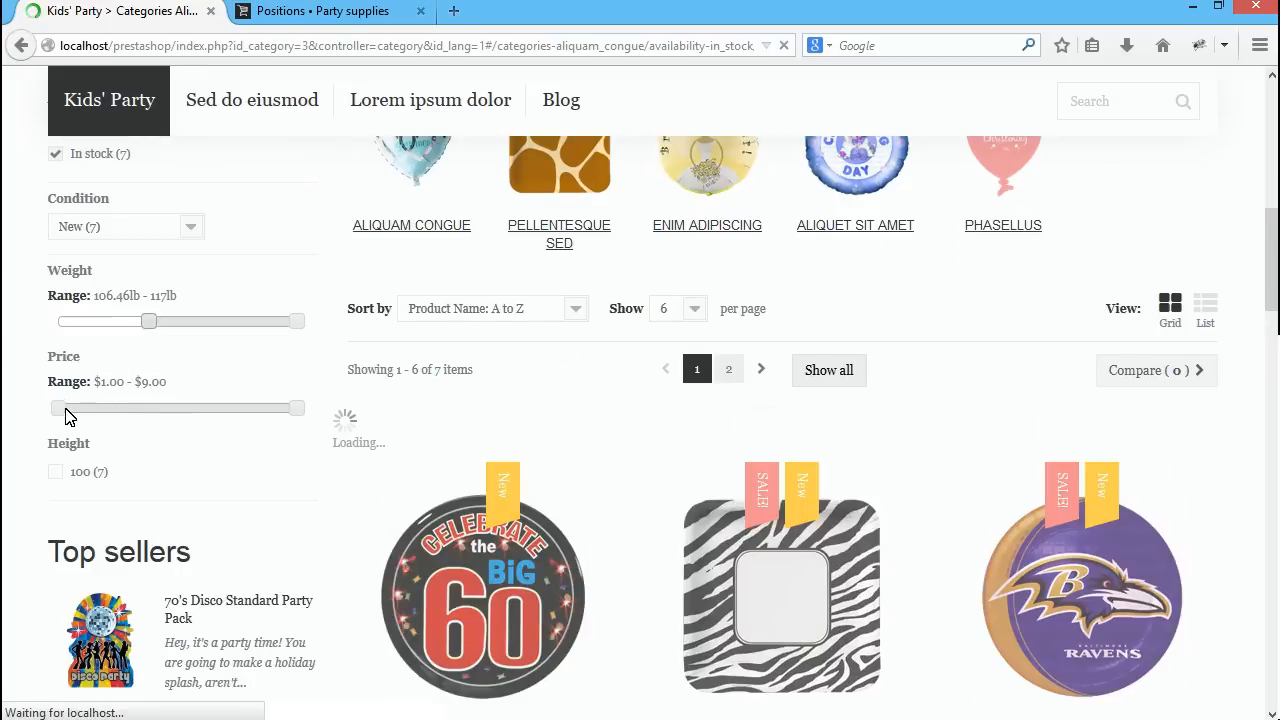
pyautogui.moveTo(56, 408); pyautogui.dragTo(164, 408)
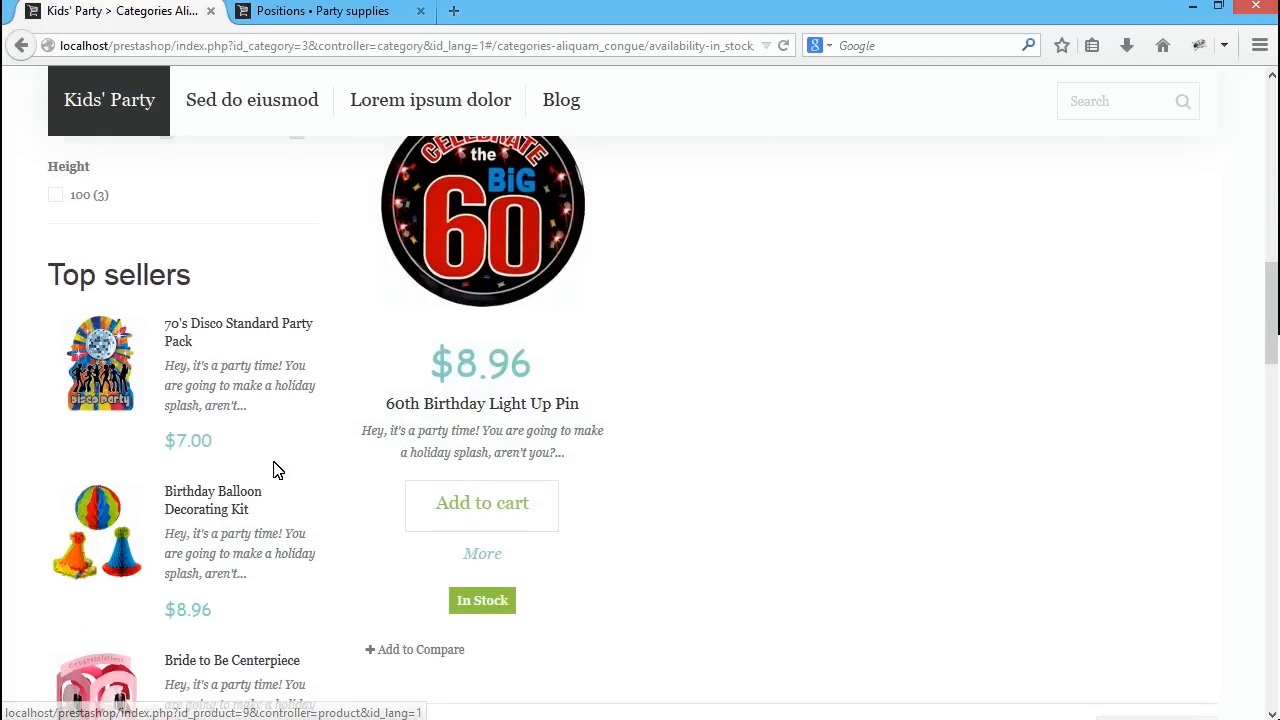
pyautogui.scroll(3)
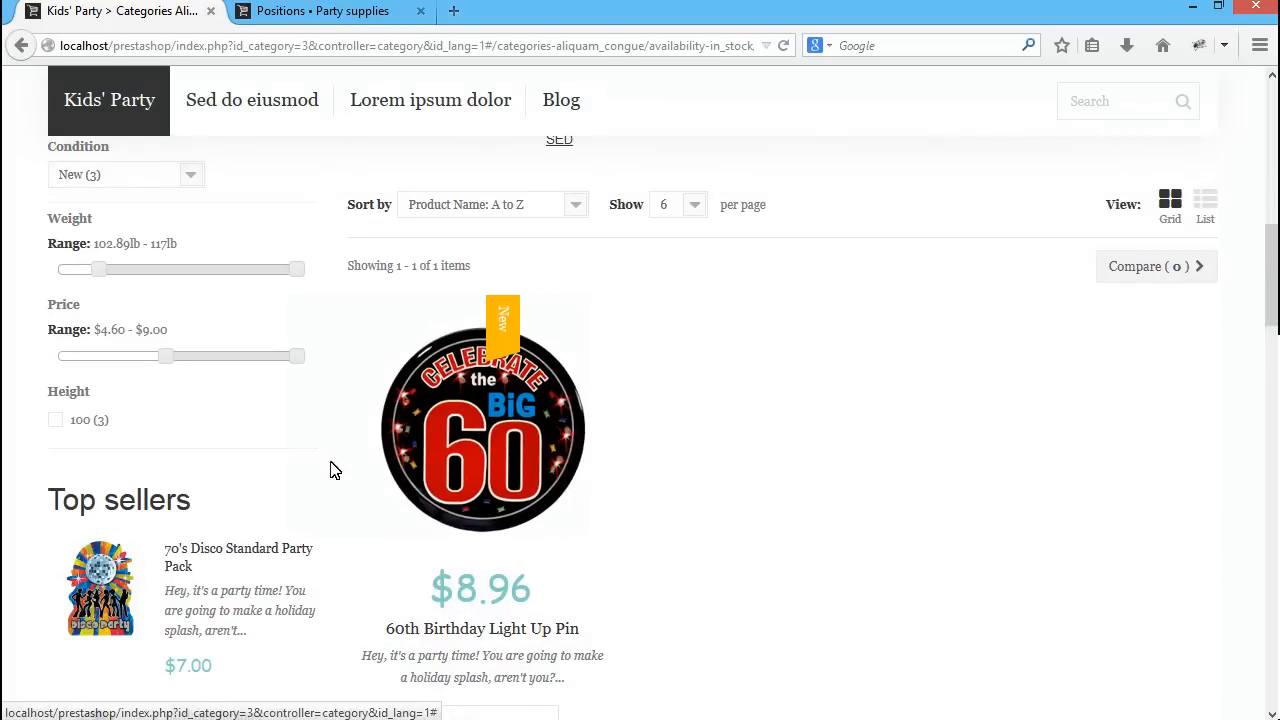